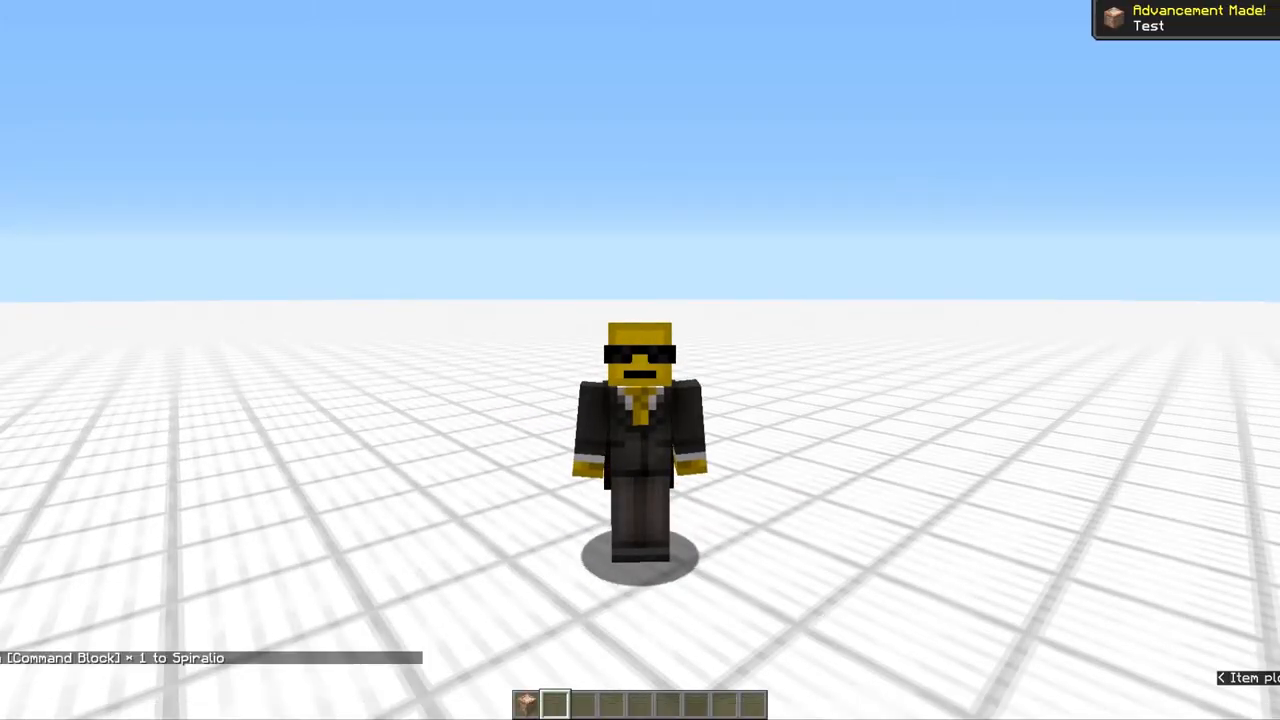
Open the %AppData%/.minecraft game data folder via the Run box
key("L")
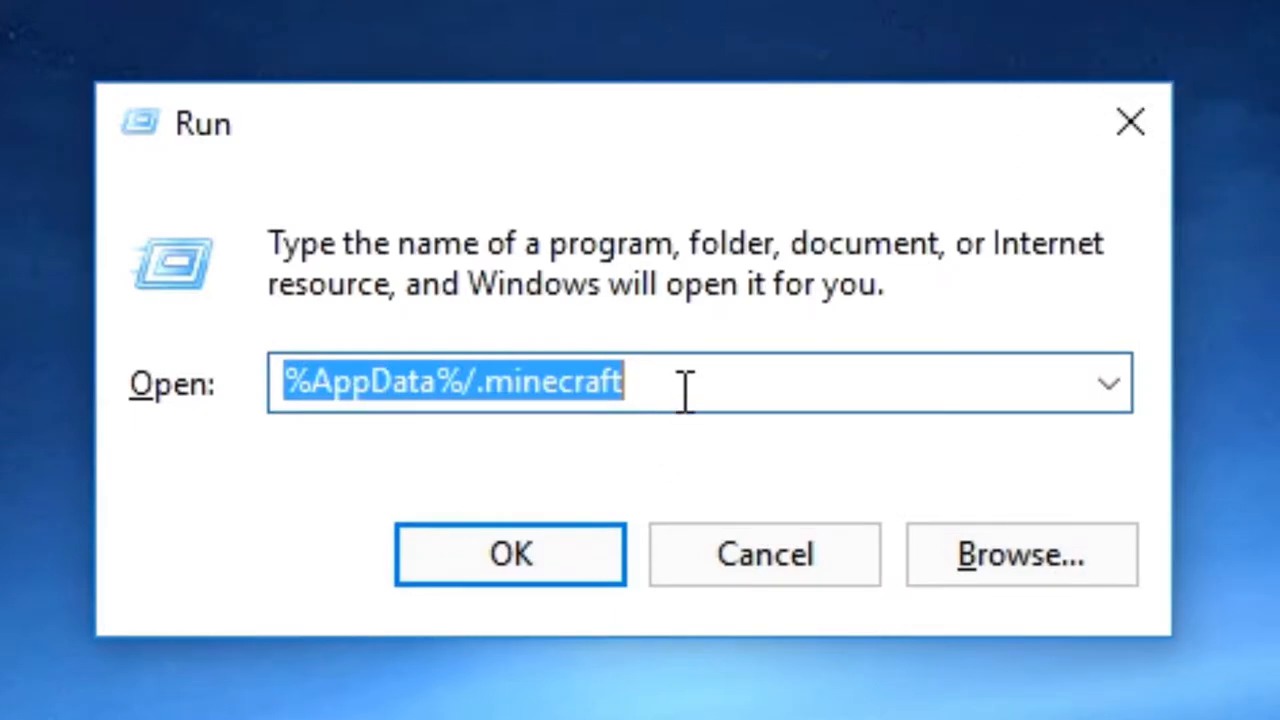
left_click(680, 382)
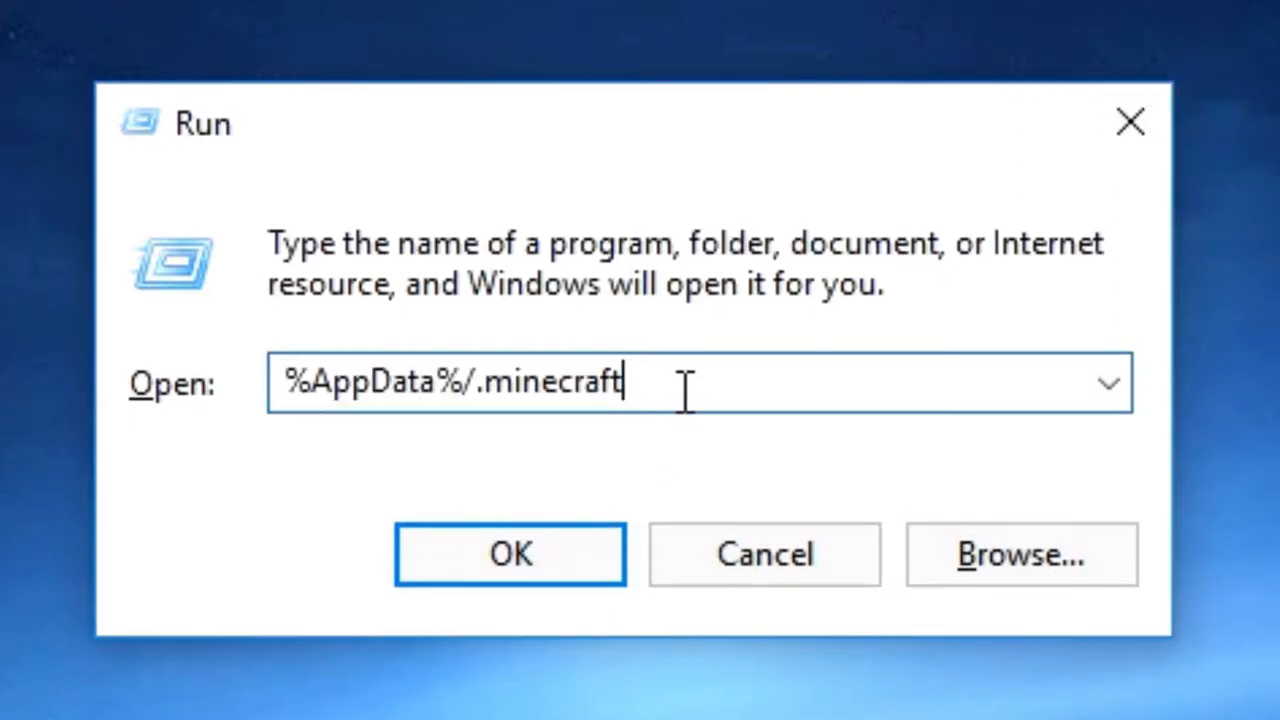
left_click(510, 554)
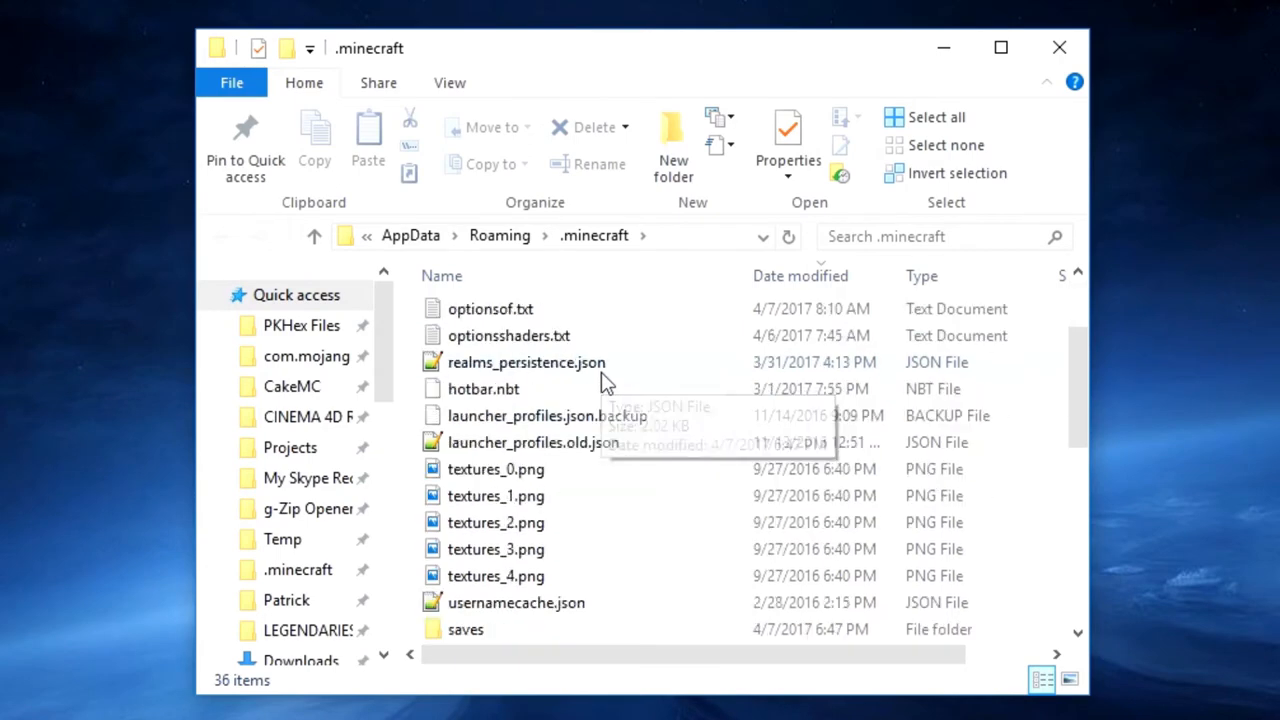
Navigate through saves, Custom Advancements and data into the advancements folder
double_click(464, 628)
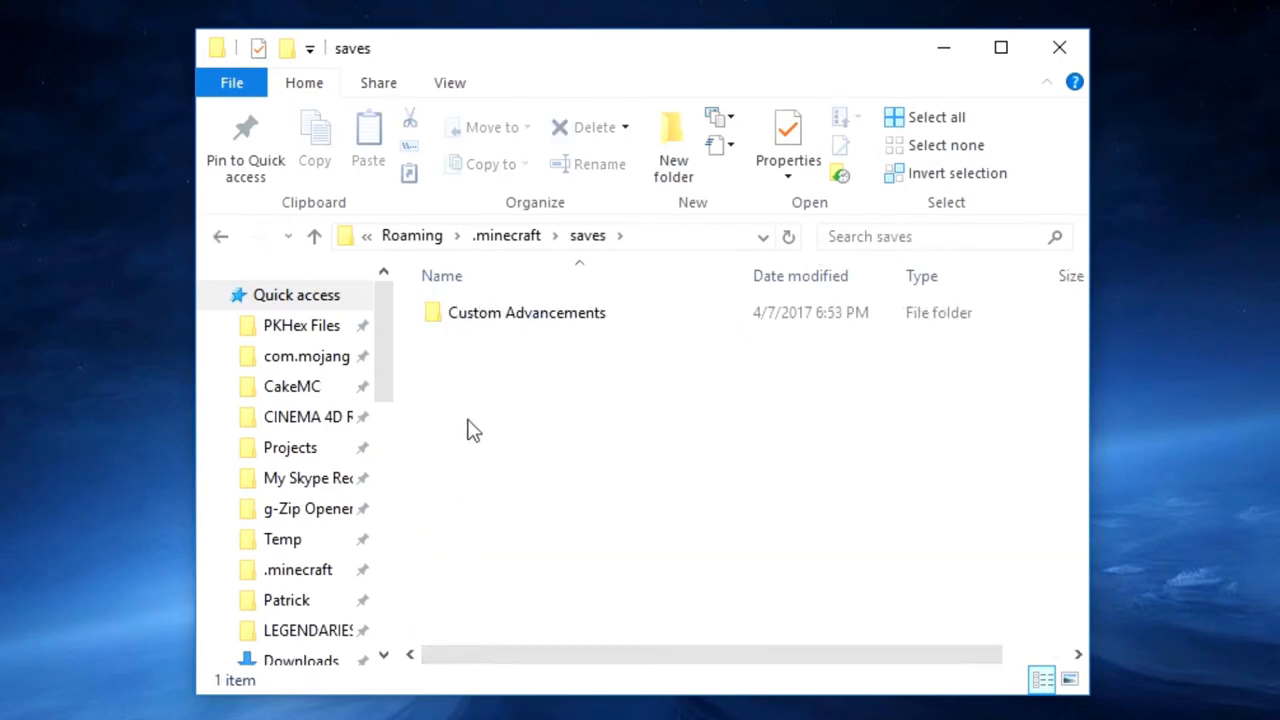
mouse_move(490, 318)
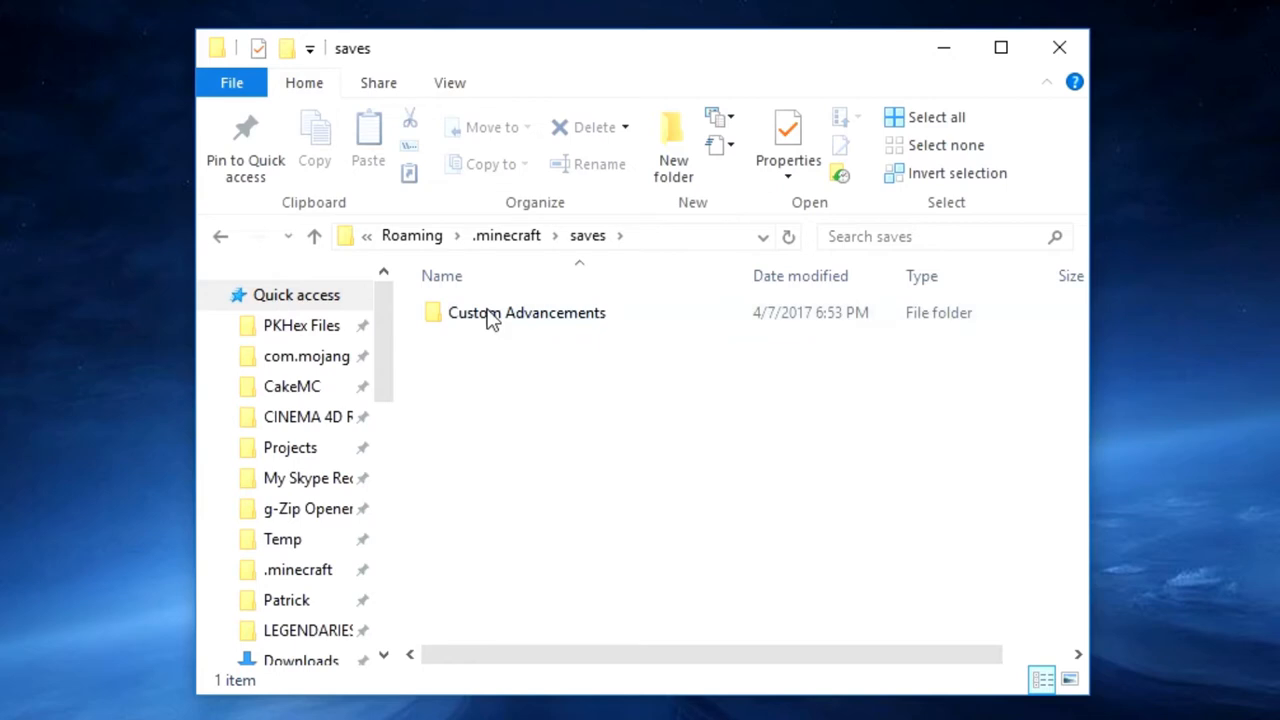
double_click(526, 312)
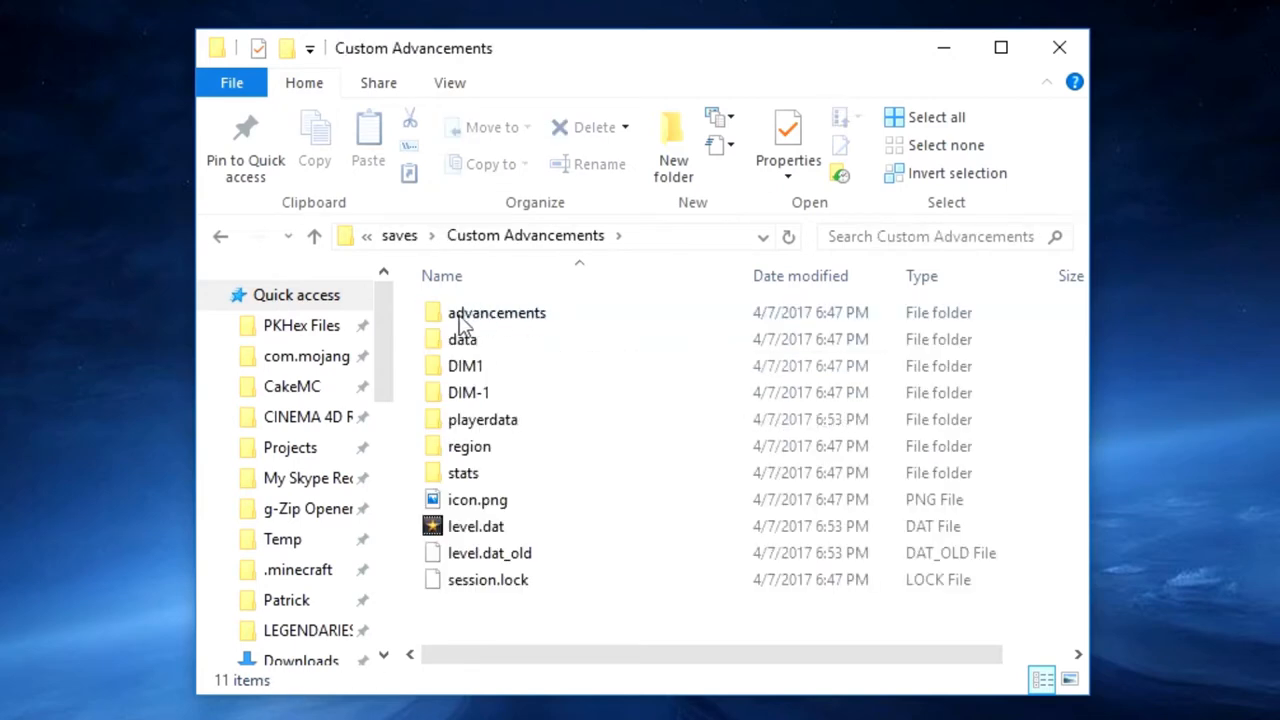
mouse_move(496, 312)
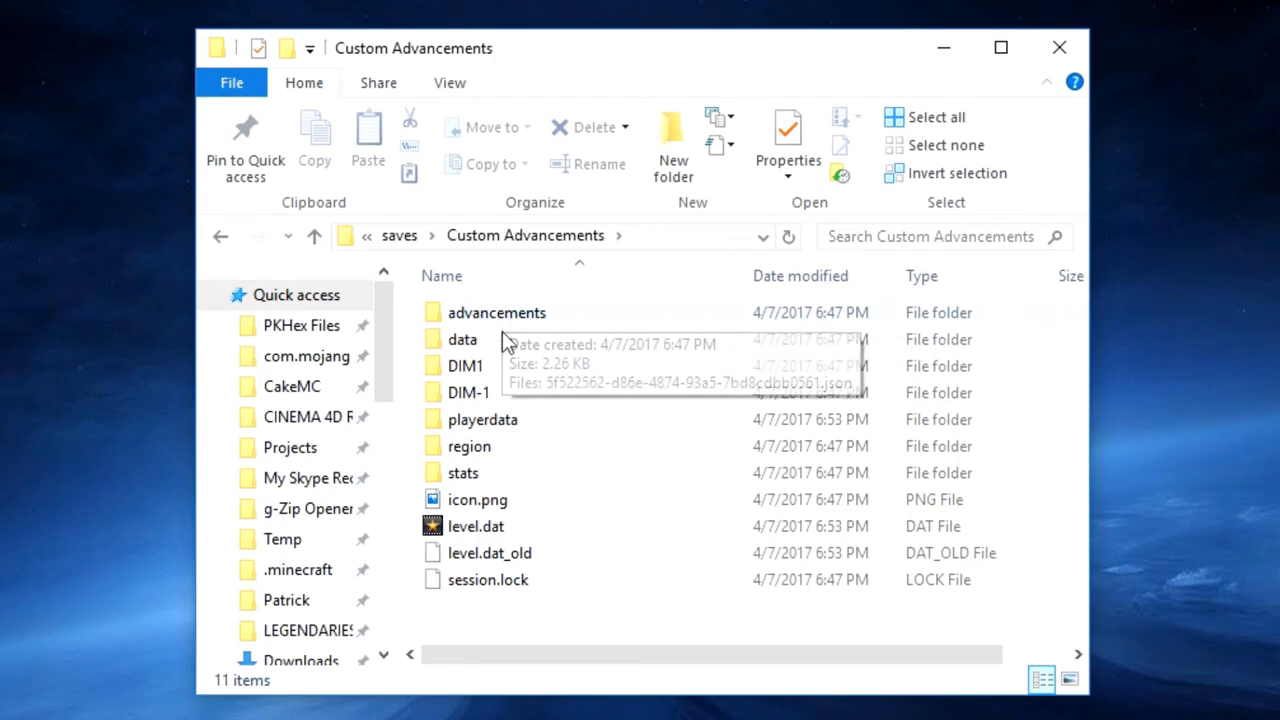
double_click(496, 312)
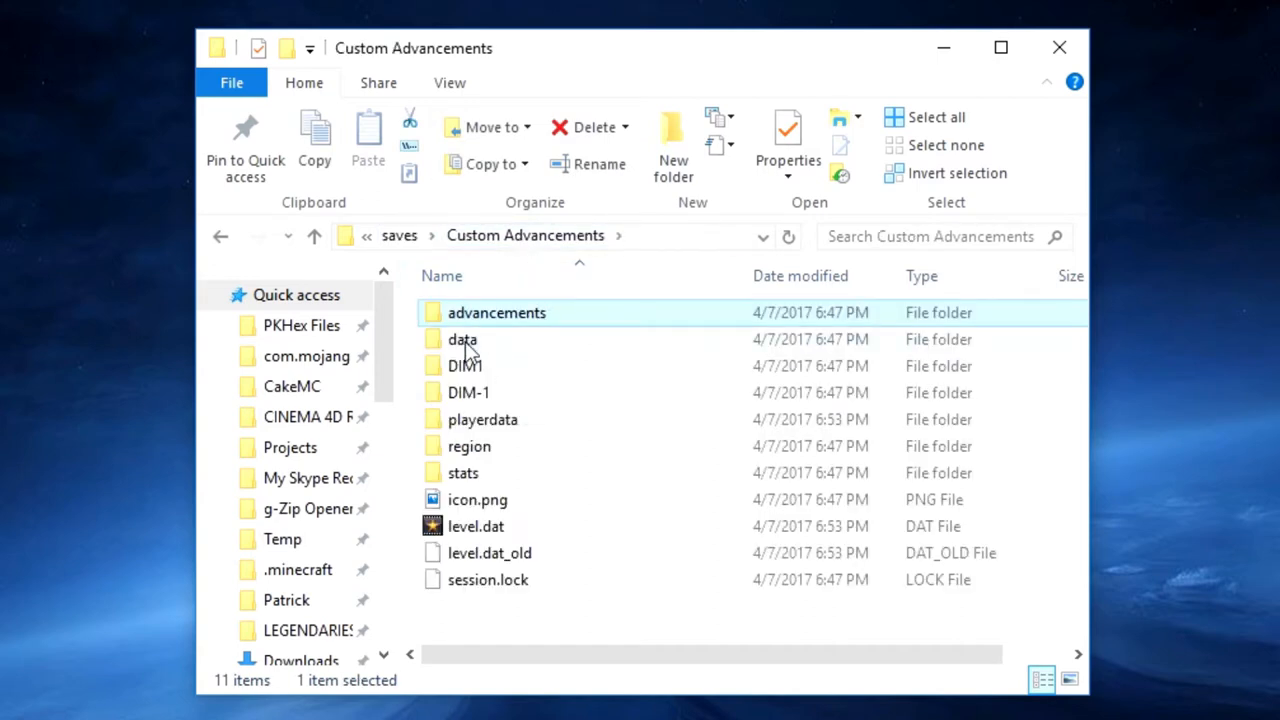
double_click(496, 312)
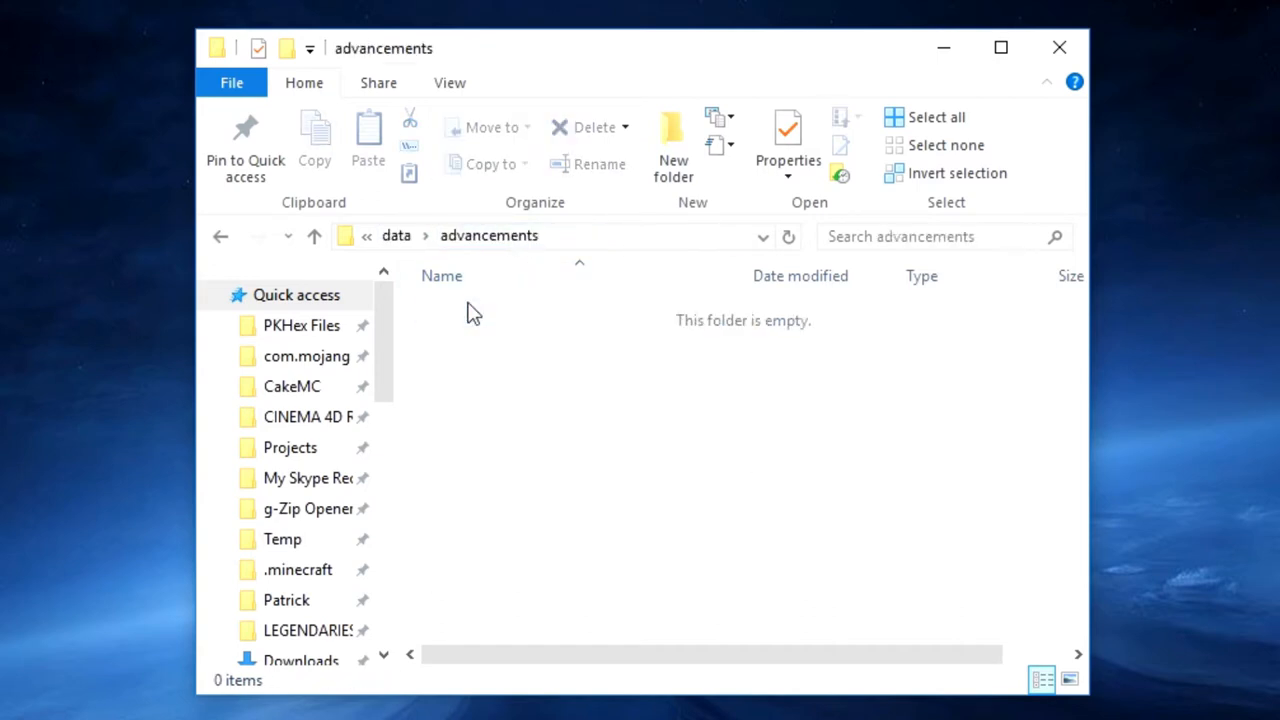
mouse_move(548, 370)
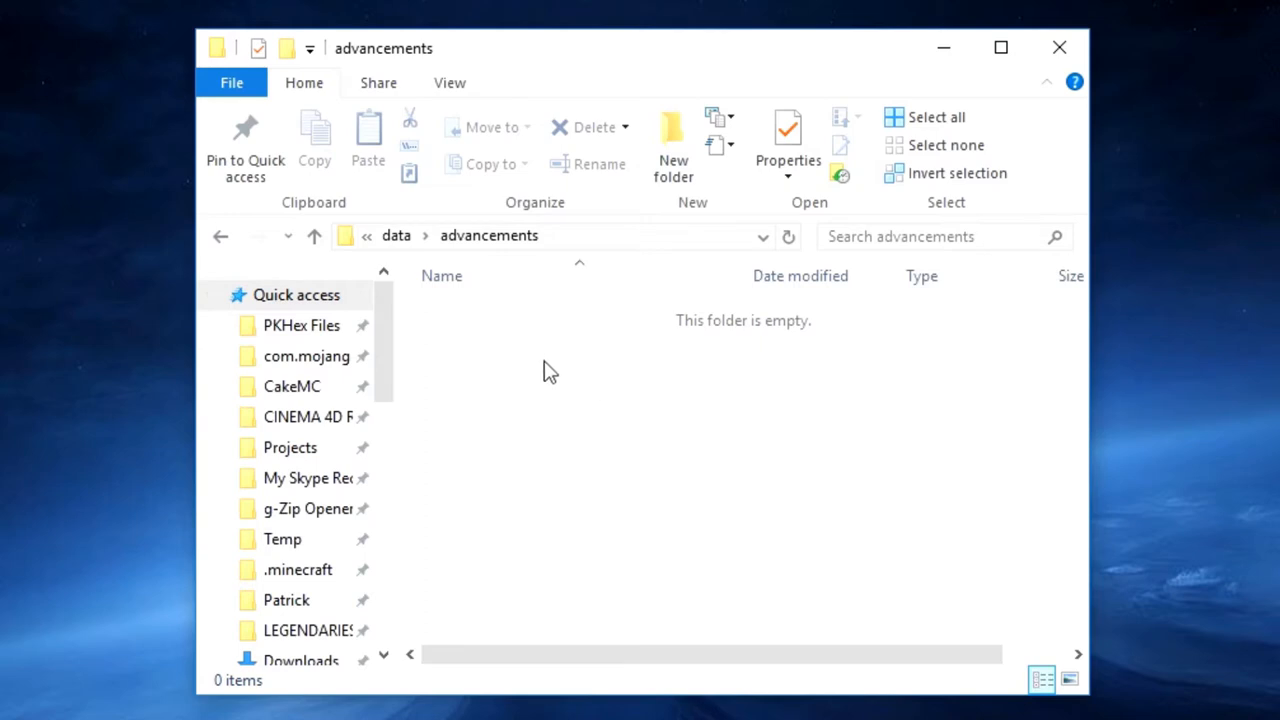
Create a new folder named Test inside the advancements folder
right_click(548, 370)
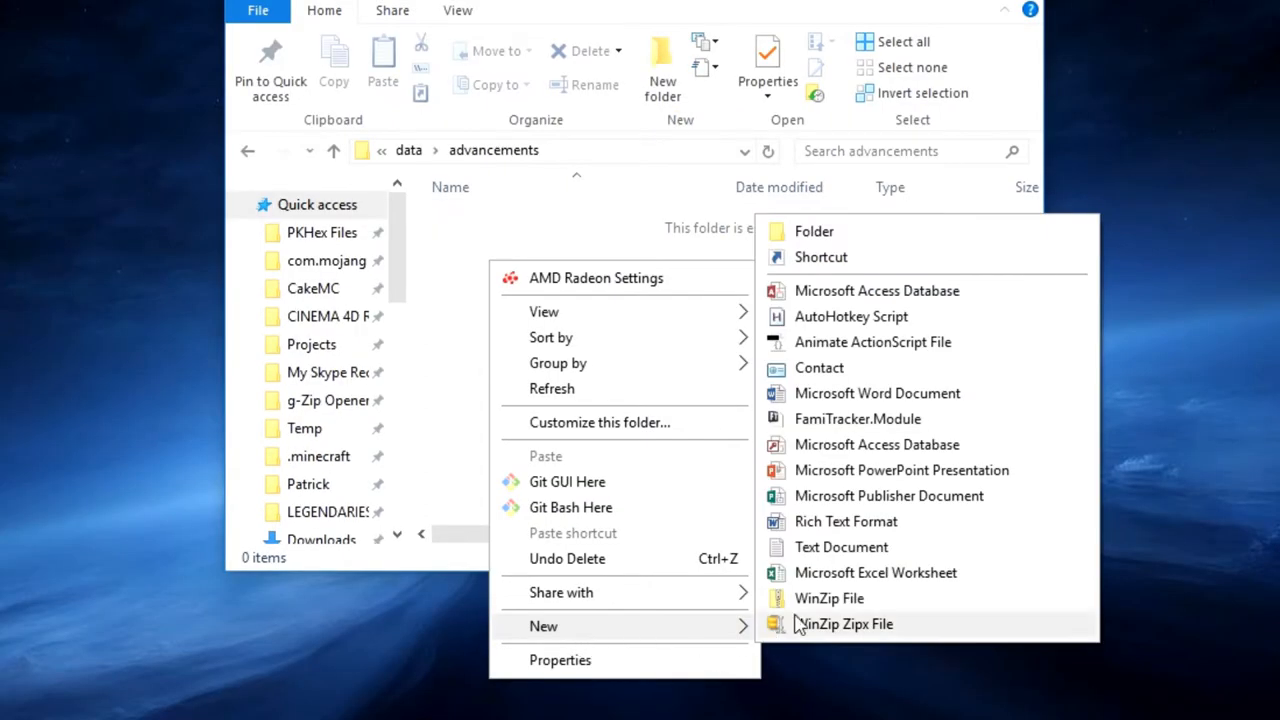
left_click(812, 232)
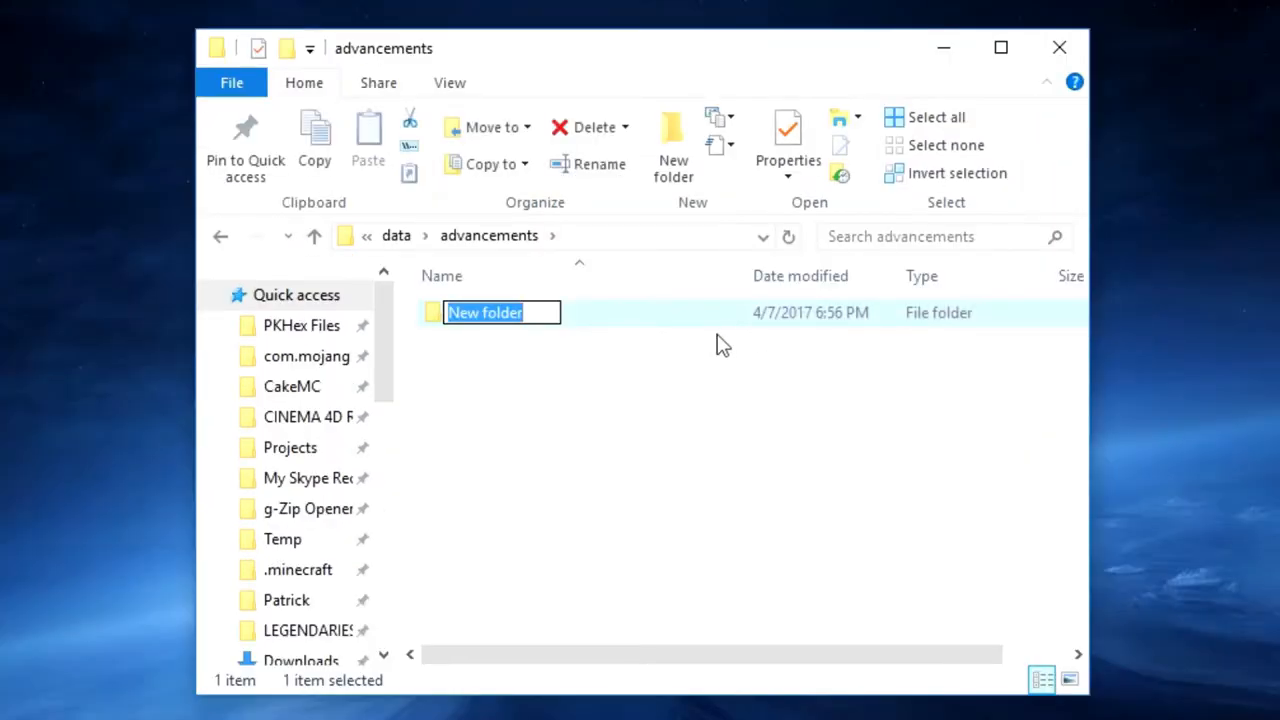
type("T")
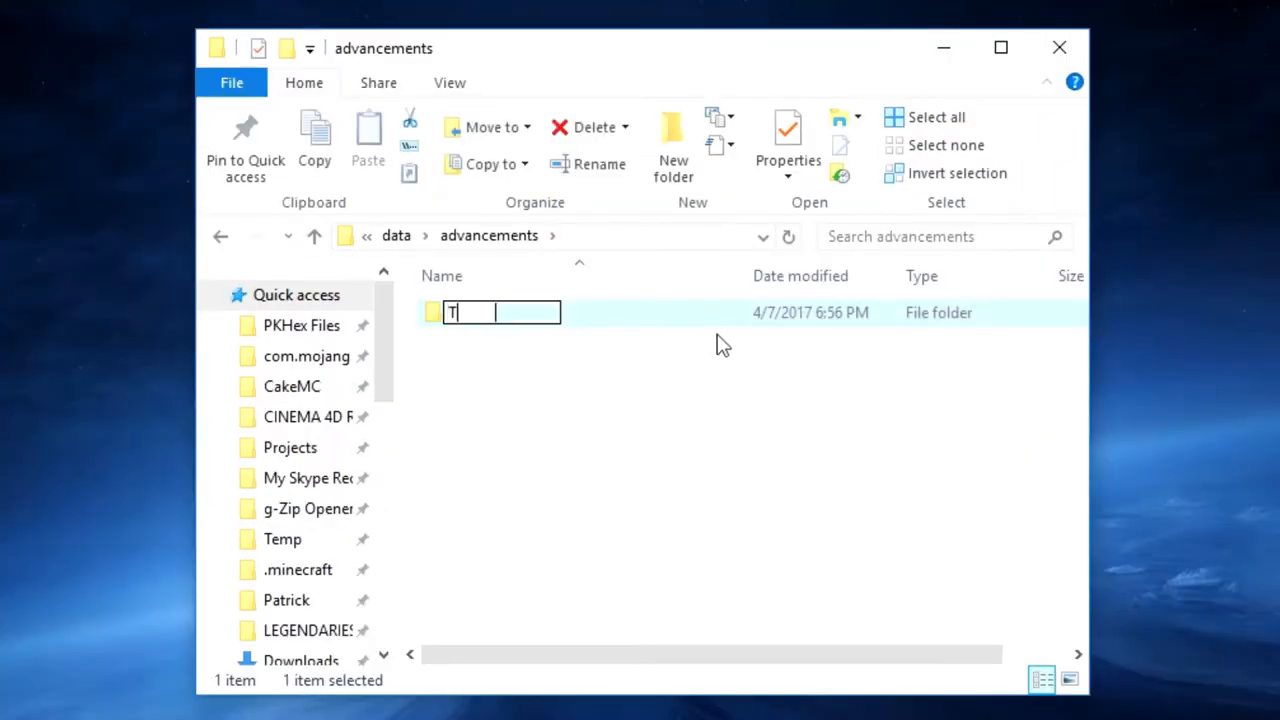
type("est")
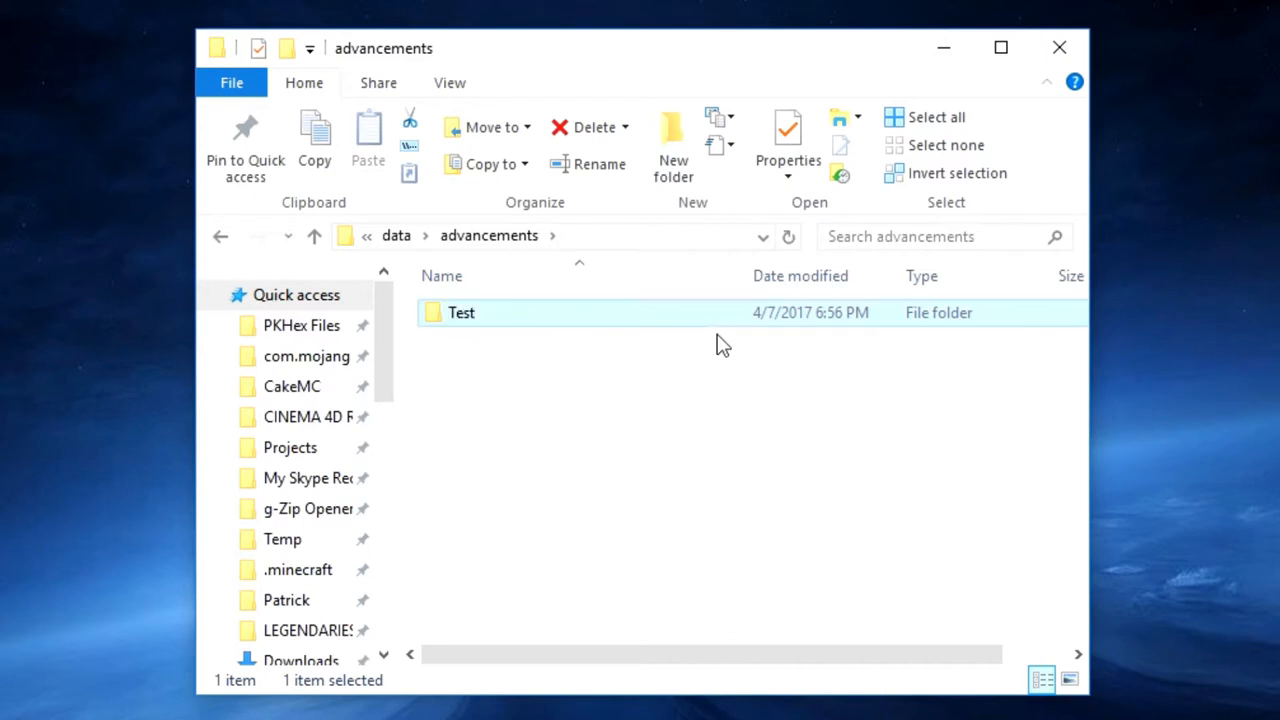
left_click(700, 450)
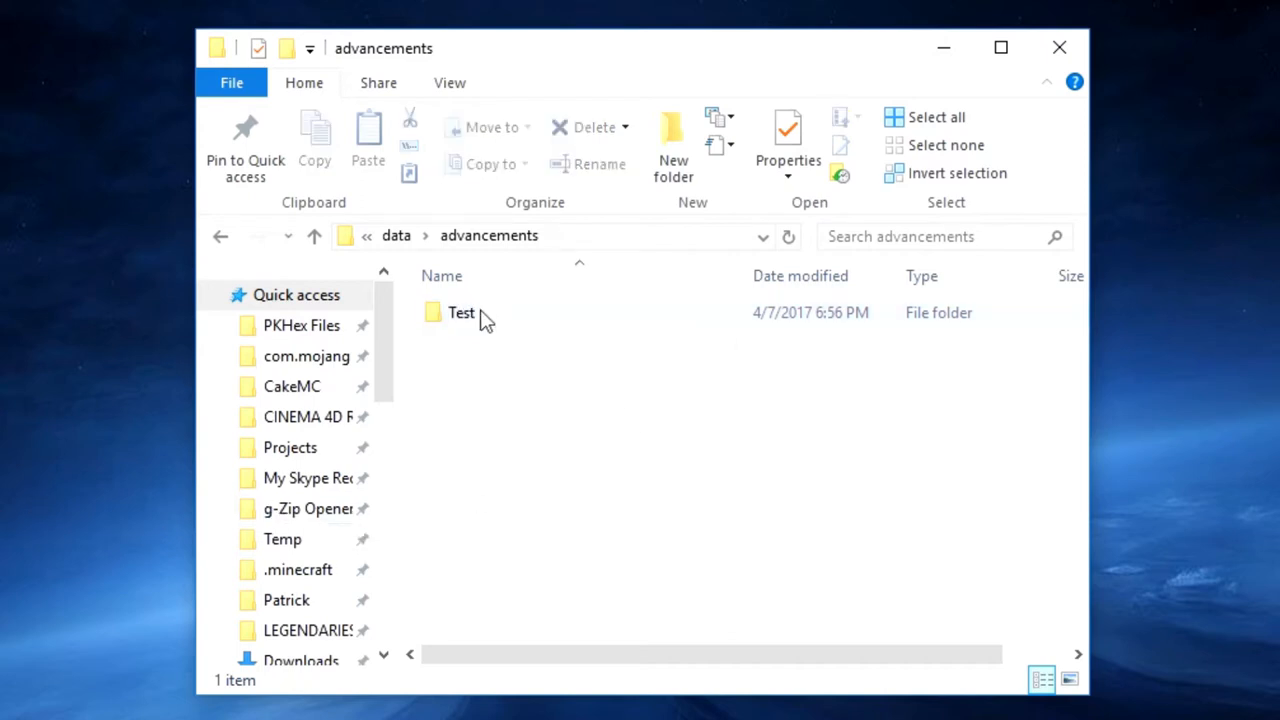
Inside Test, create a new text document and rename it root.json
double_click(460, 312)
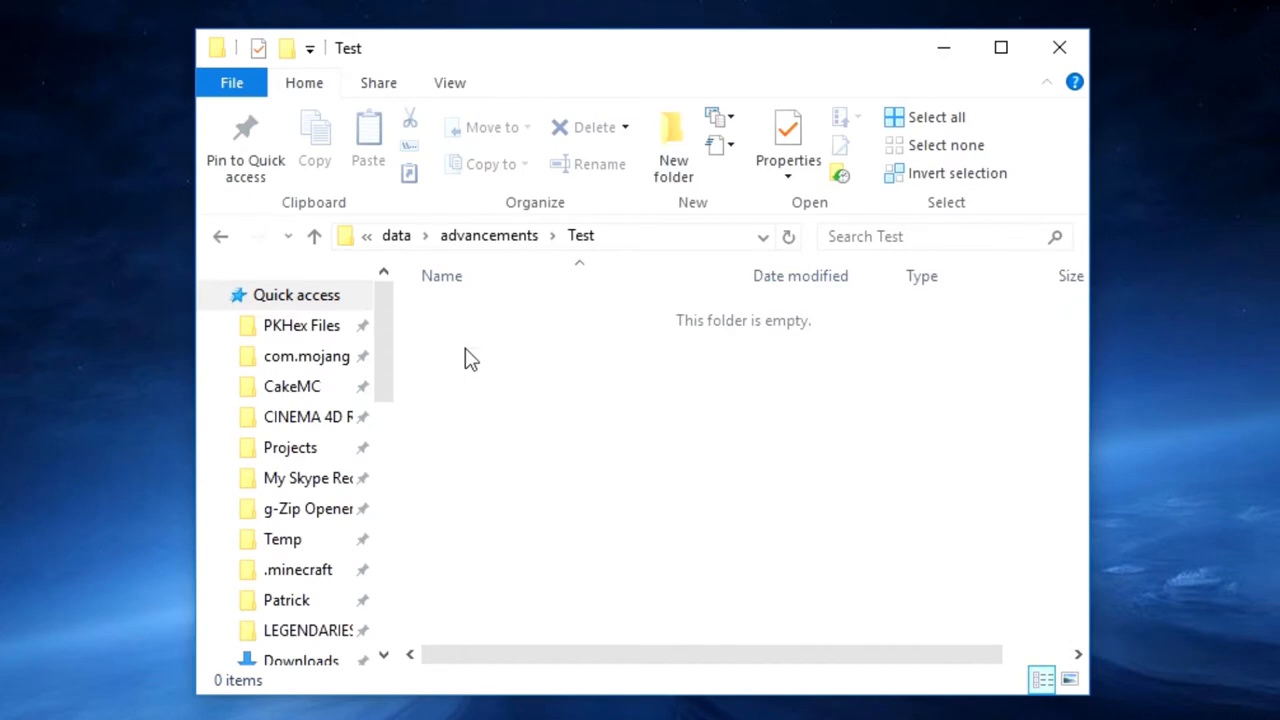
right_click(472, 358)
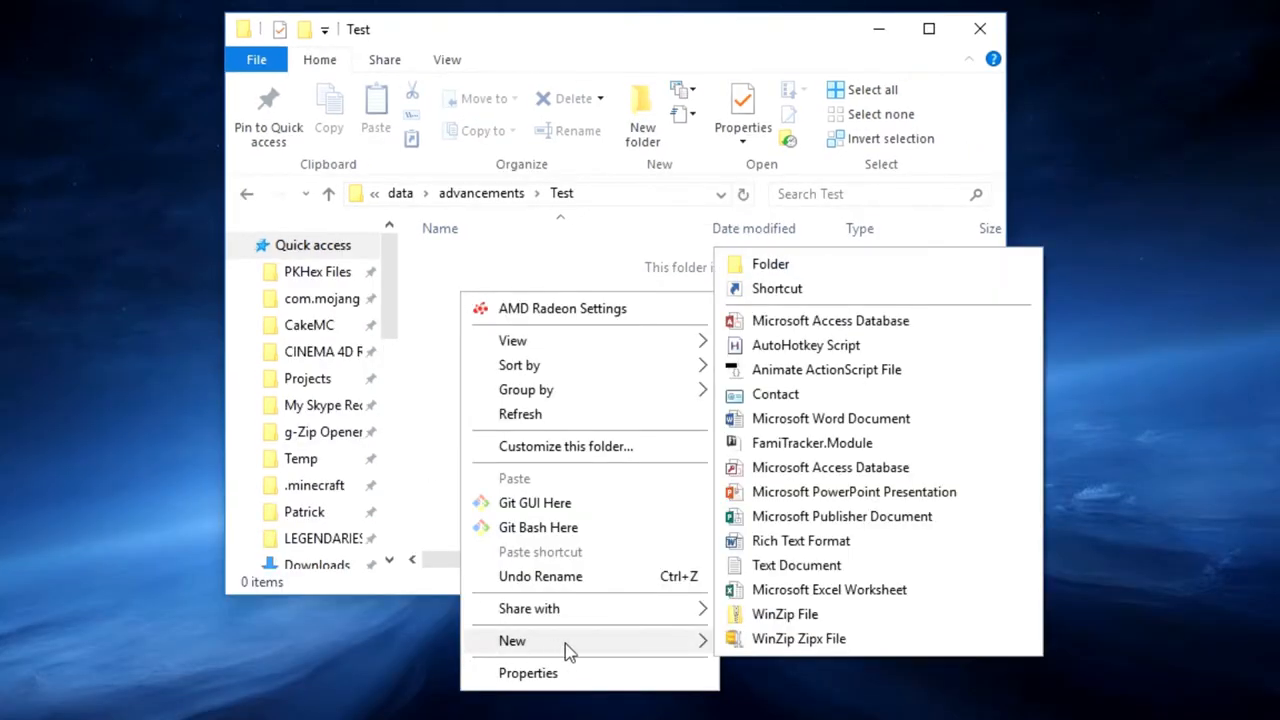
left_click(796, 564)
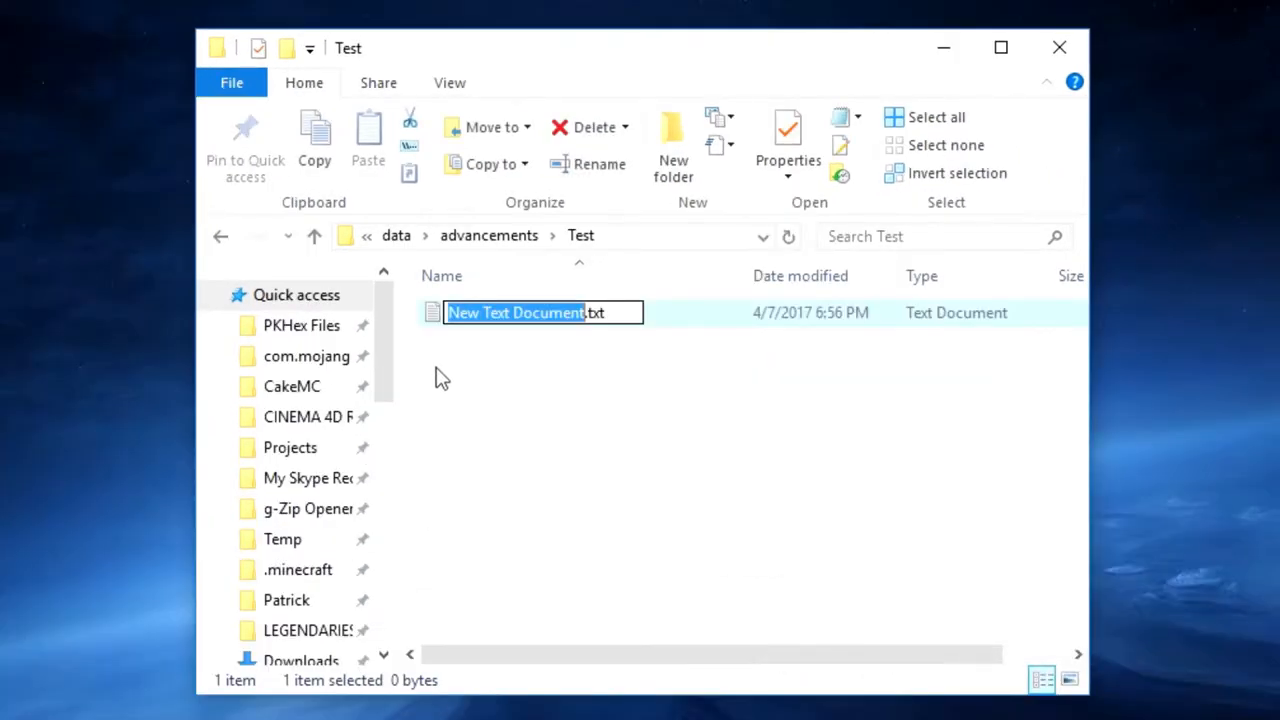
type("root.")
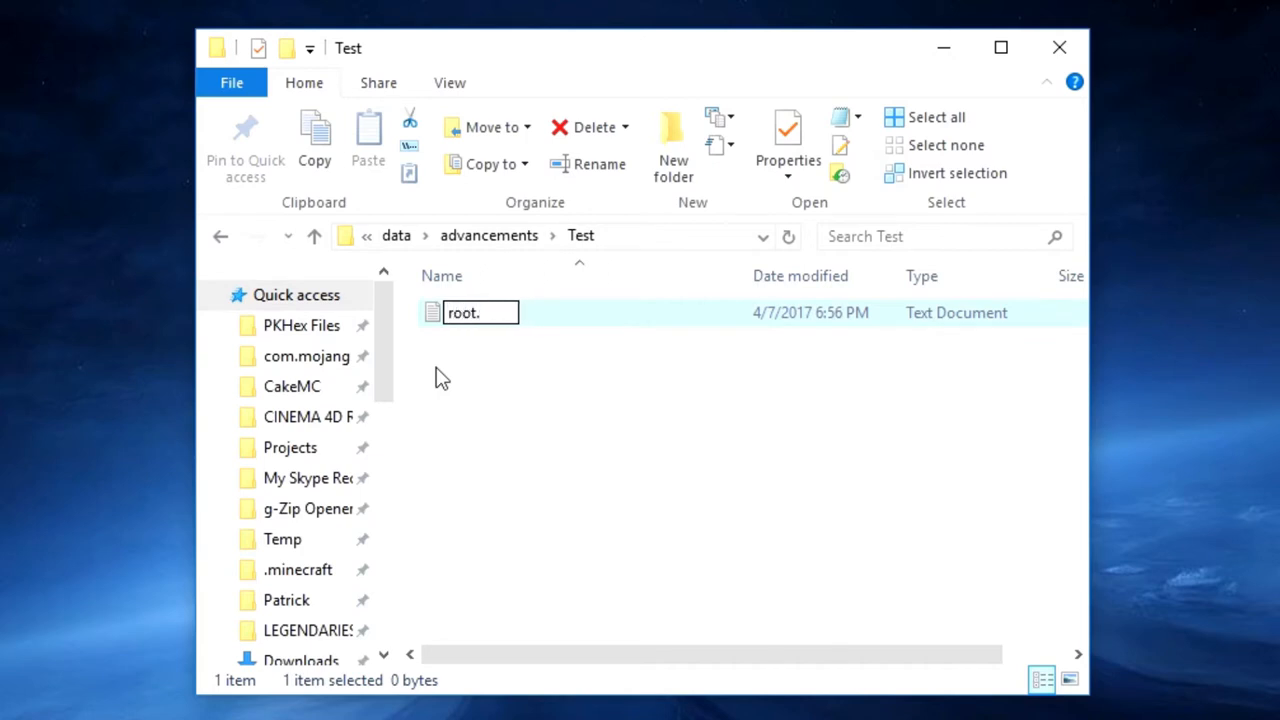
type("json")
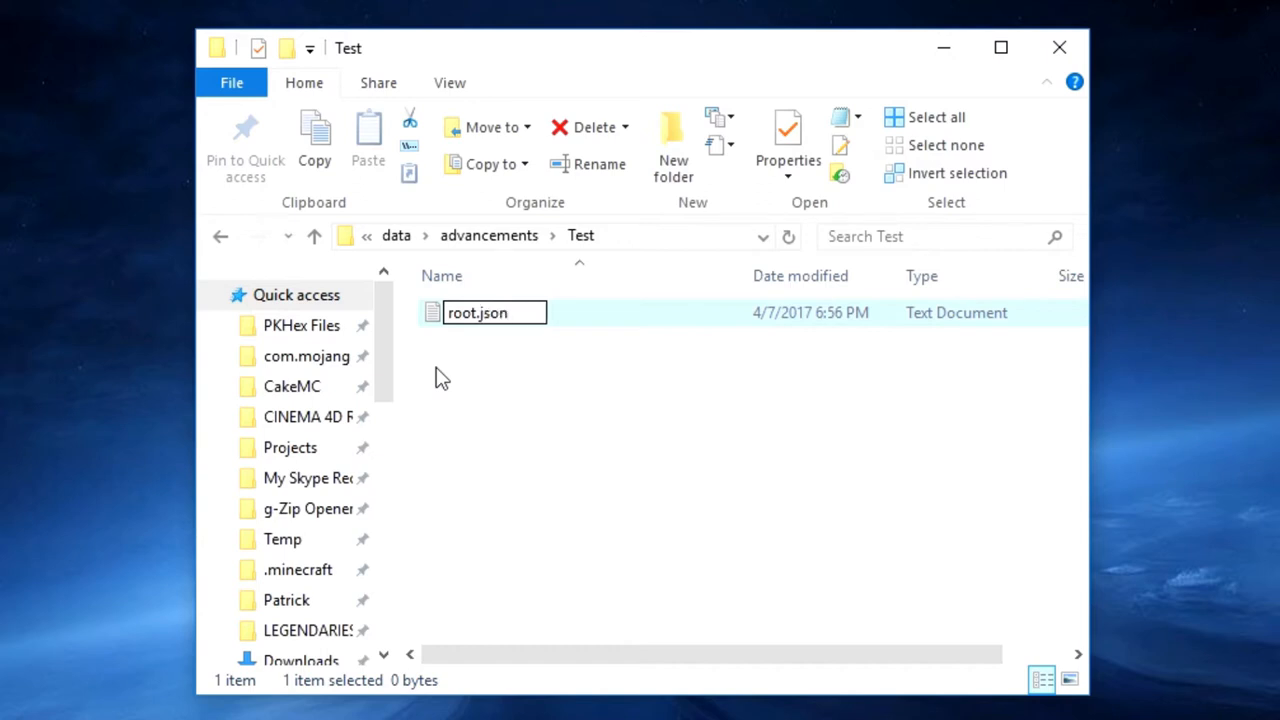
key("enter")
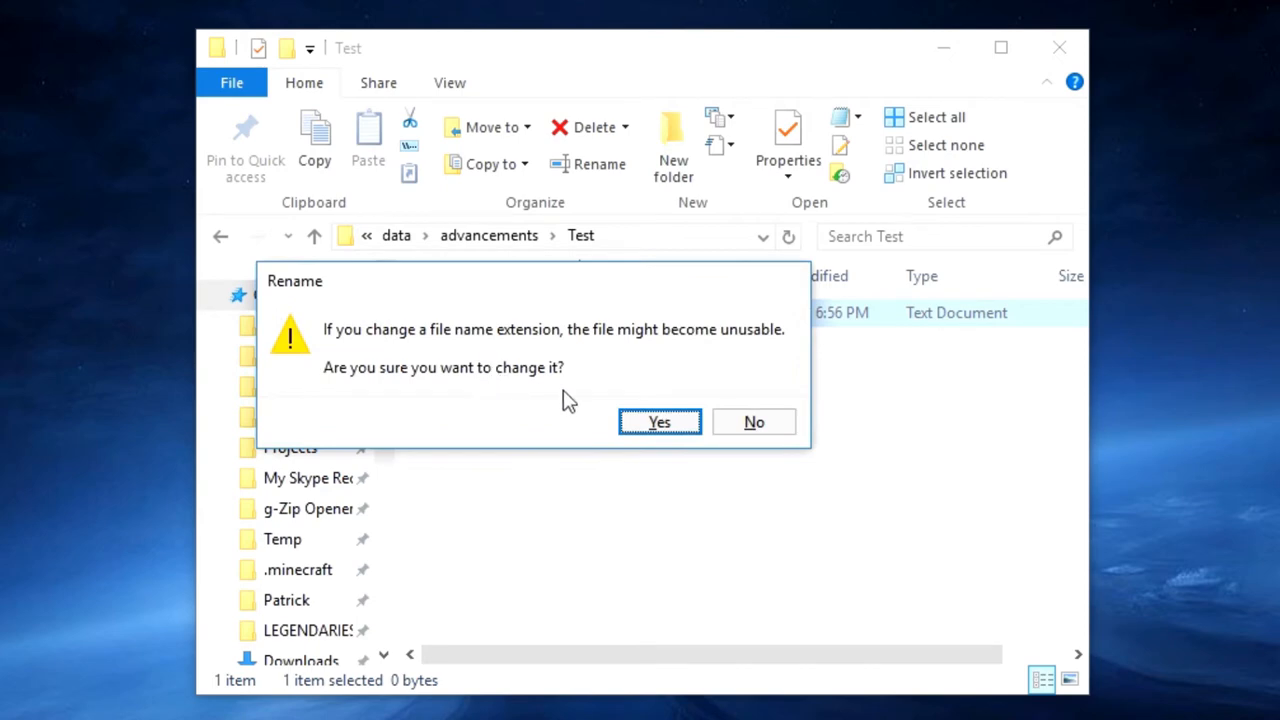
mouse_move(740, 460)
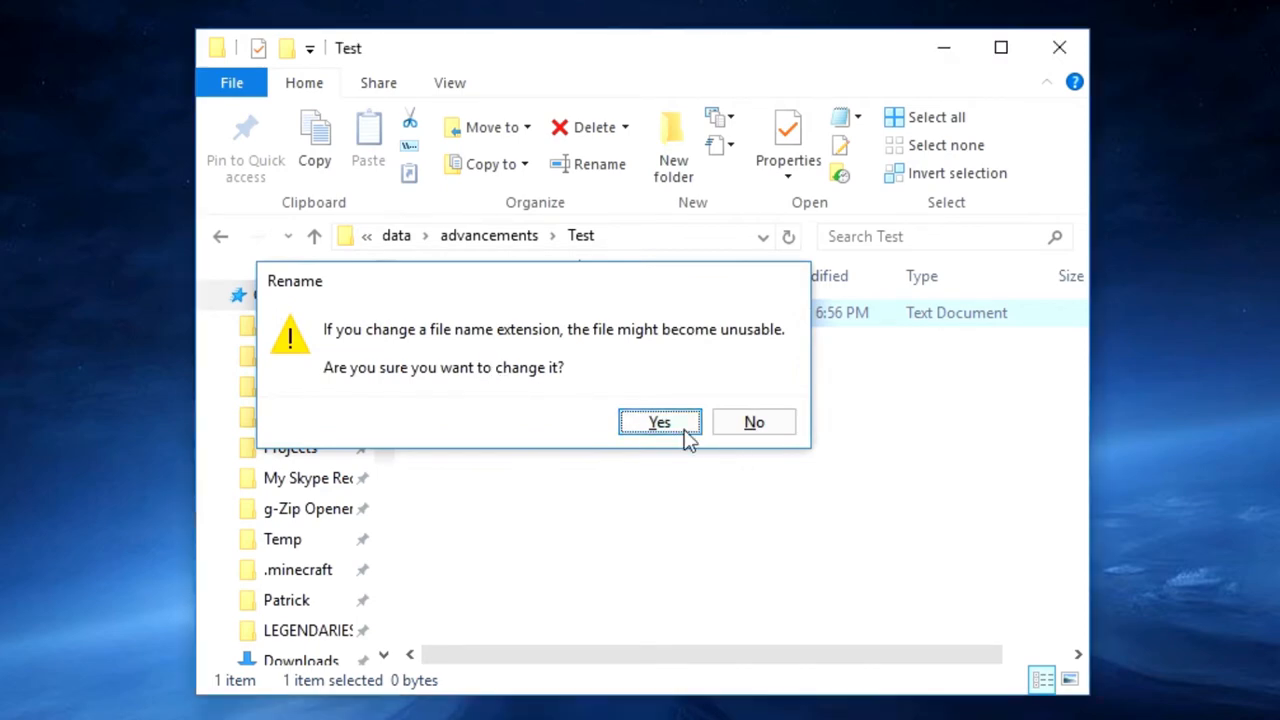
Accept the .json extension change and open root.json for editing
left_click(660, 420)
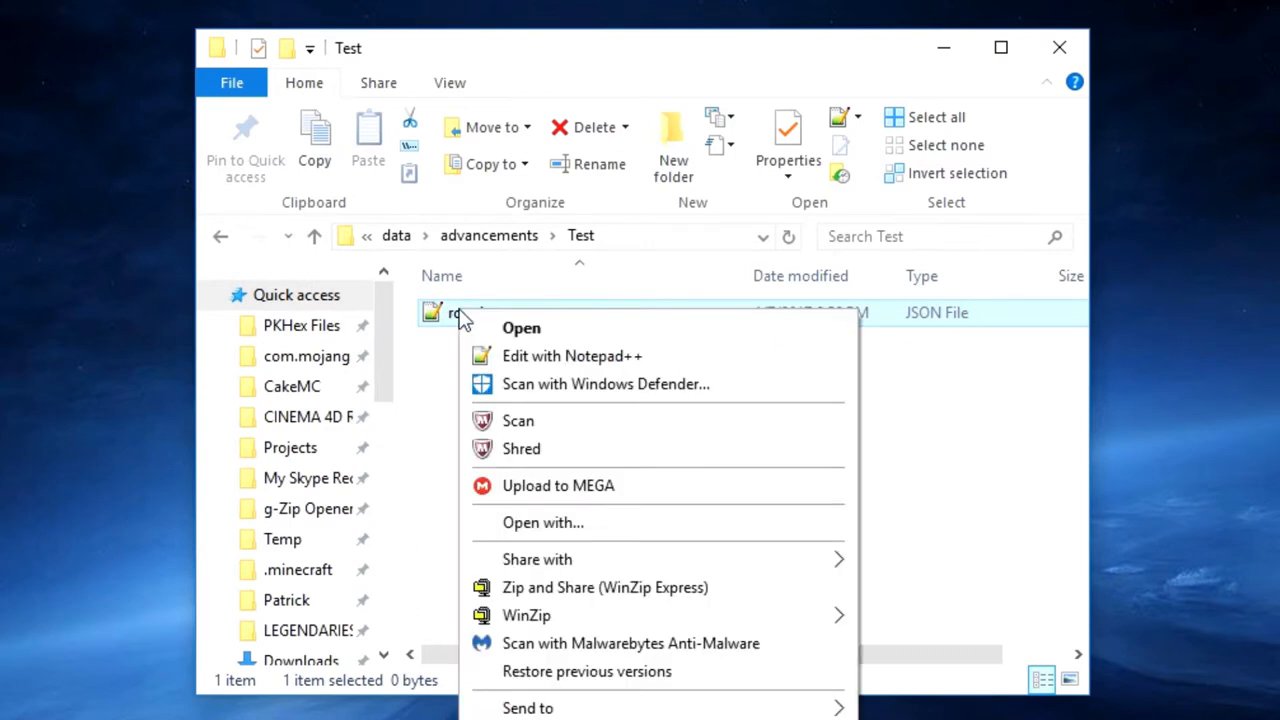
mouse_move(544, 356)
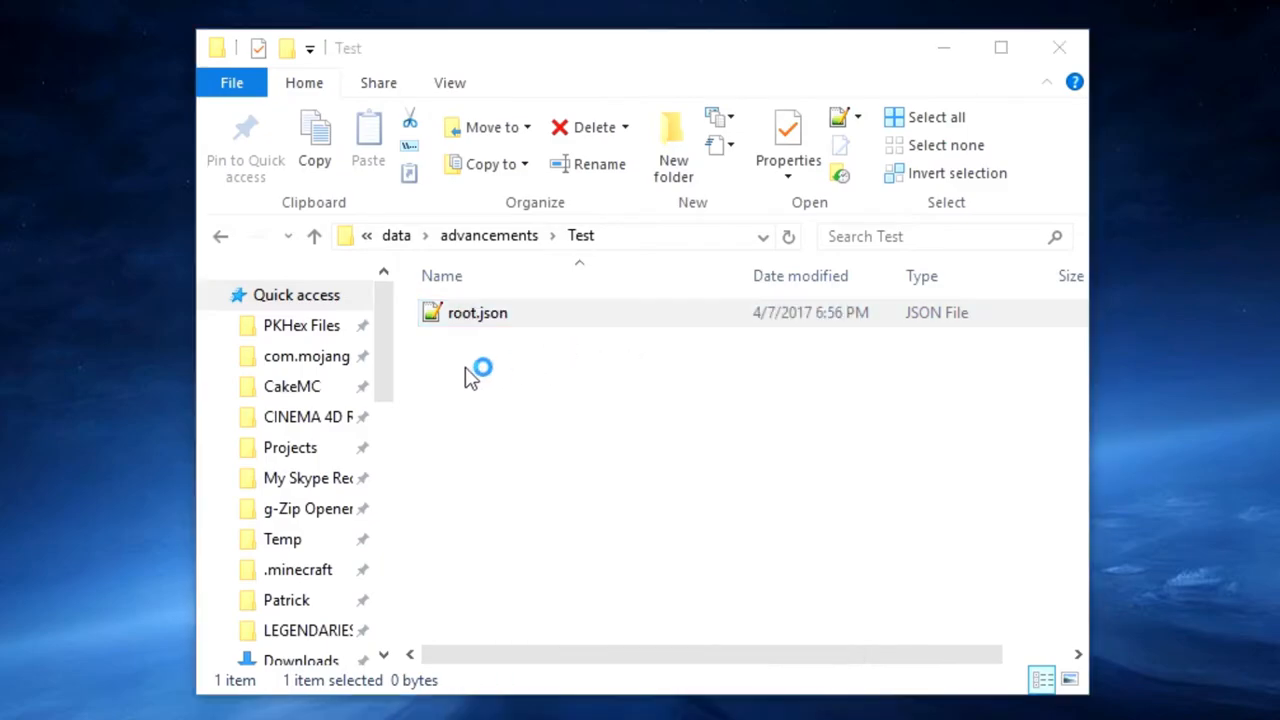
double_click(476, 312)
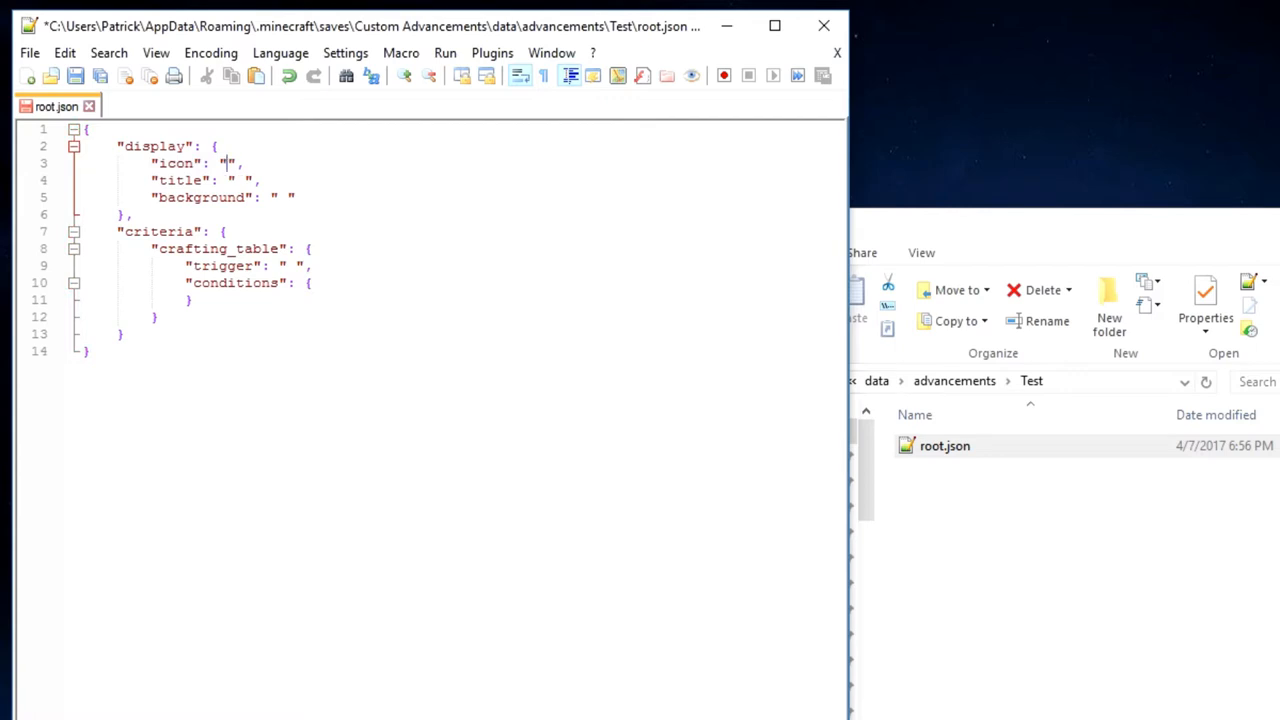
Set the display icon to minecraft:command_block and the title to Test
type("minecraft")
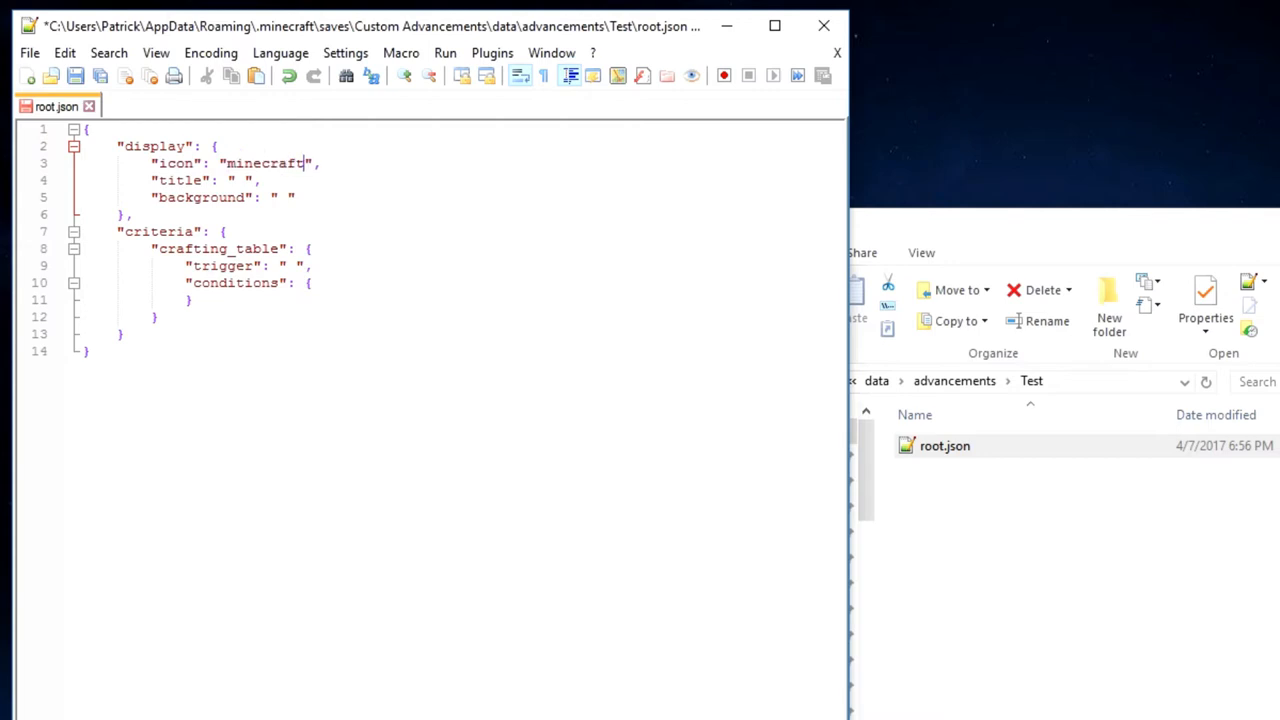
type(":")
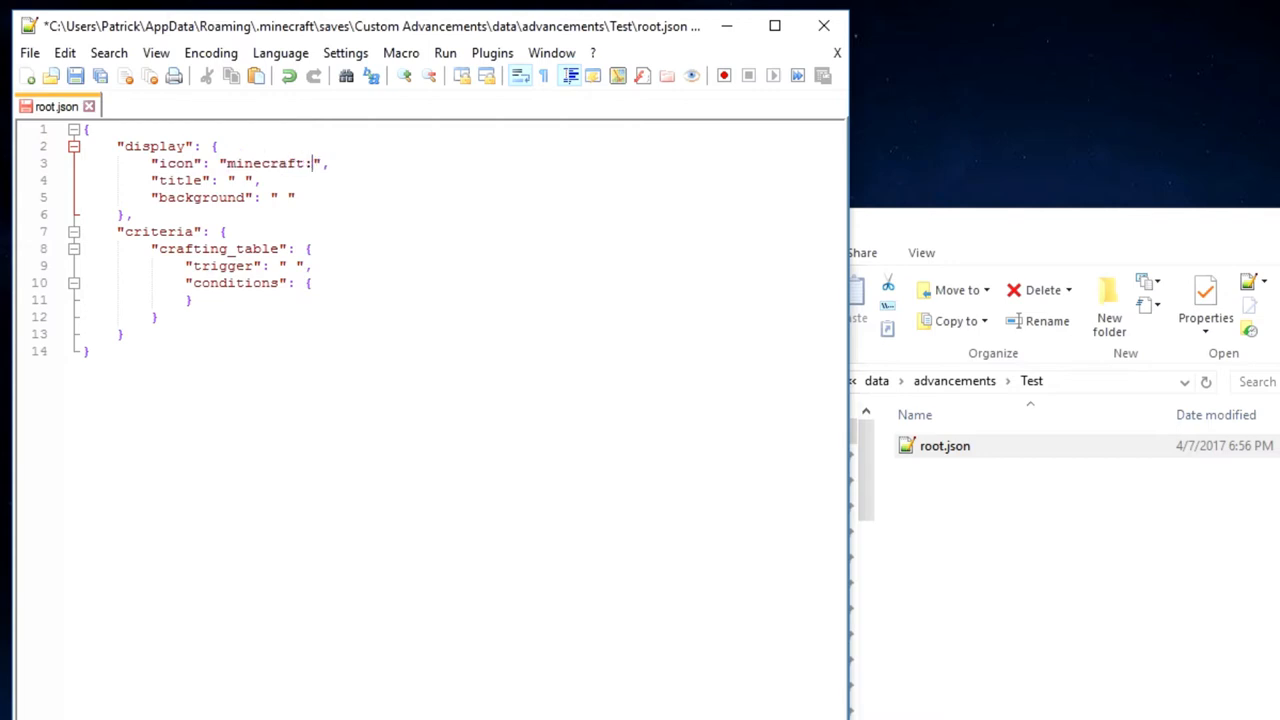
type("command_")
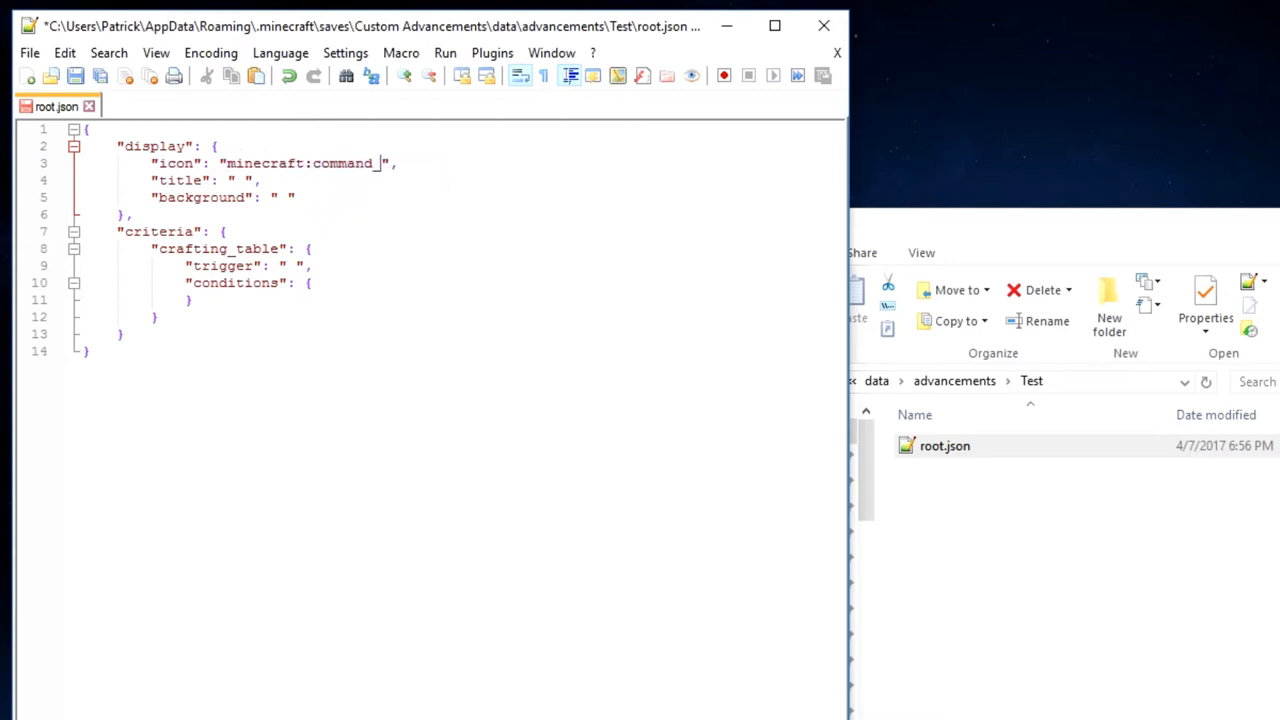
type("block")
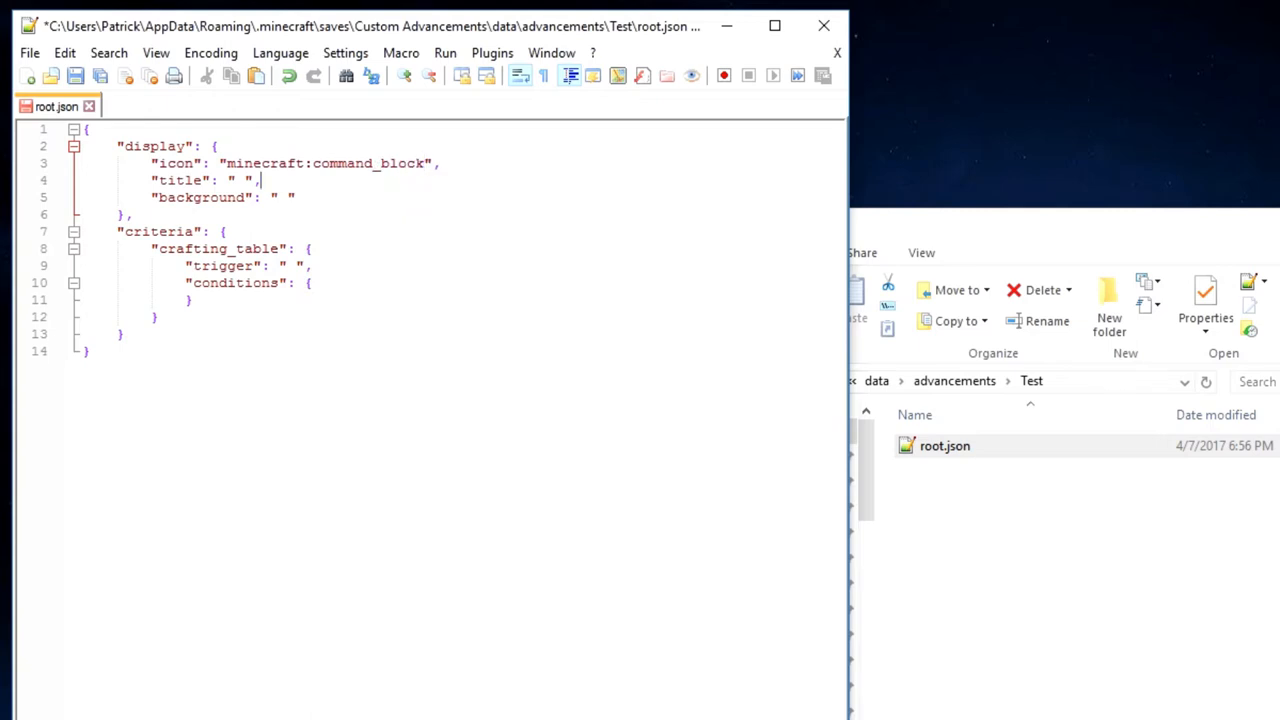
left_click(238, 180)
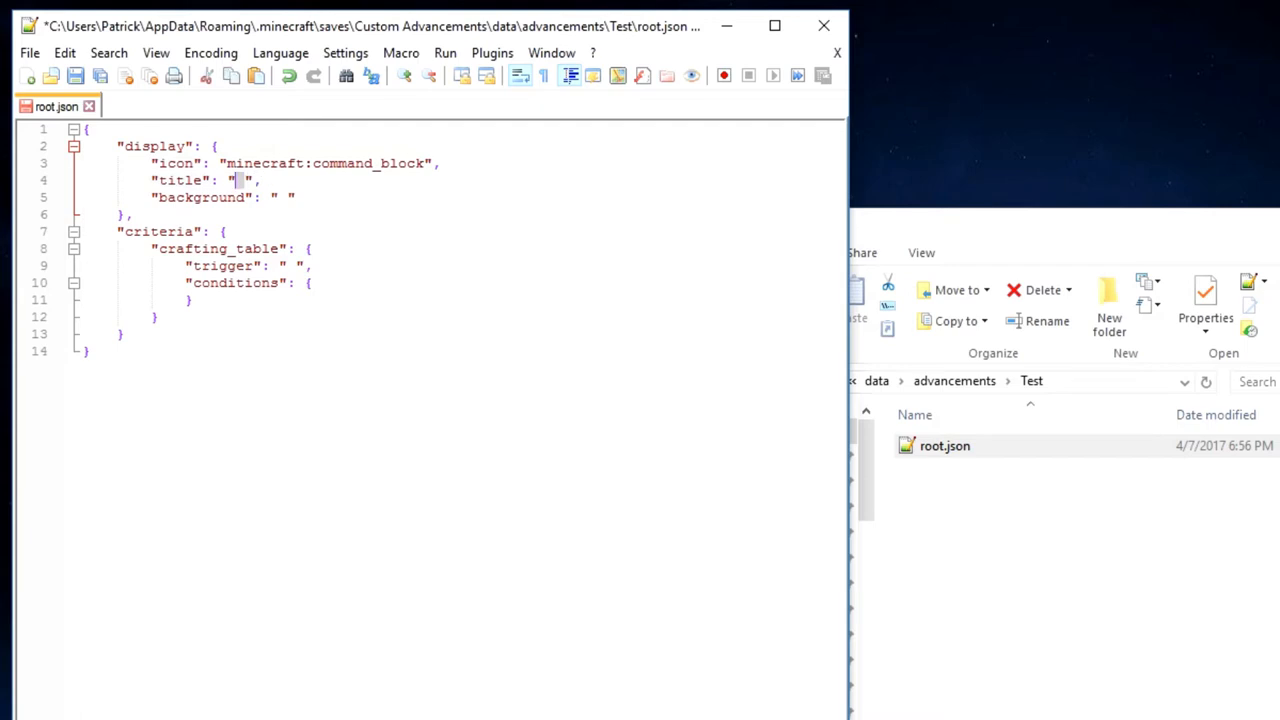
type("Test")
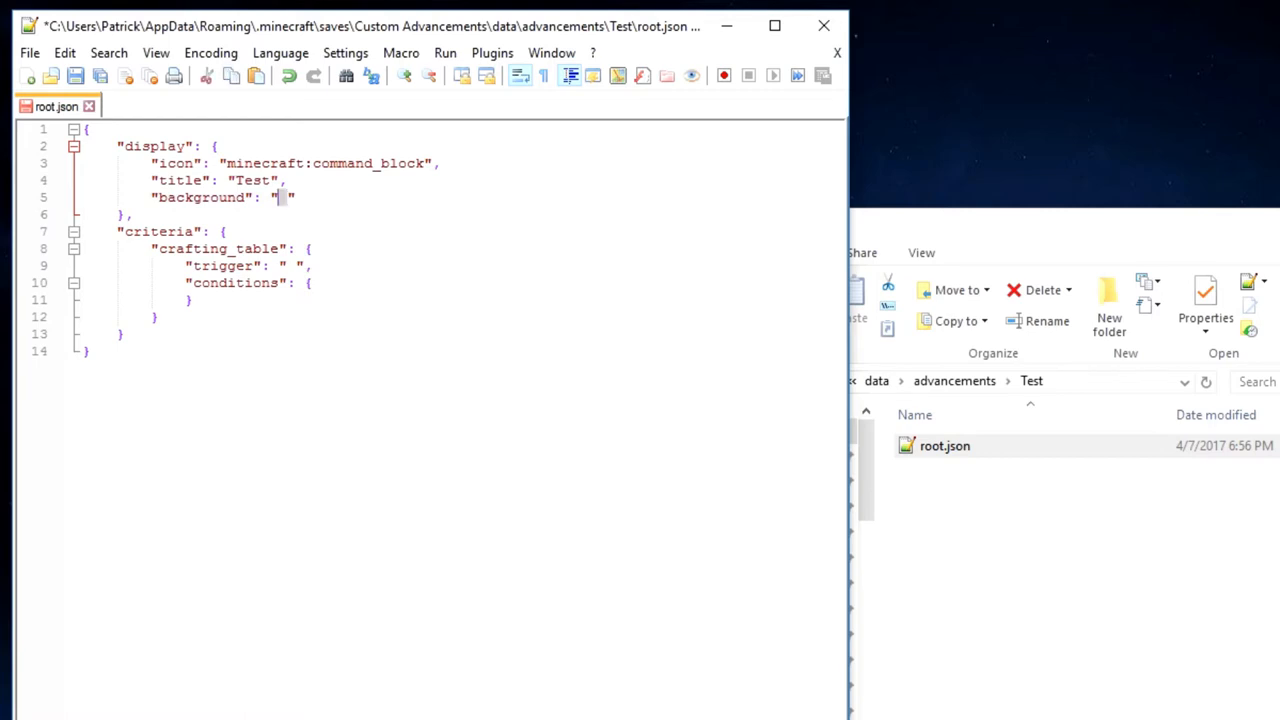
Set the display background to minecraft:textures/blocks/obsidian.png
type("minecraft")
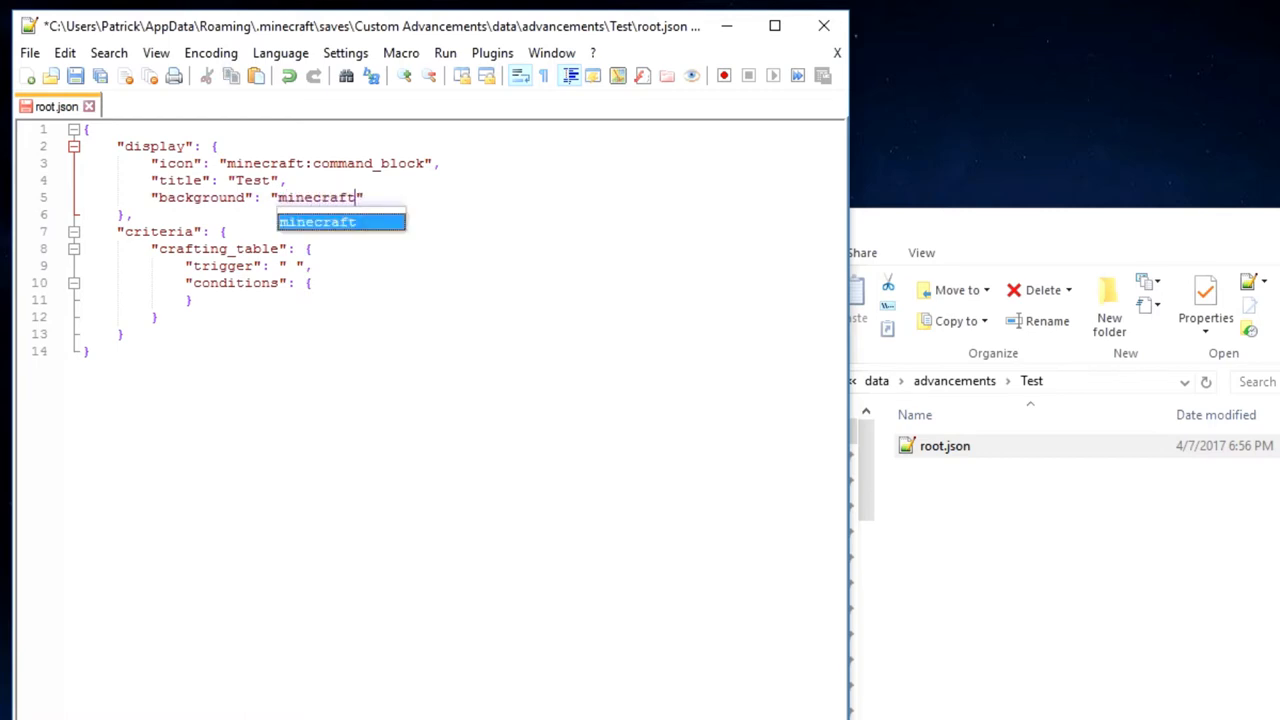
type(":t")
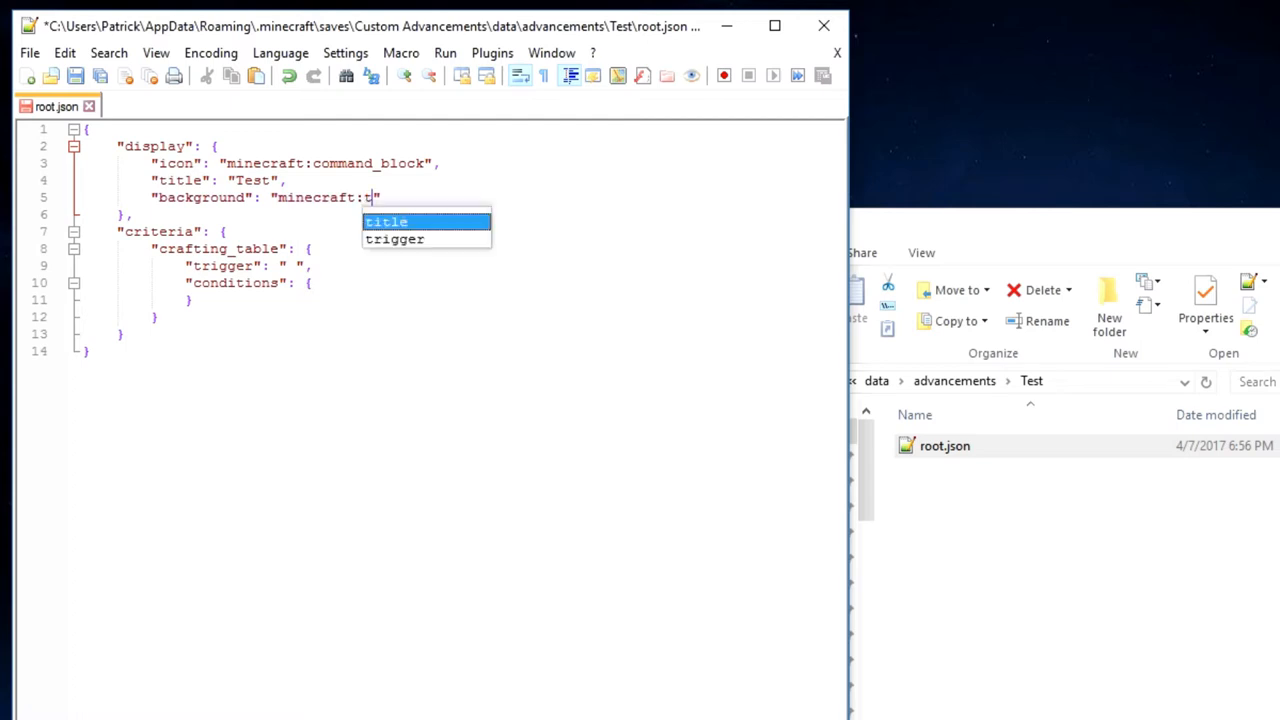
type("extures")
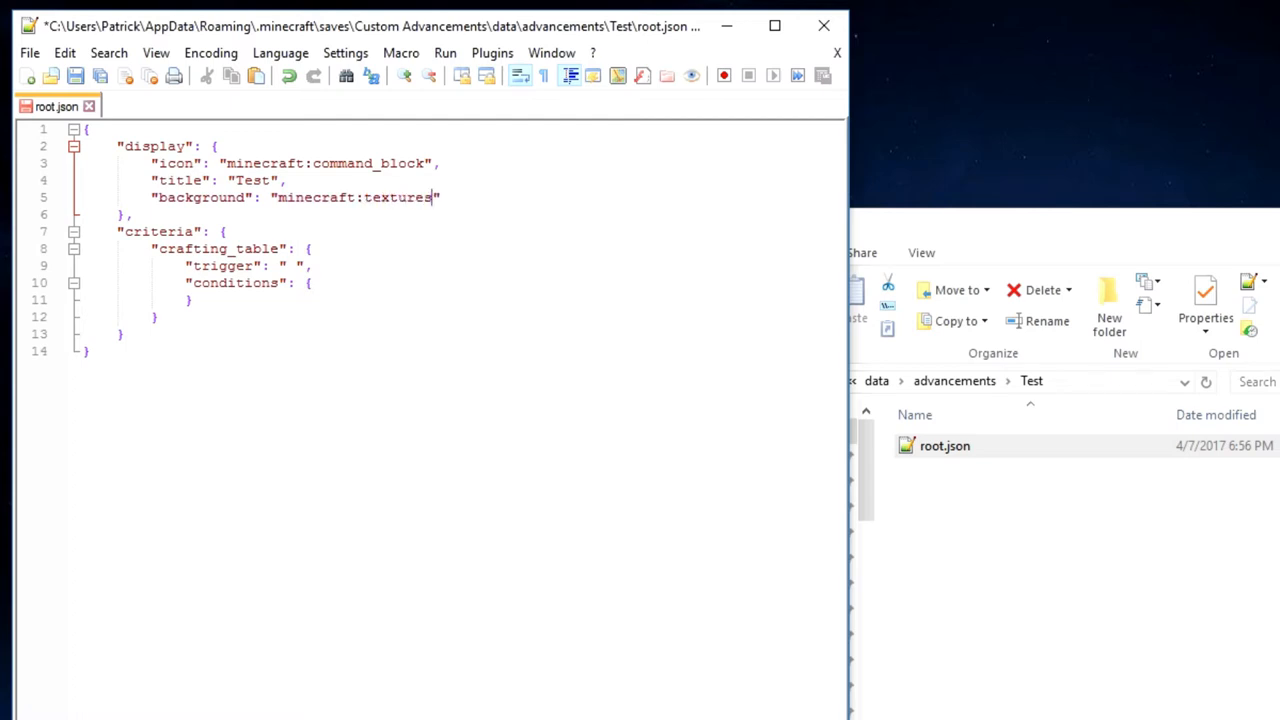
type("/")
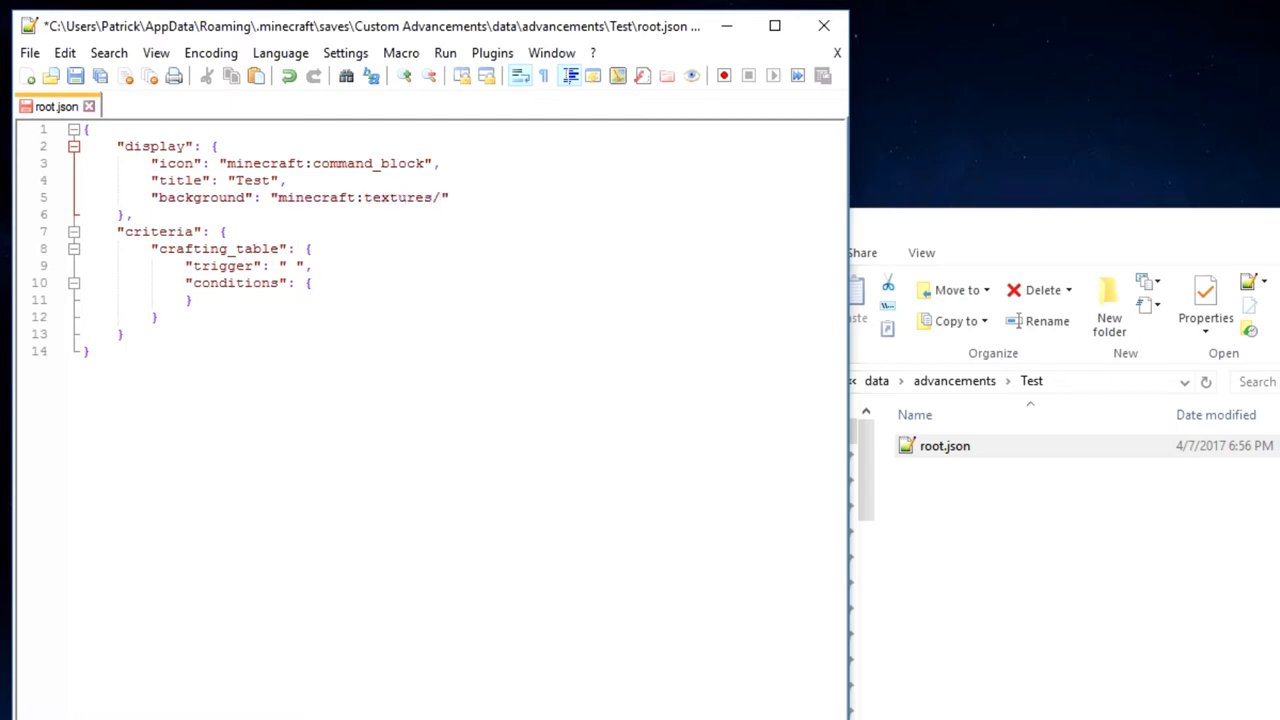
type("blocks")
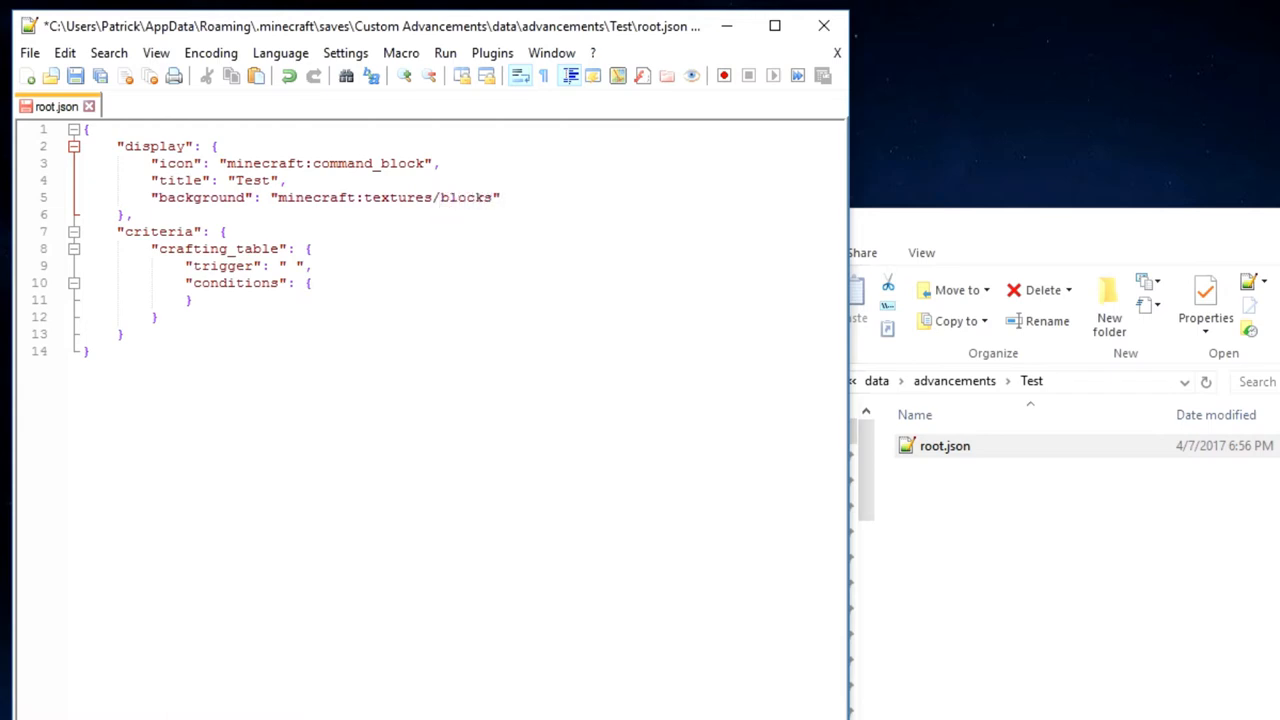
type("/")
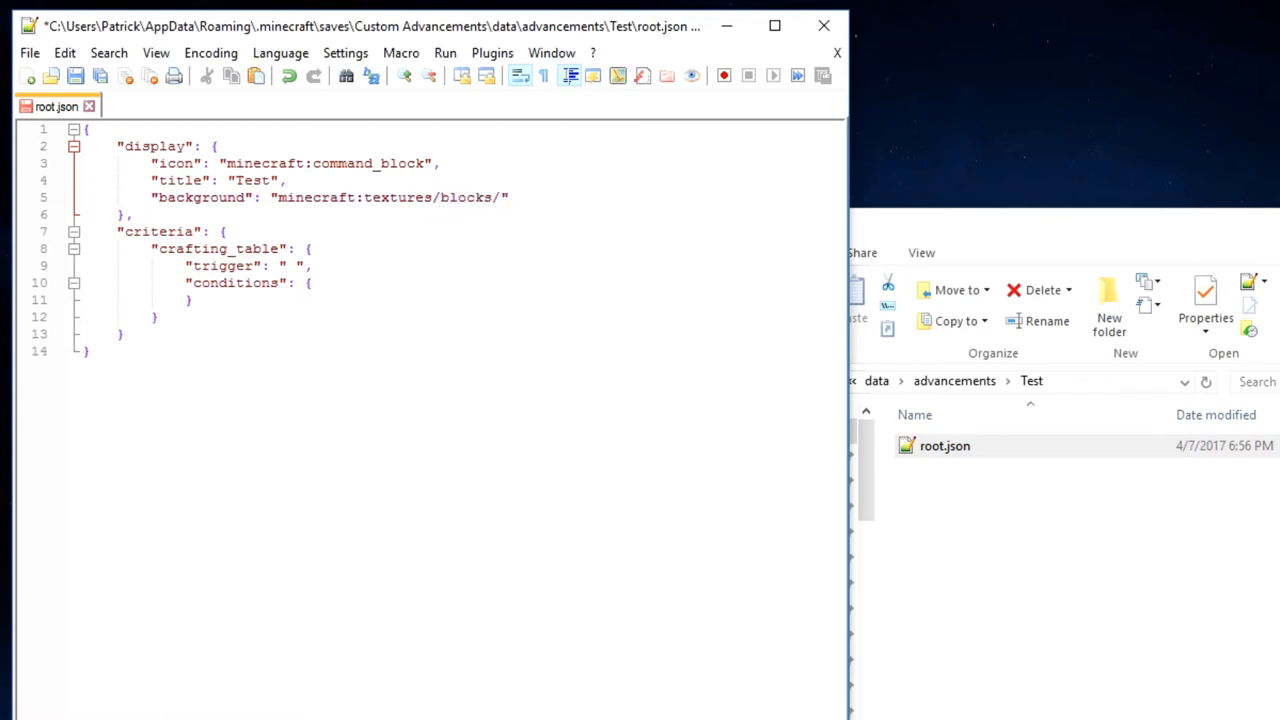
type("obsidia")
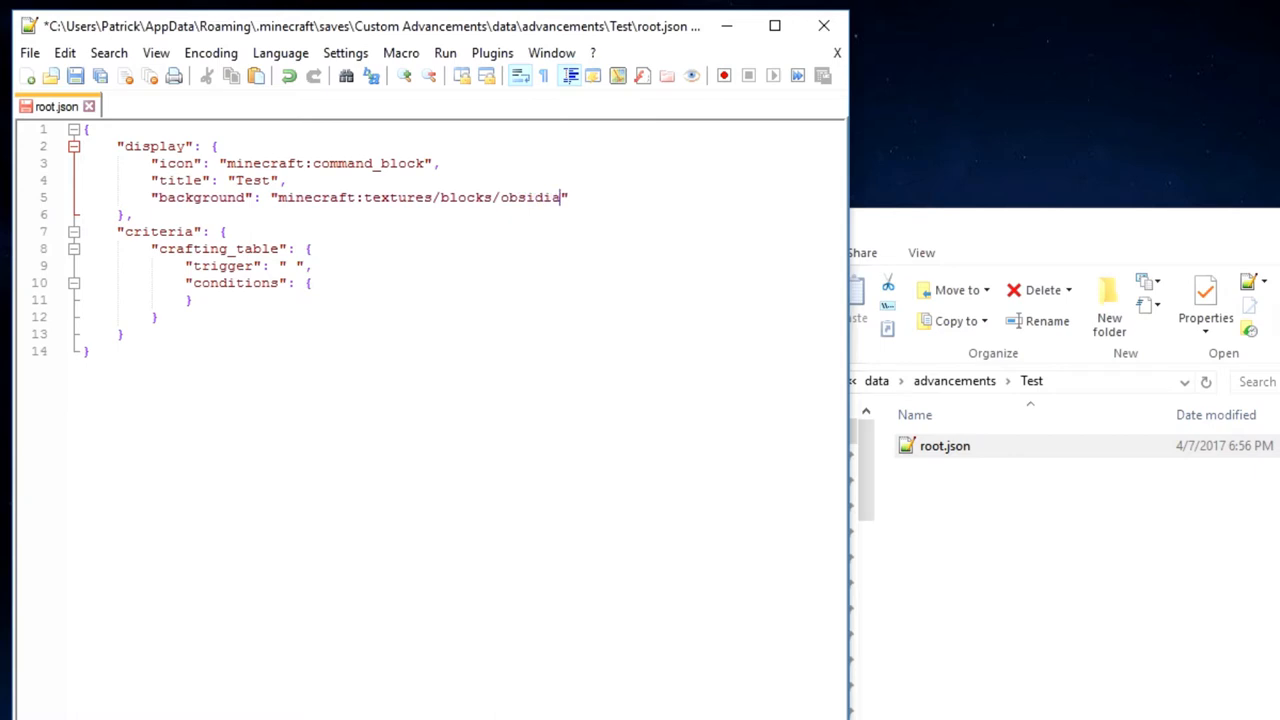
type(".")
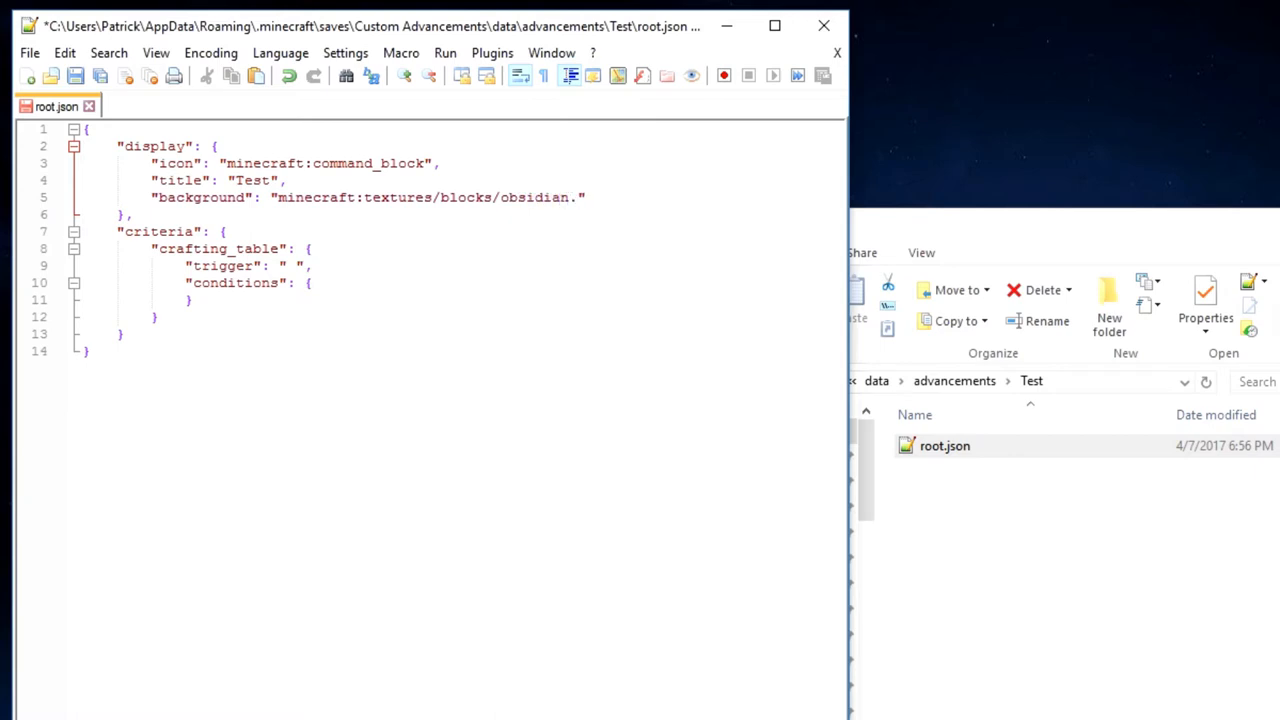
type("png")
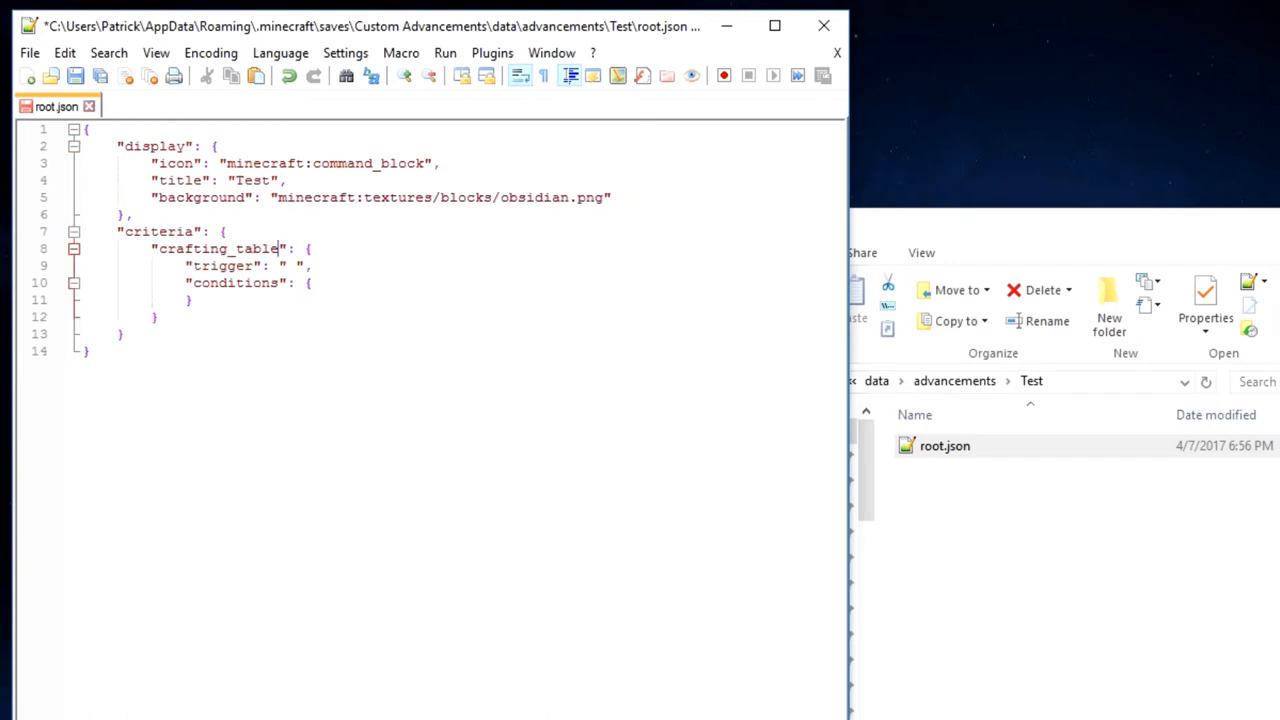
Replace the crafting_table criterion name with test
double_click(218, 248)
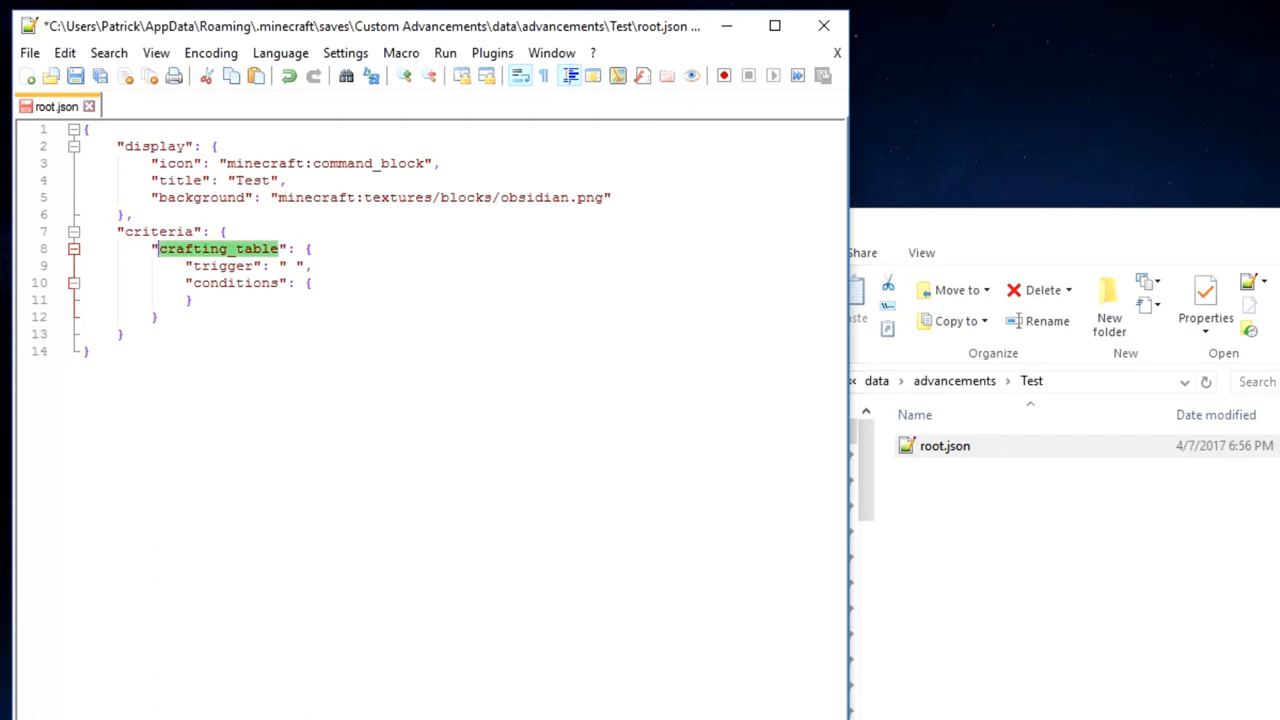
type("test")
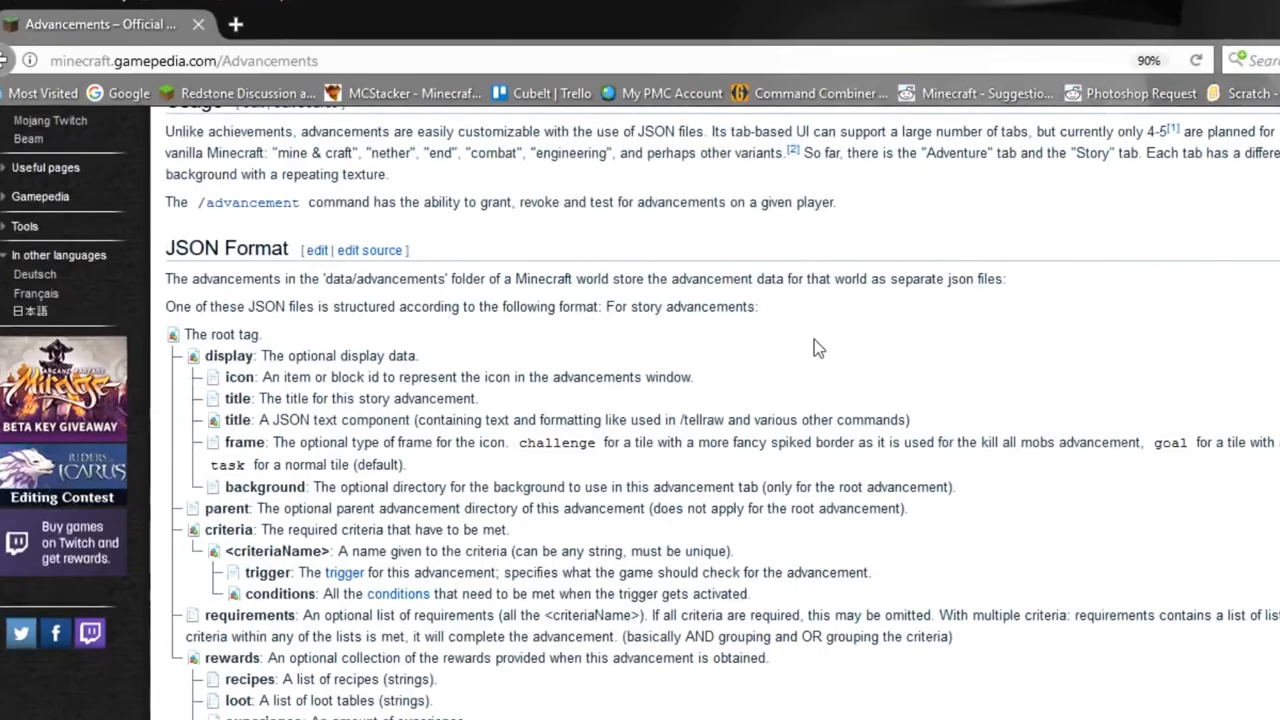
Scroll the Advancements wiki page to the Triggers table and select a trigger name
scroll("down", 3)
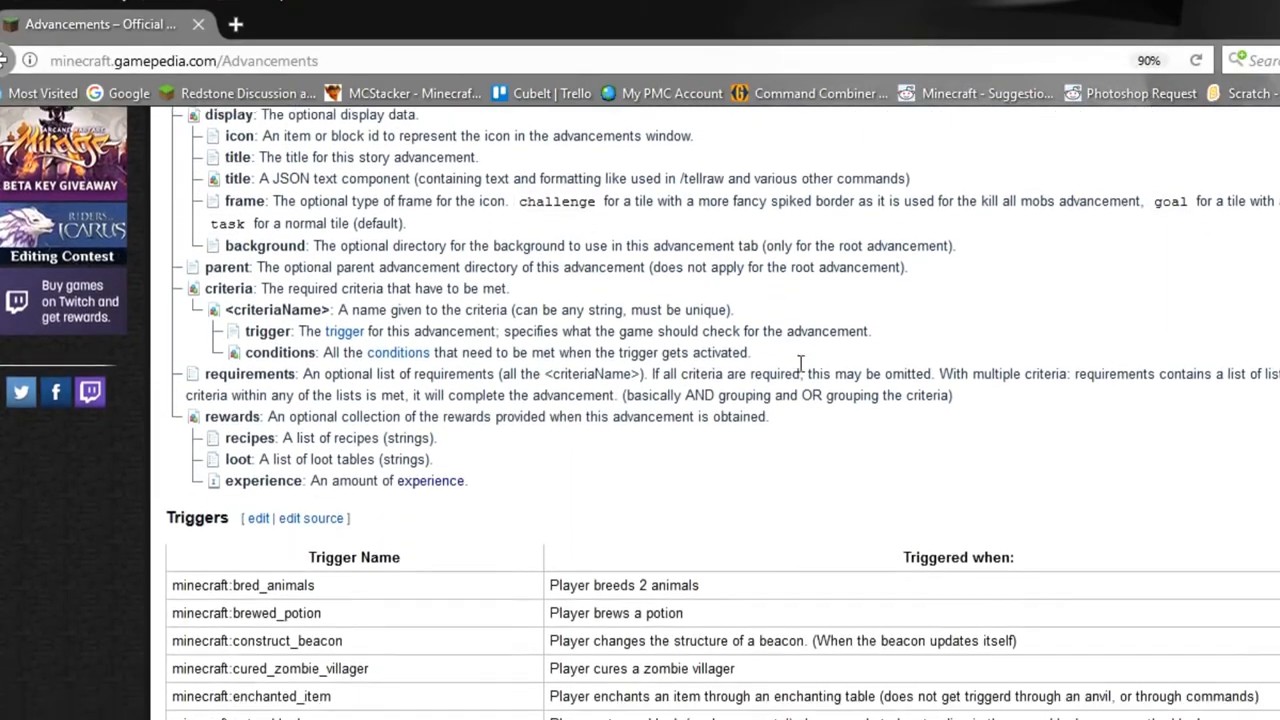
scroll("down", 3)
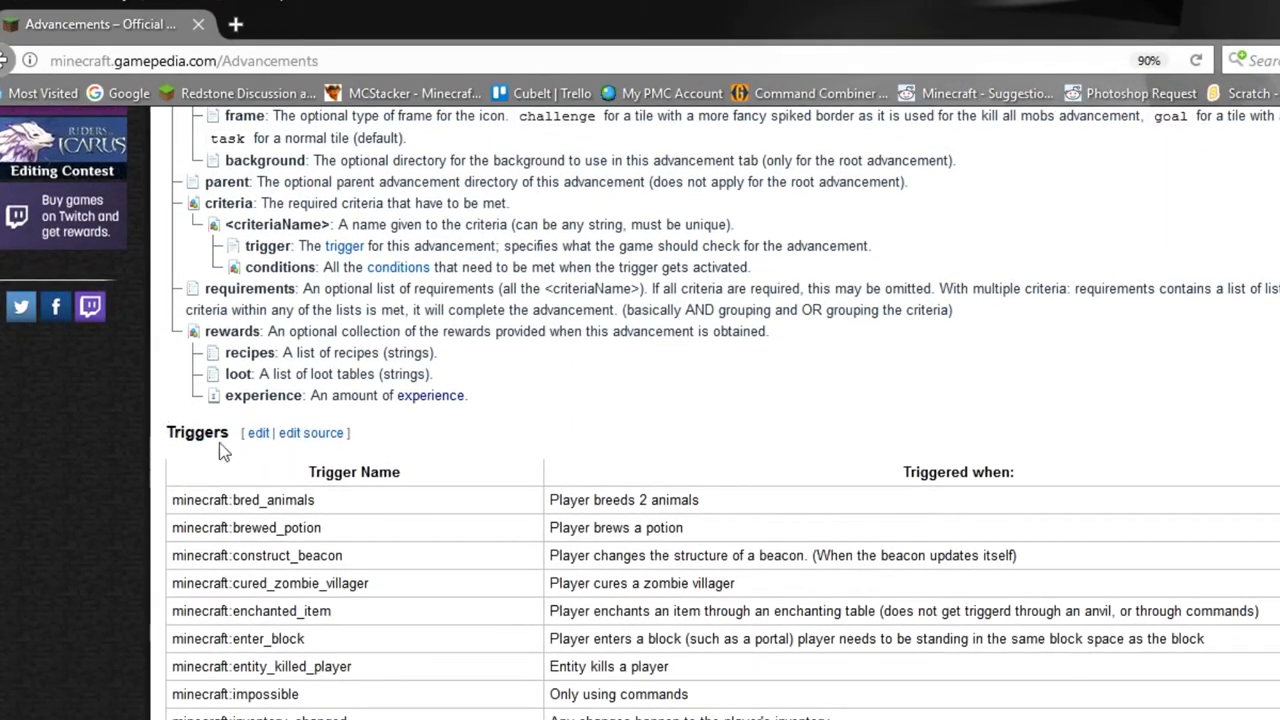
scroll("down", 3)
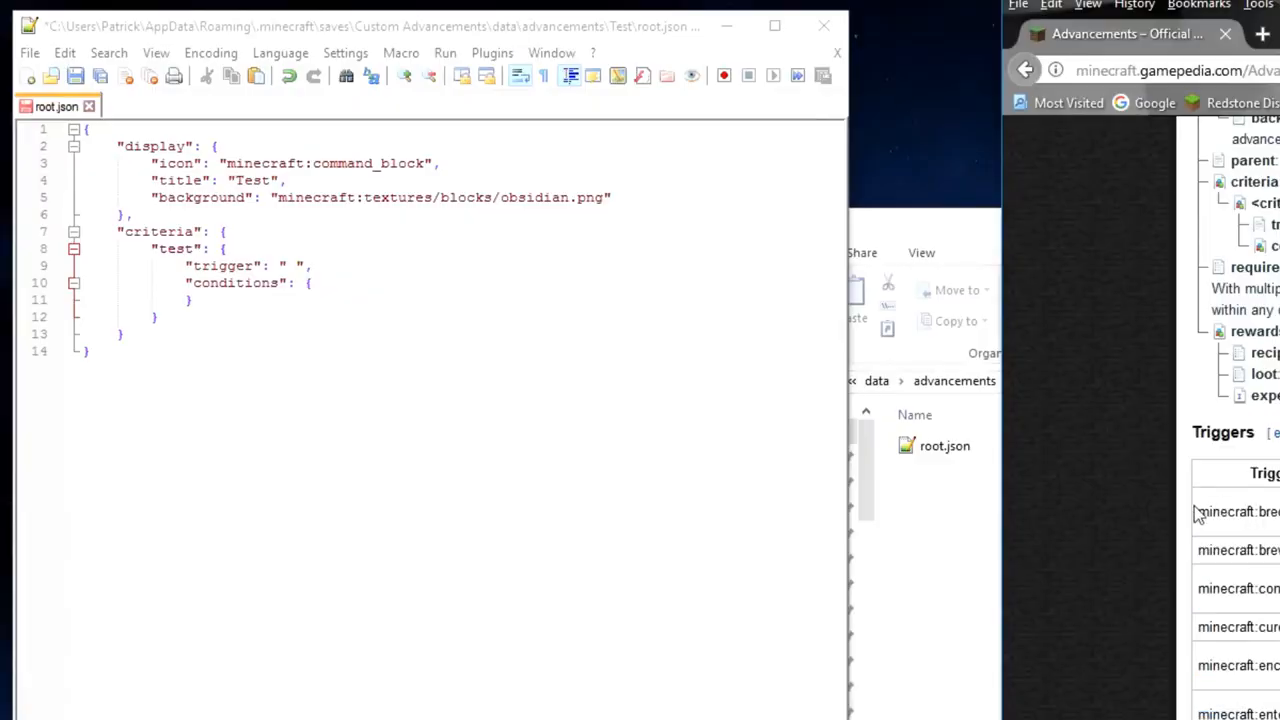
mouse_move(1212, 684)
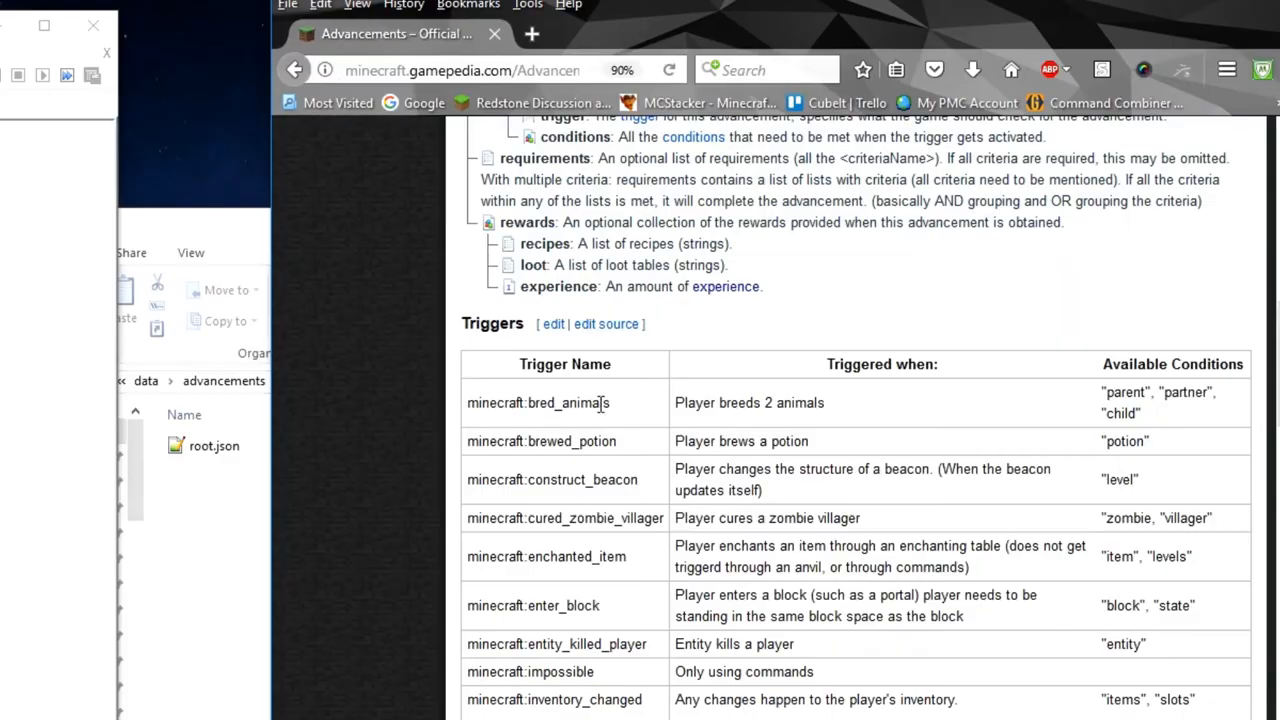
scroll("down", 3)
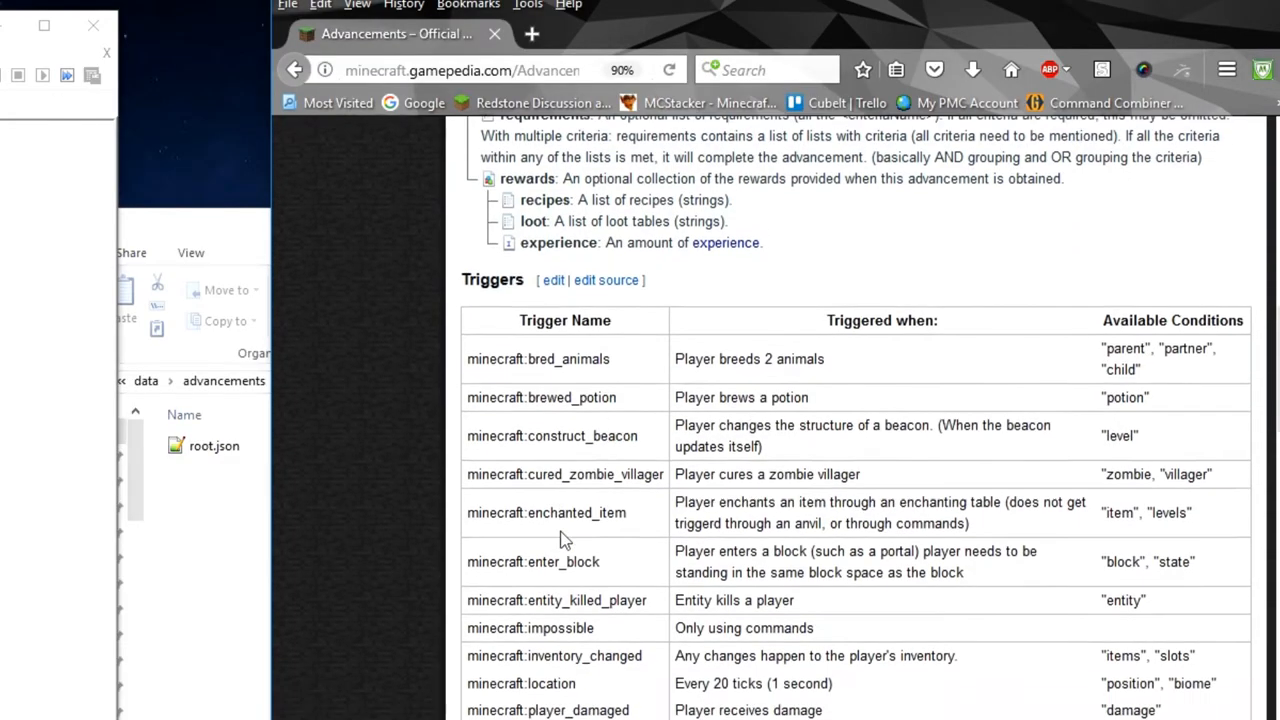
scroll("down", 3)
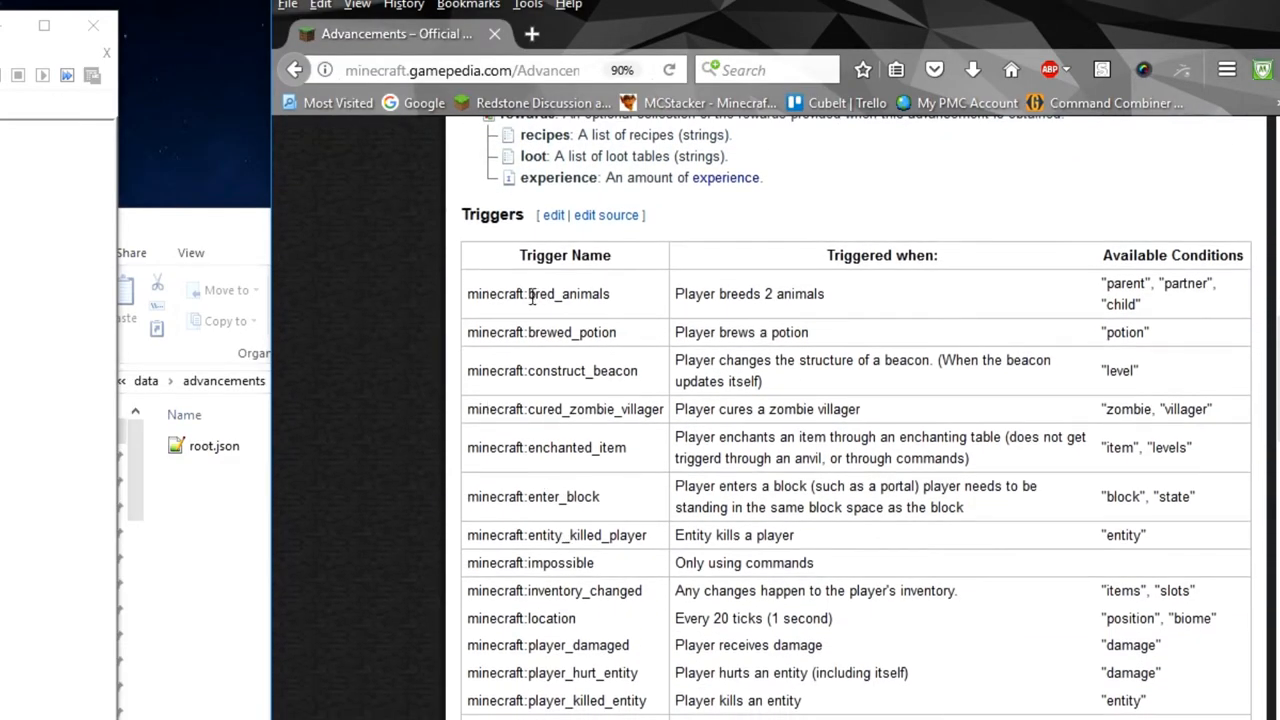
double_click(568, 292)
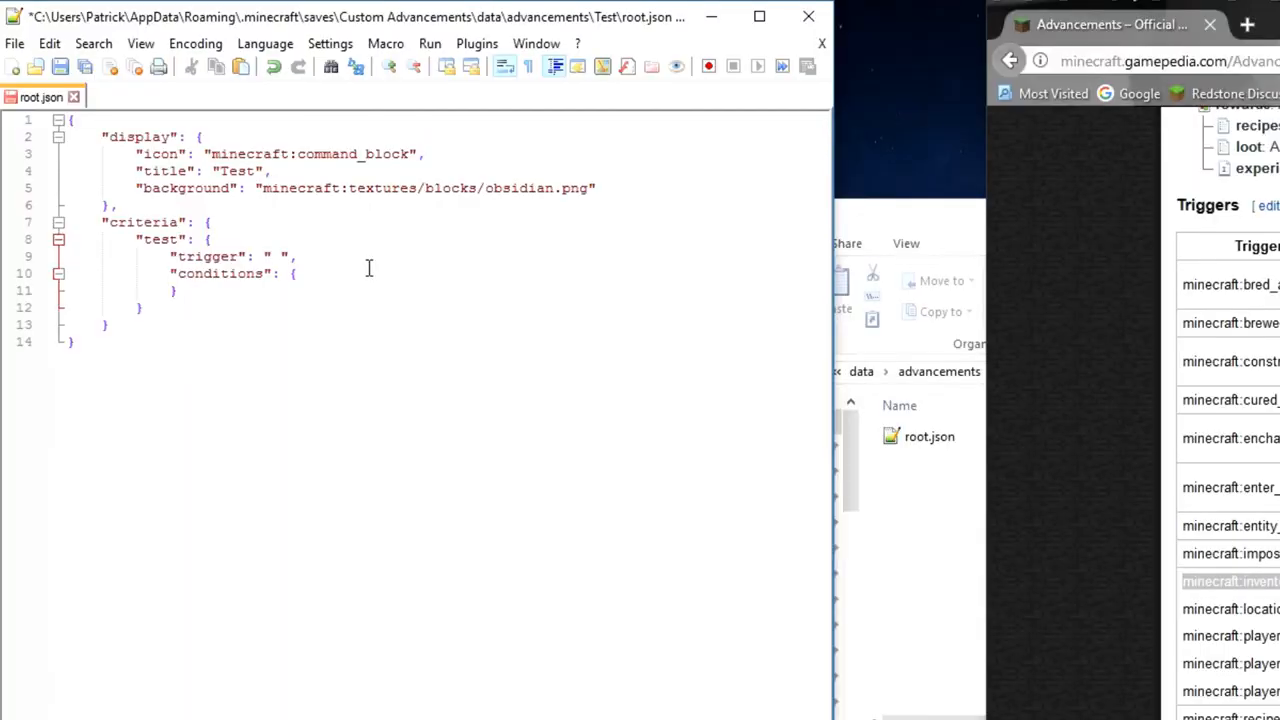
Give the test criterion the minecraft:inventory_changed trigger and begin its conditions entry
type("minecraft:inventory_changed")
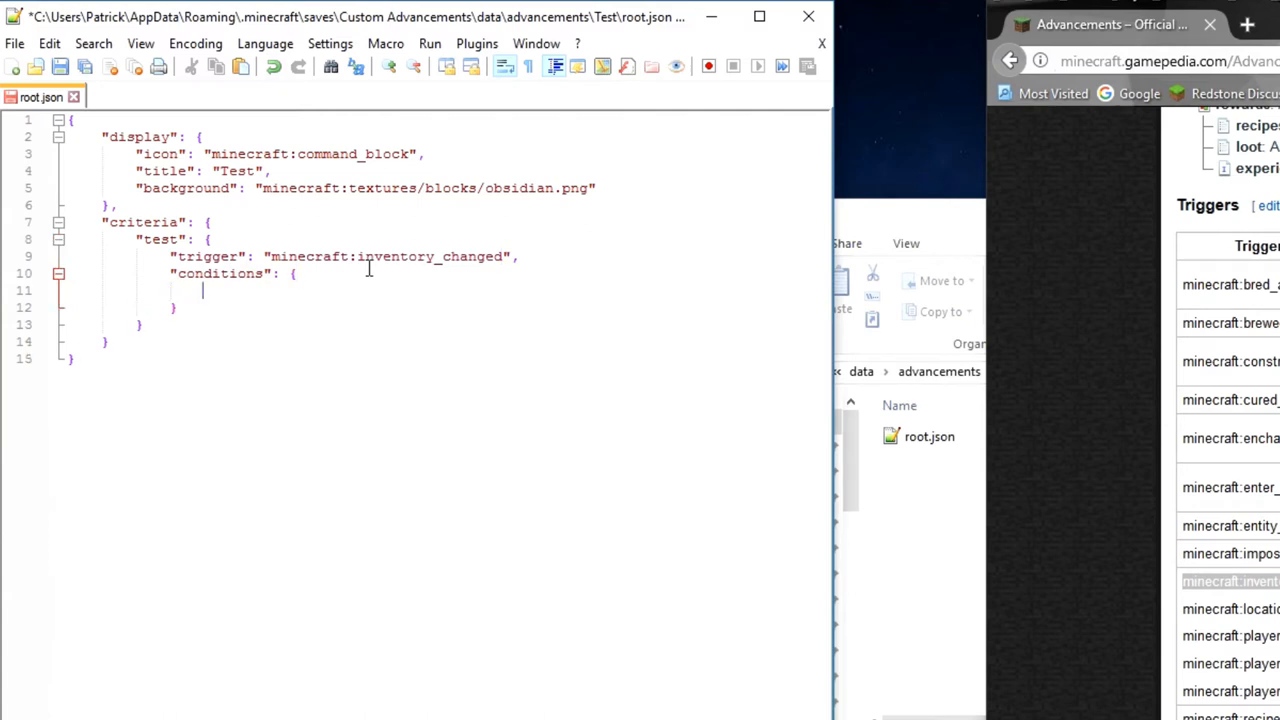
type("\"\"")
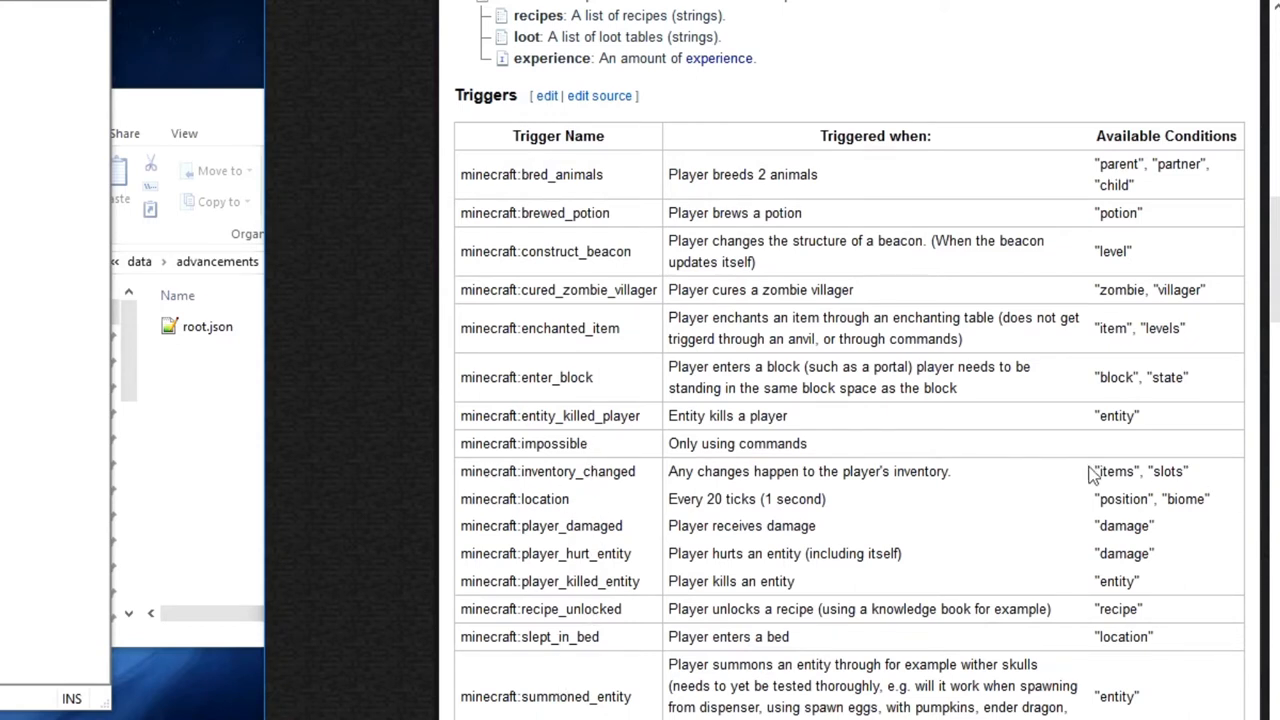
Scroll the wiki page to the Conditions section down to the item and enchantment entries
scroll("down", 3)
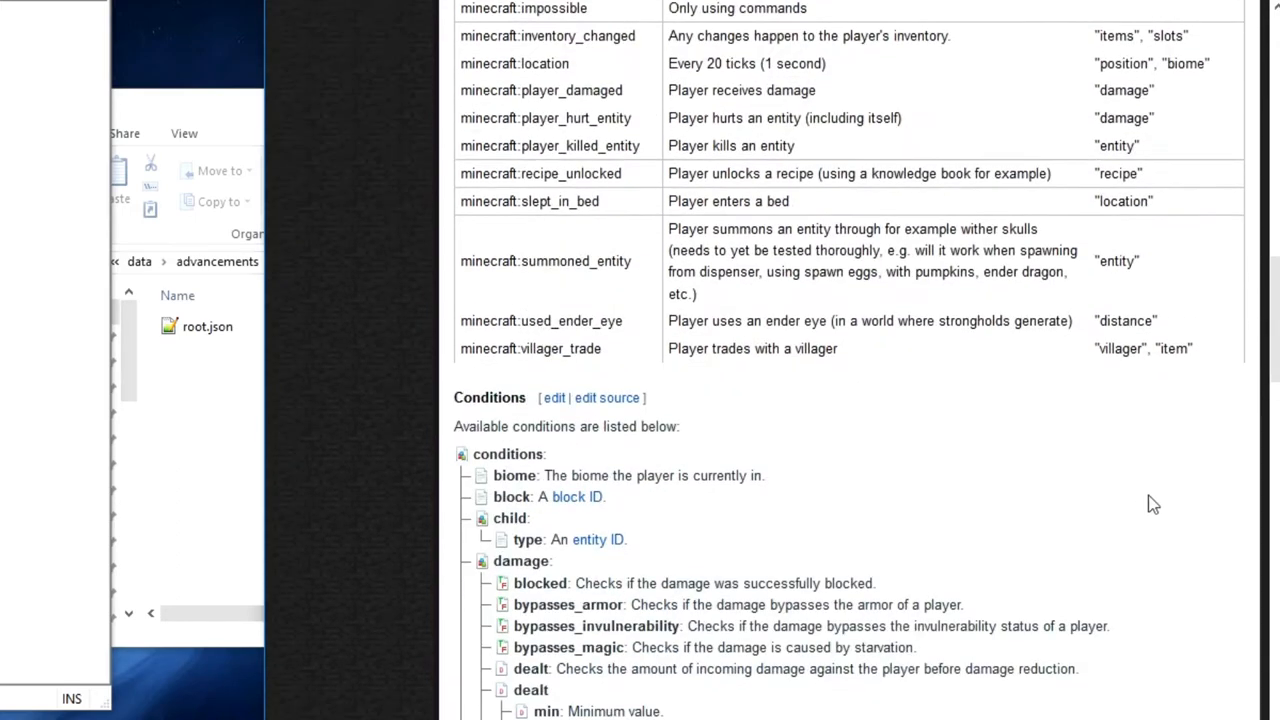
scroll("down", 3)
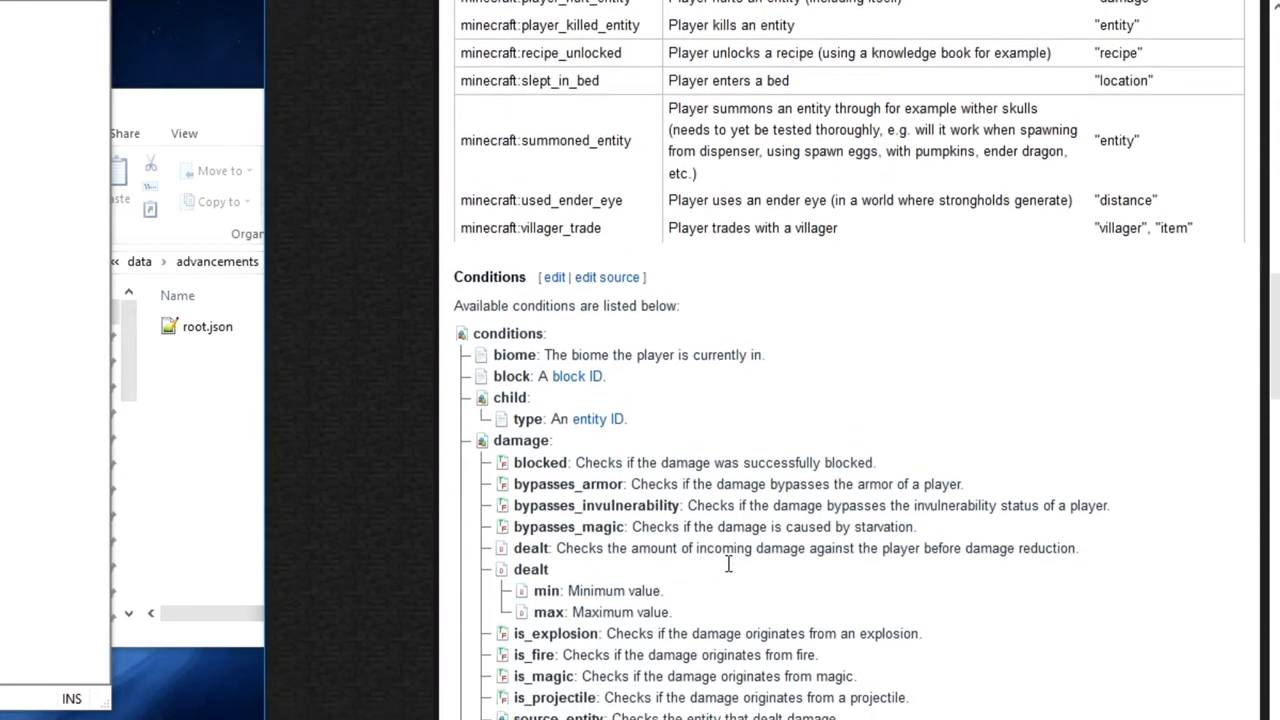
scroll("down", 3)
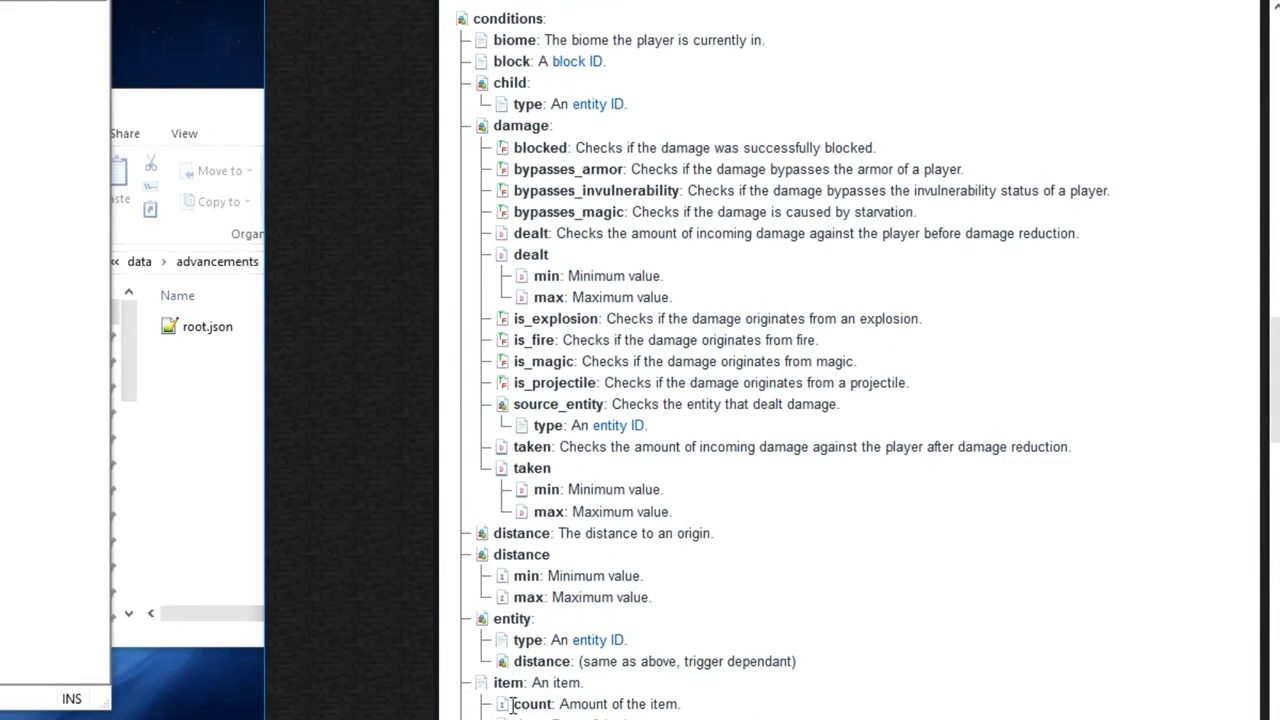
scroll("down", 3)
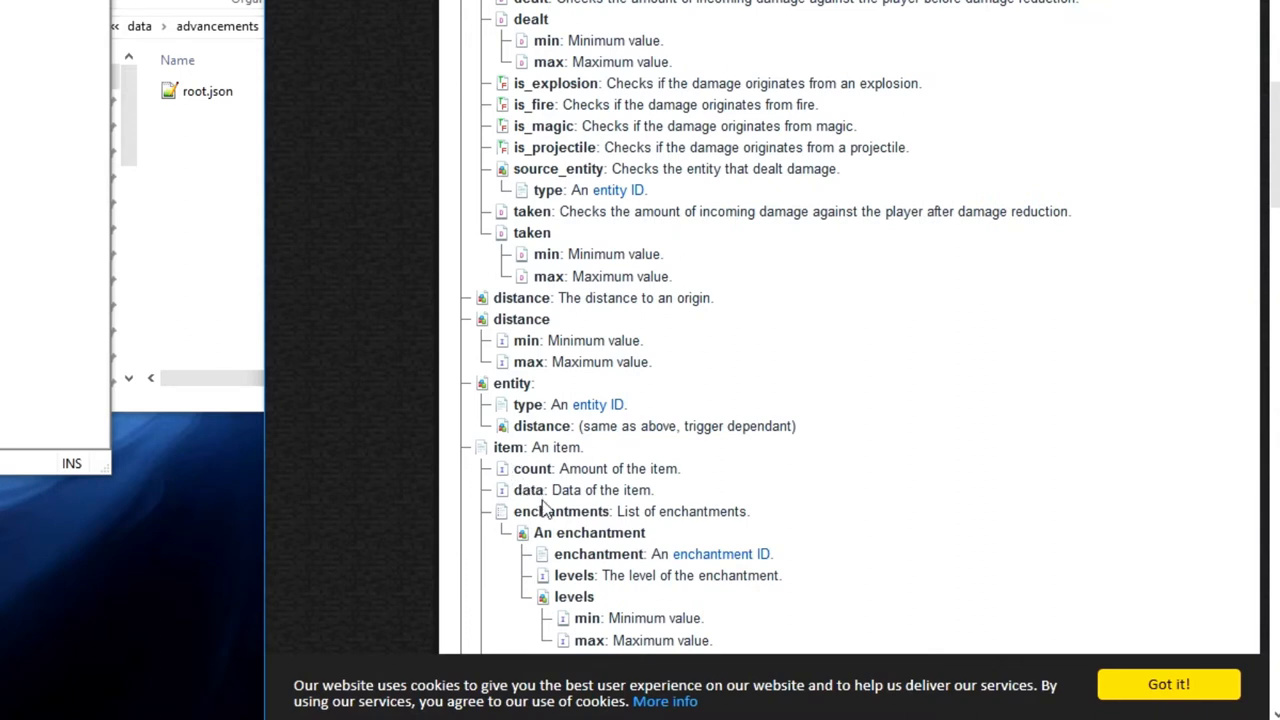
mouse_move(650, 548)
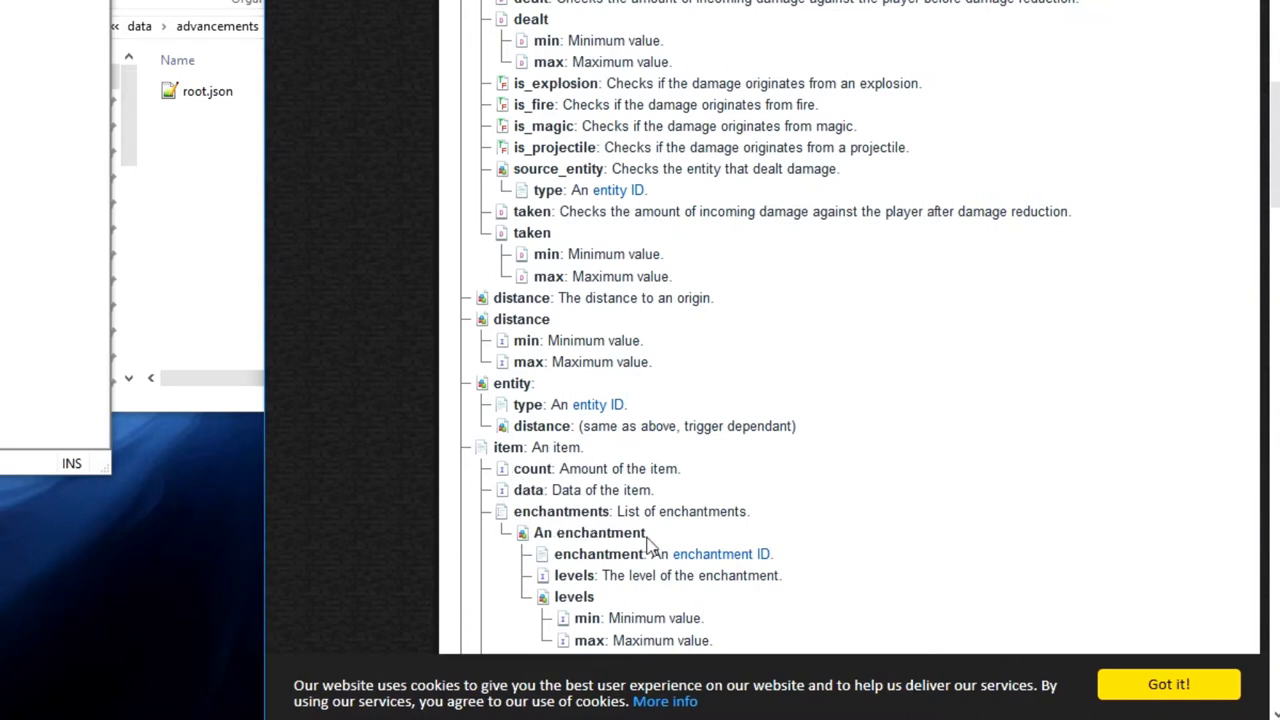
scroll("down", 3)
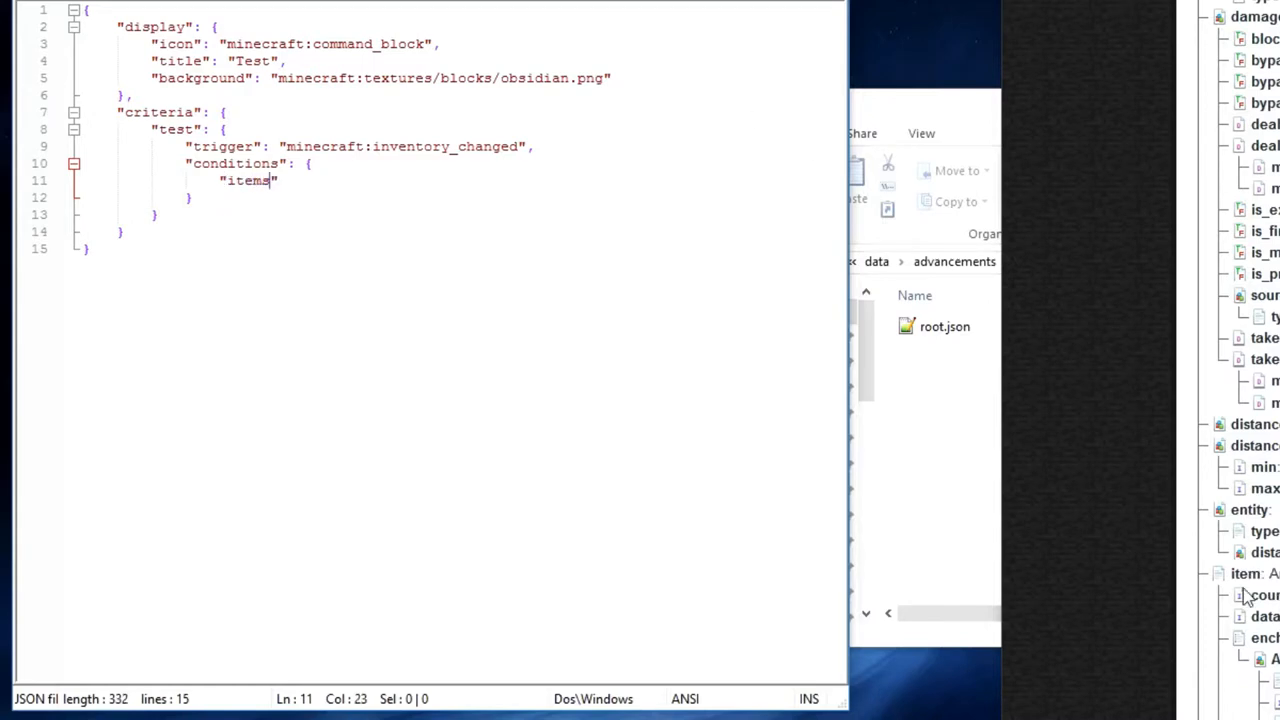
Write "items": [ { "item": "minecraft: inside the conditions block of root.json
left_click(1246, 572)
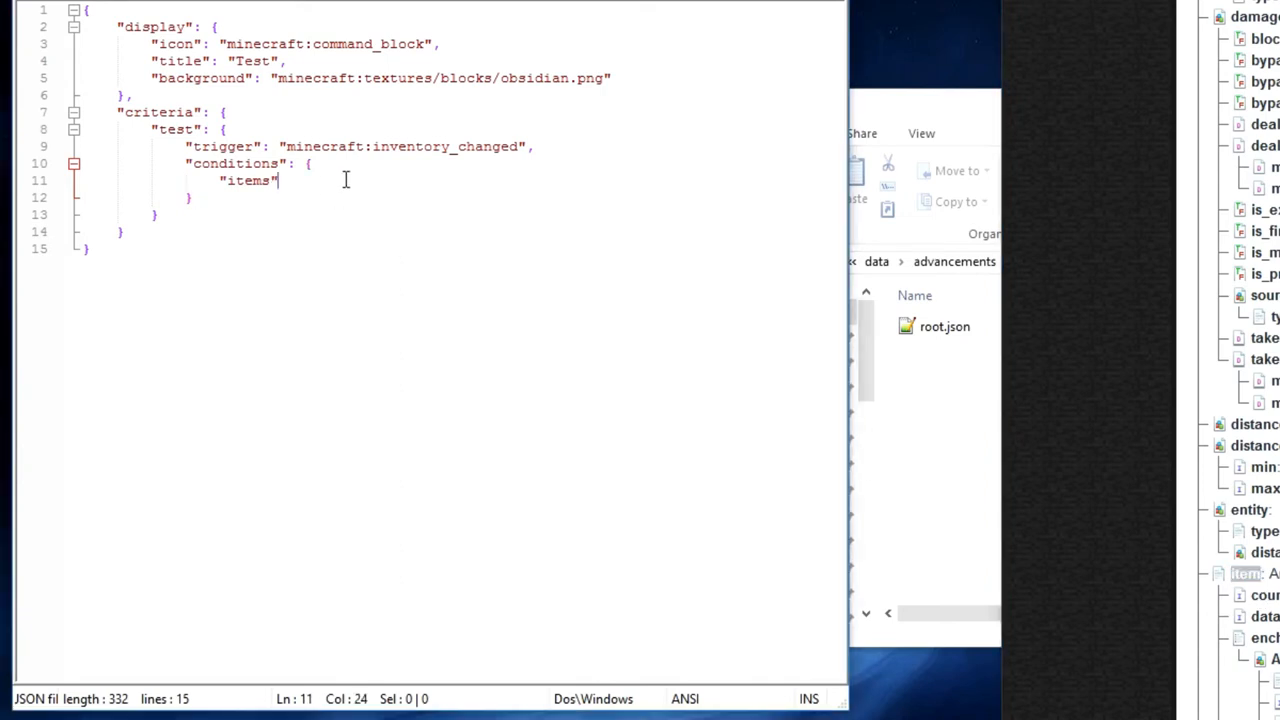
type(":")
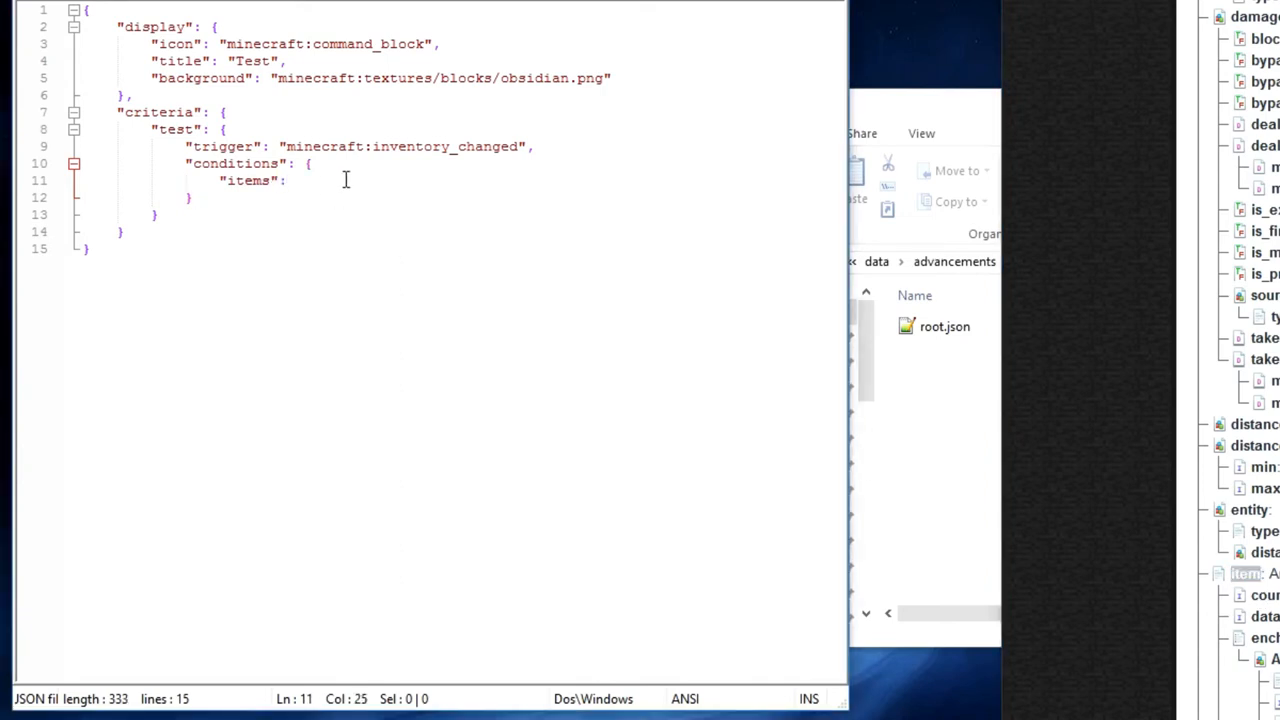
type("[]")
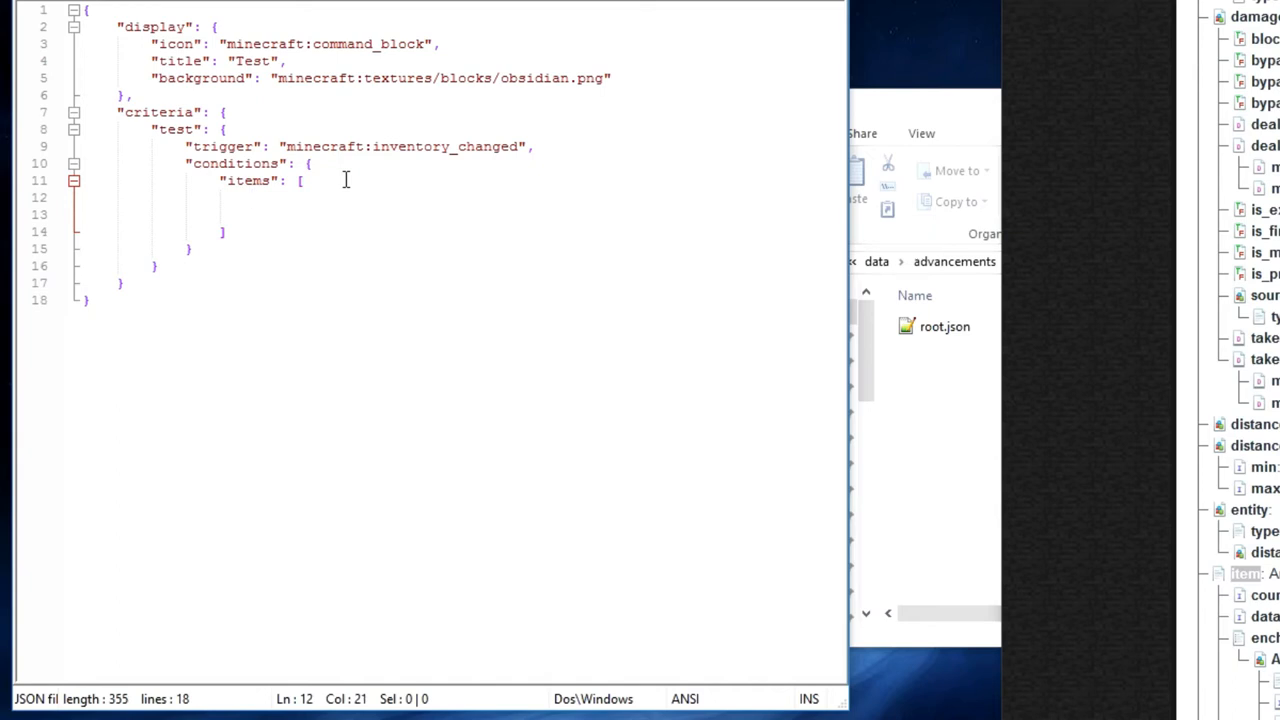
type("{")
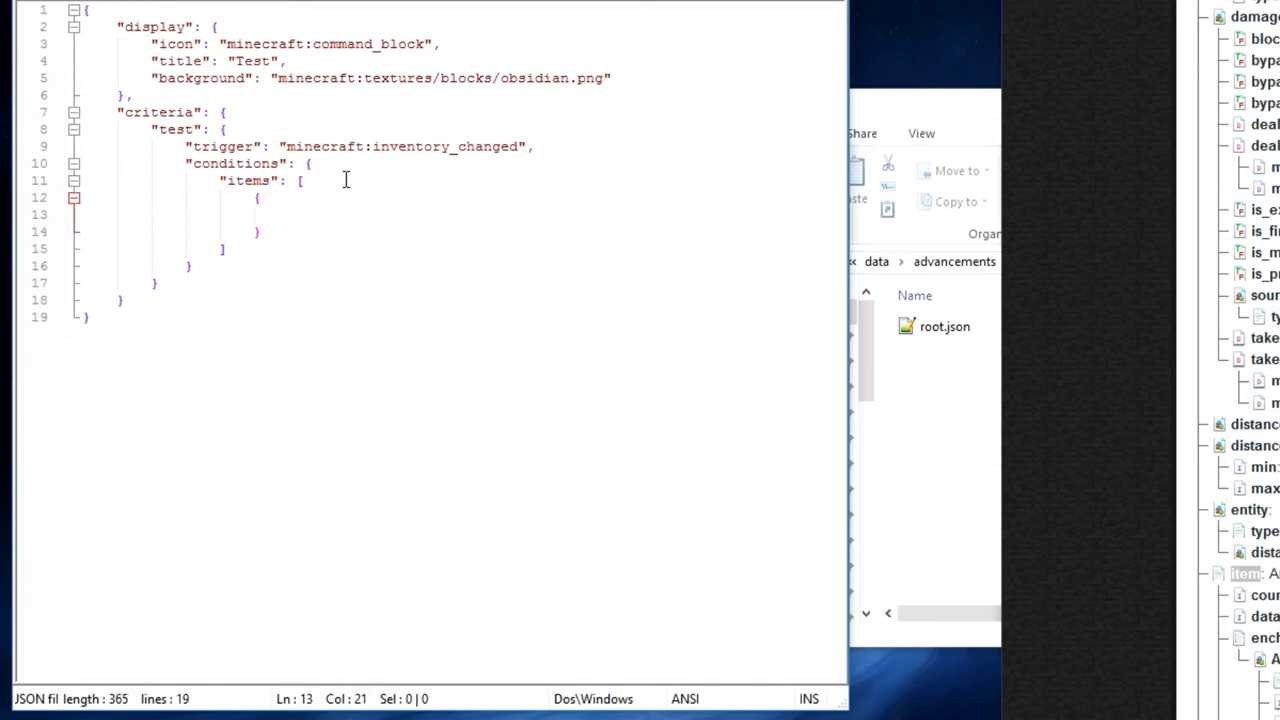
type("\"\"")
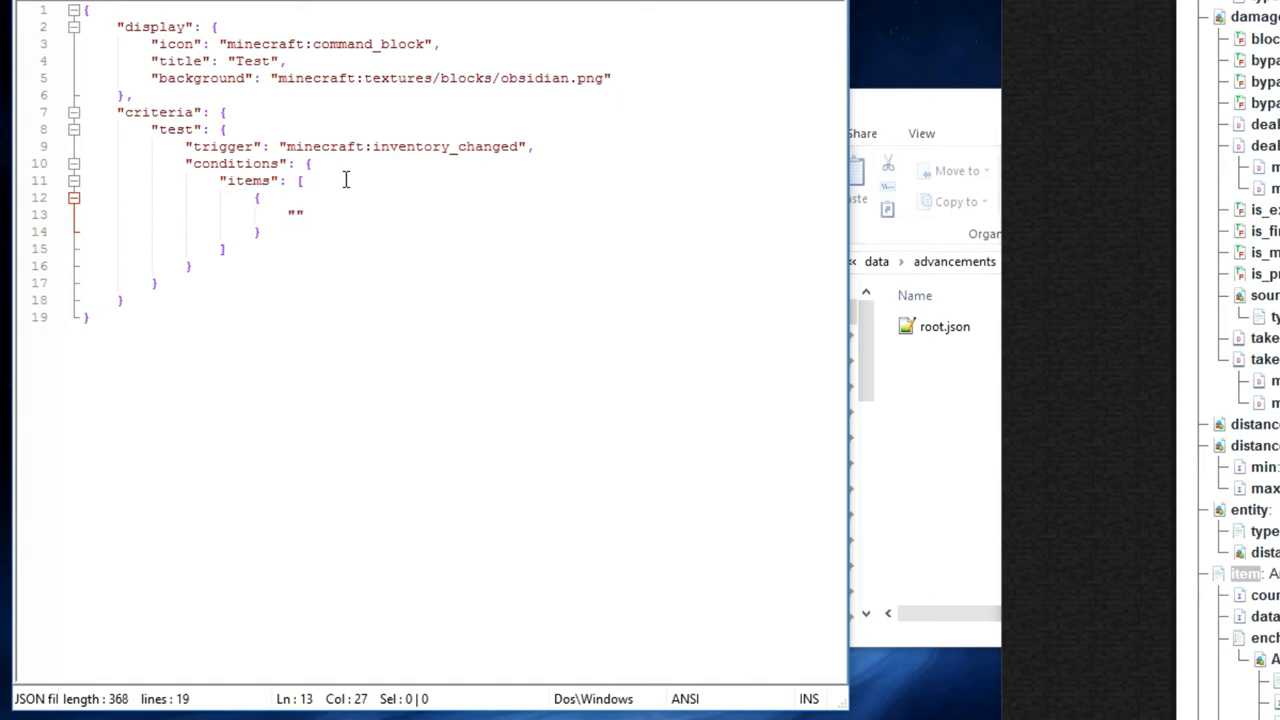
type("item")
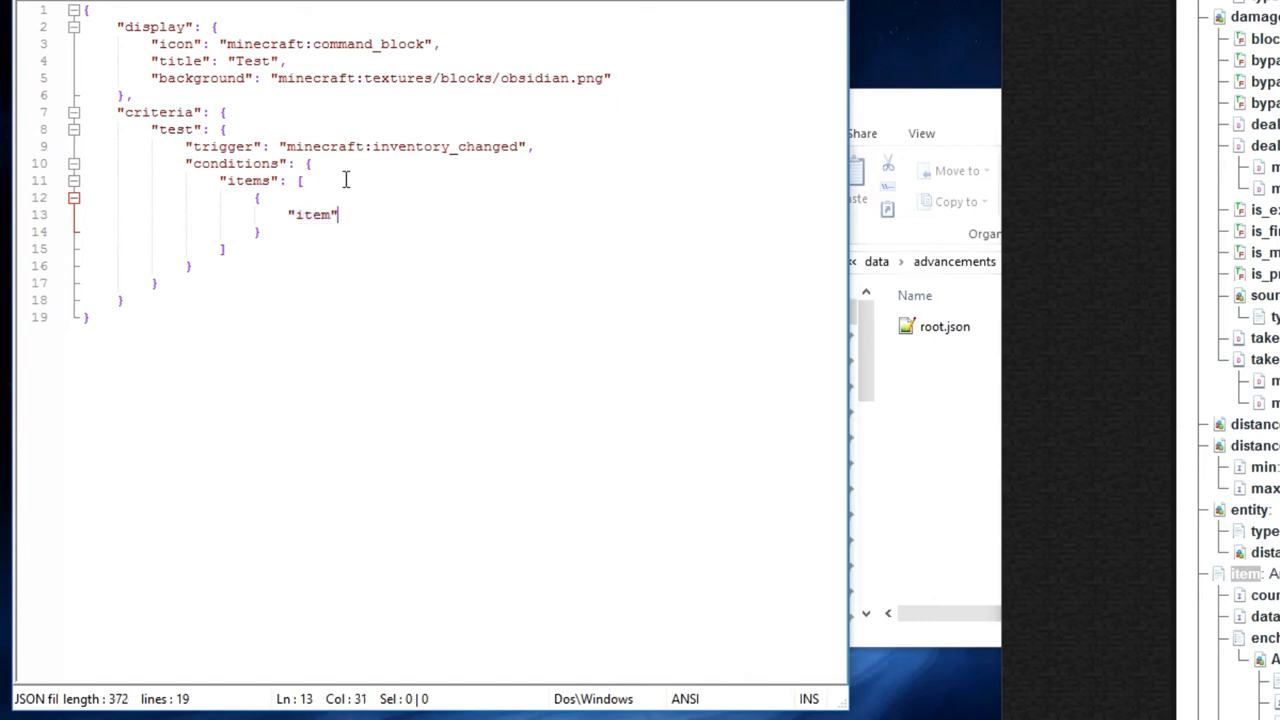
type(": \"\"")
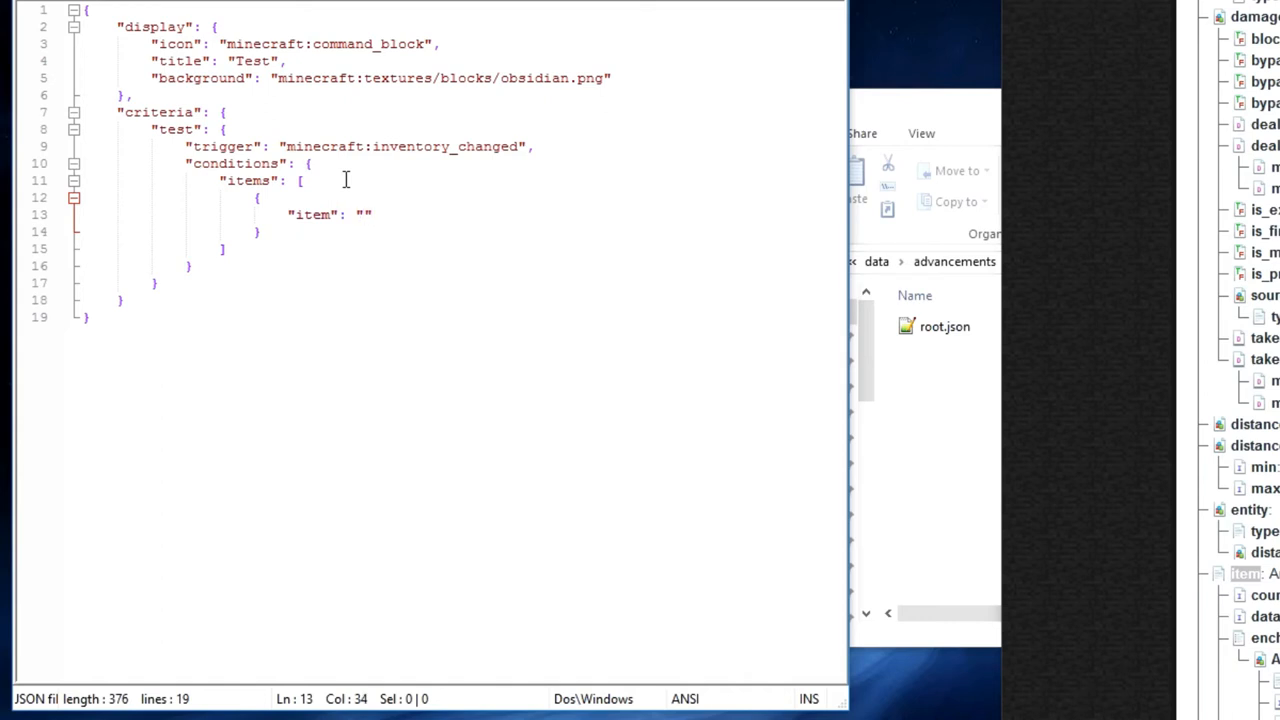
type("minecraft")
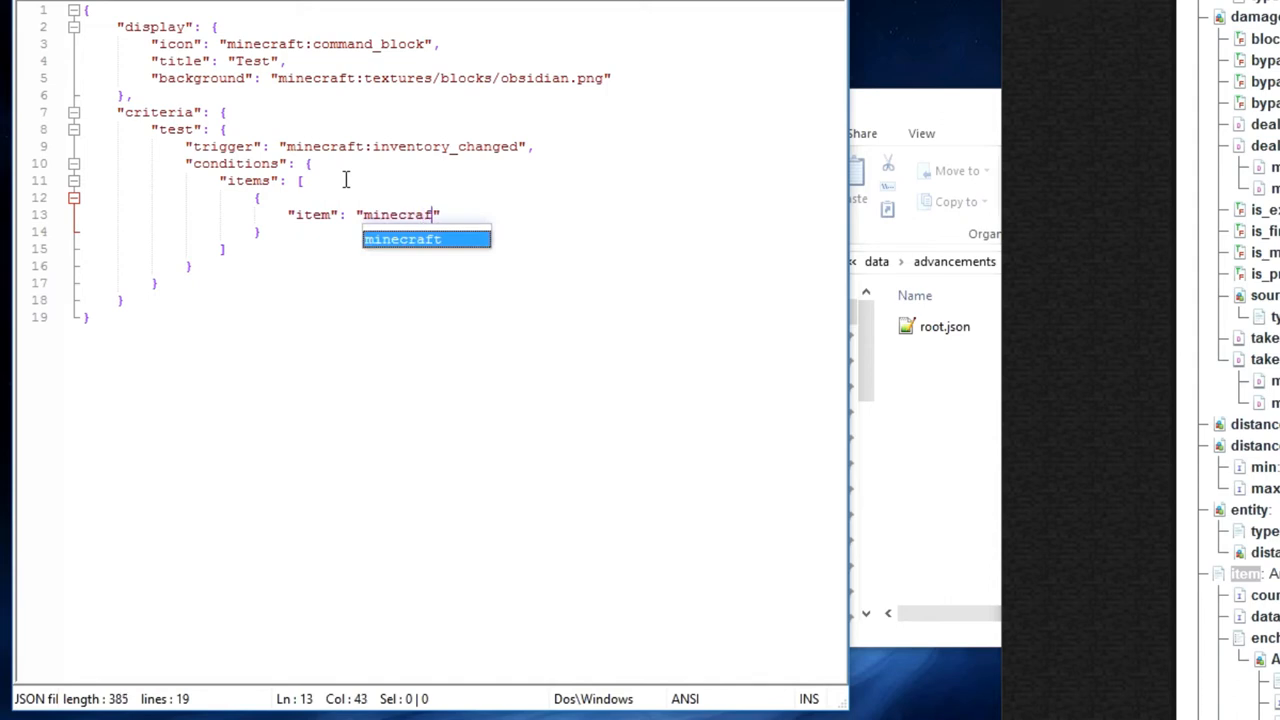
type(":")
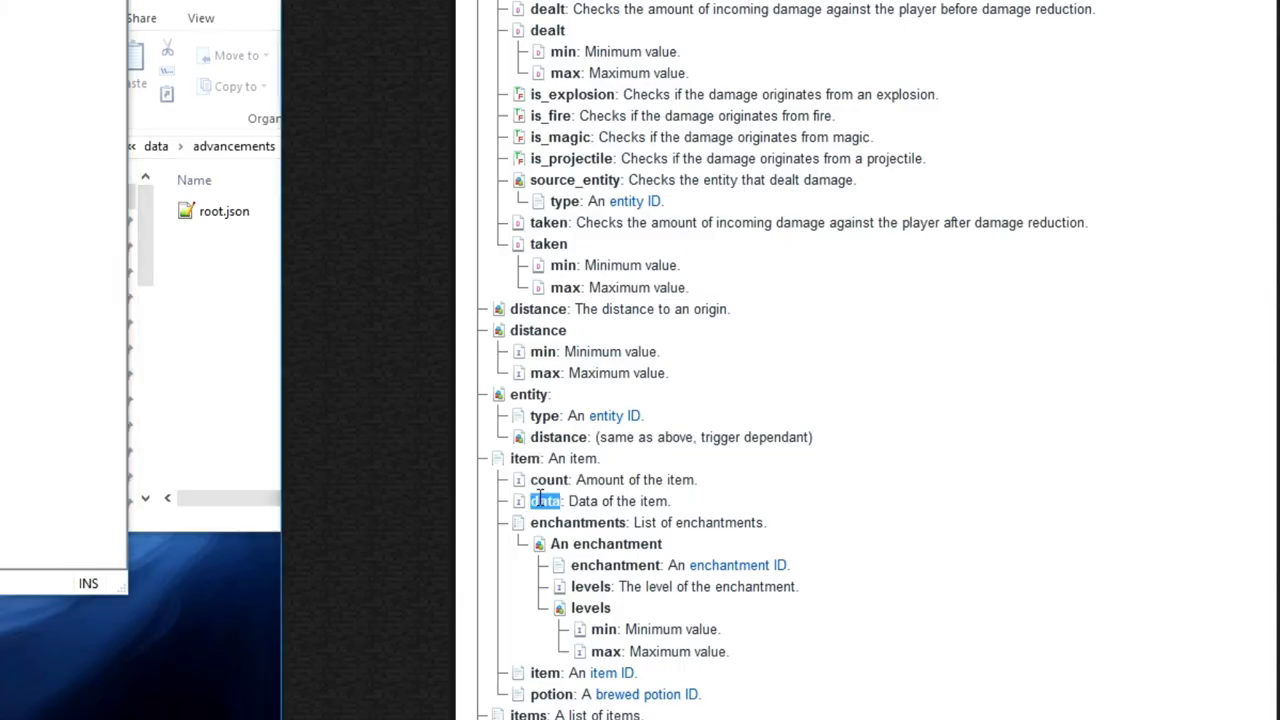
Look up the items condition entry on the wiki's conditions documentation page
left_click(576, 522)
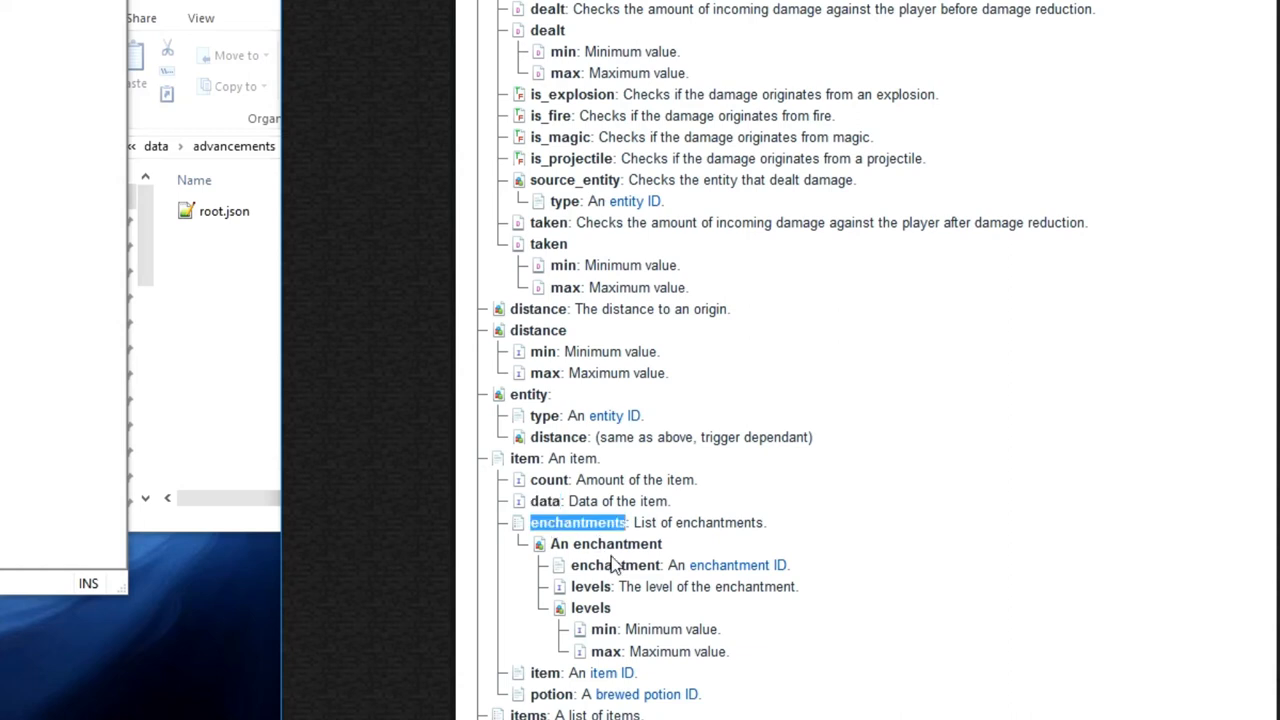
scroll("down", 3)
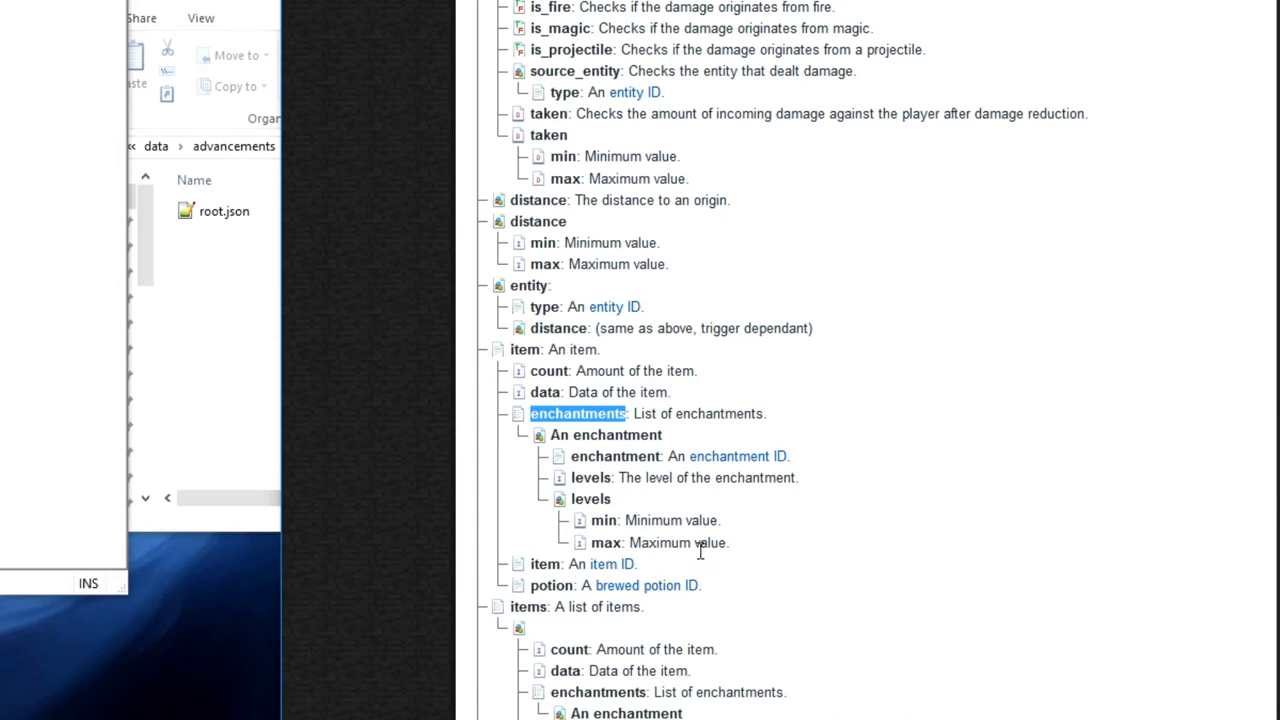
scroll("down", 3)
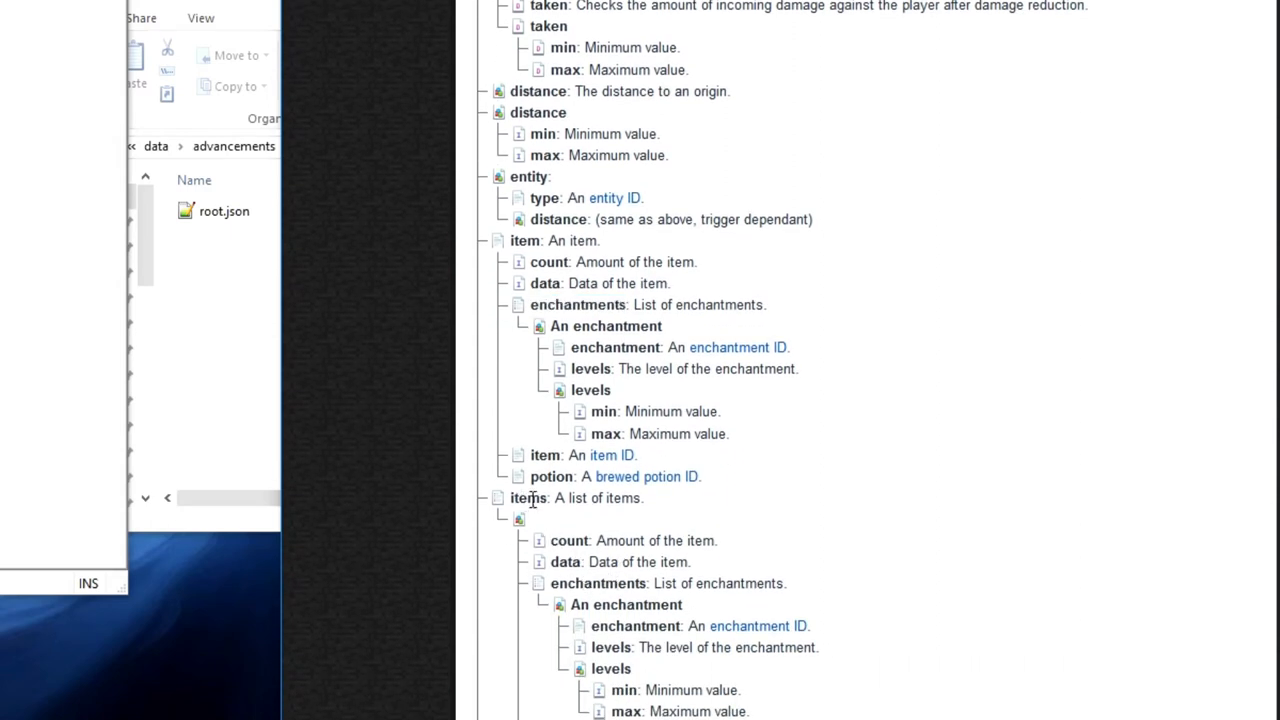
double_click(528, 496)
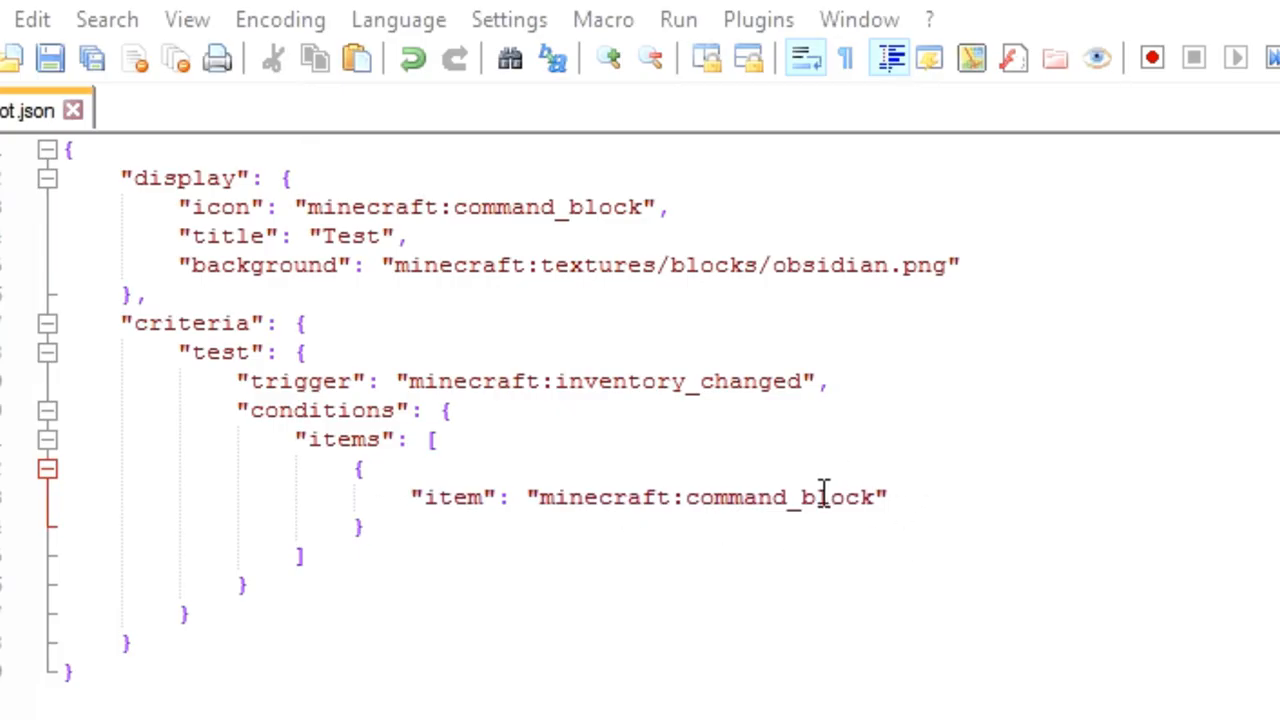
mouse_move(980, 504)
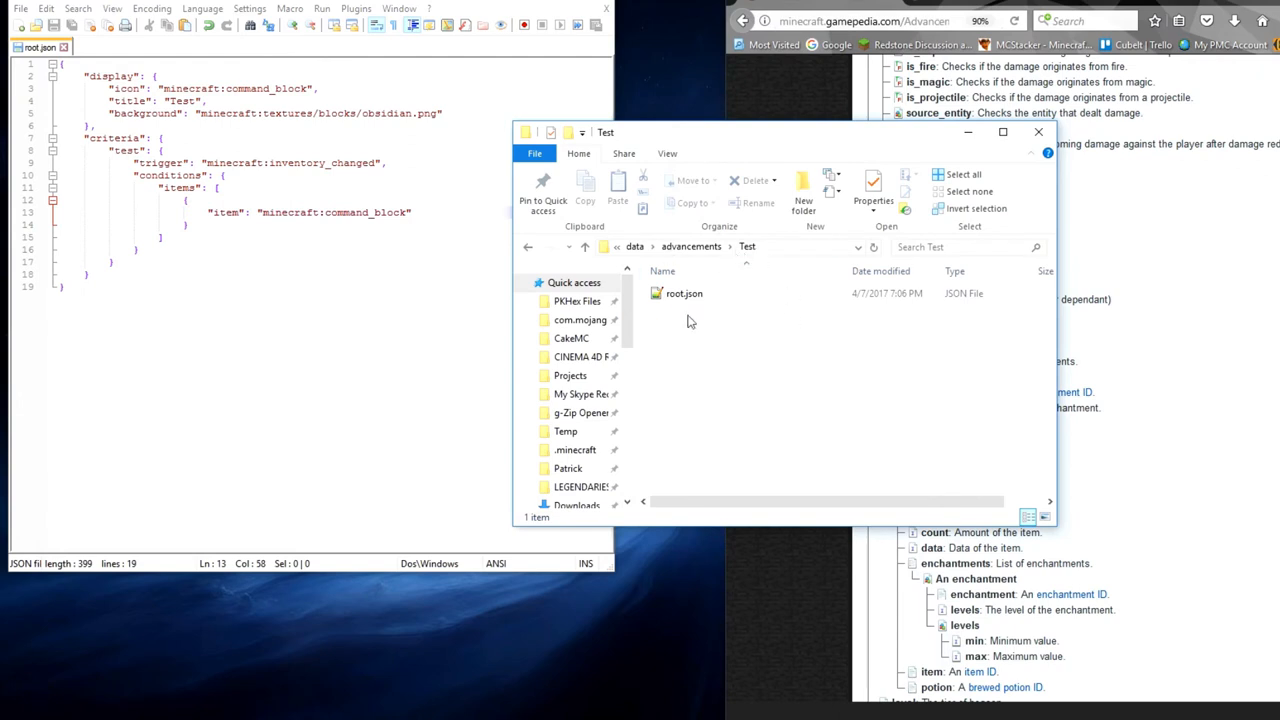
Create a new file named sponge.json in the Test folder and bring up its actions menu
right_click(688, 320)
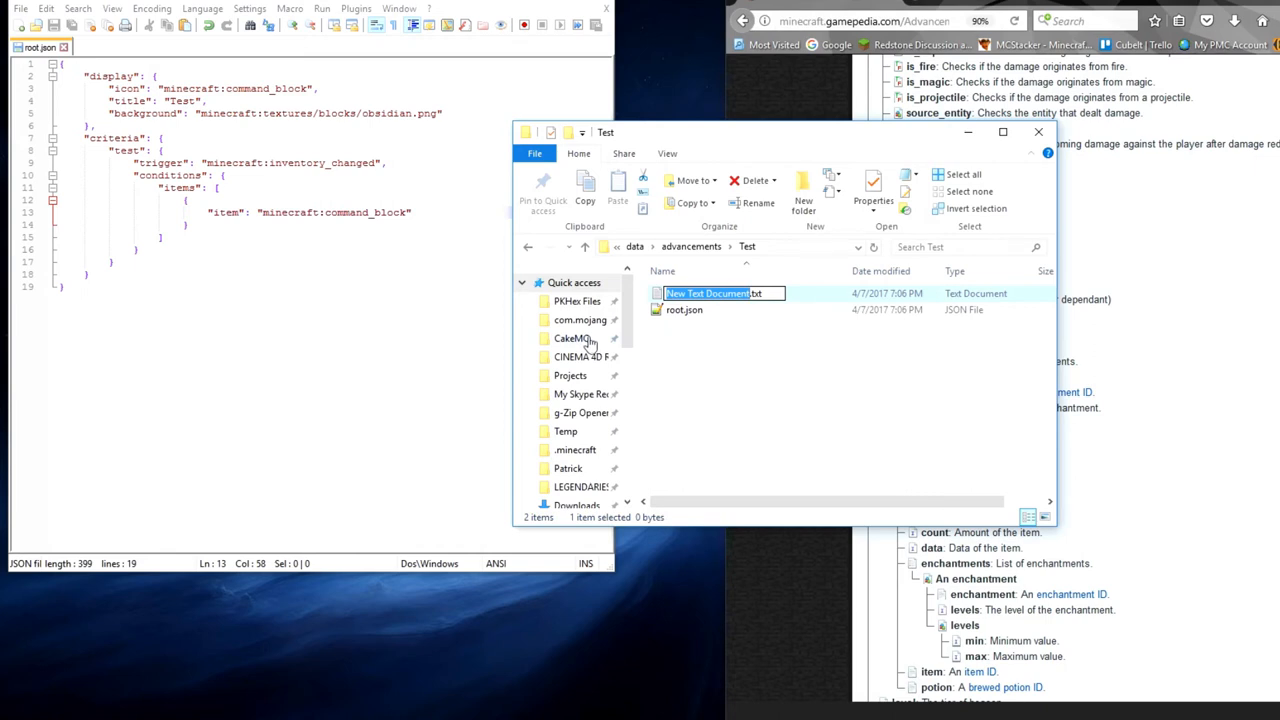
mouse_move(586, 384)
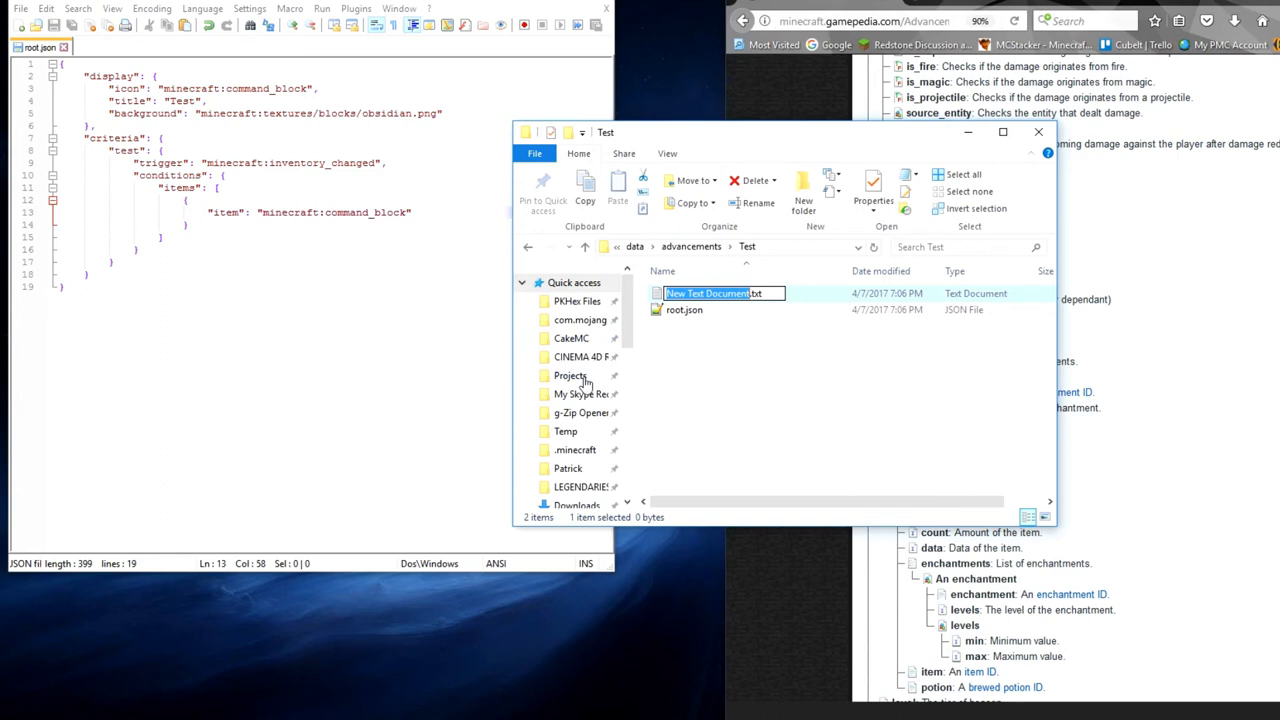
type("sponge.json")
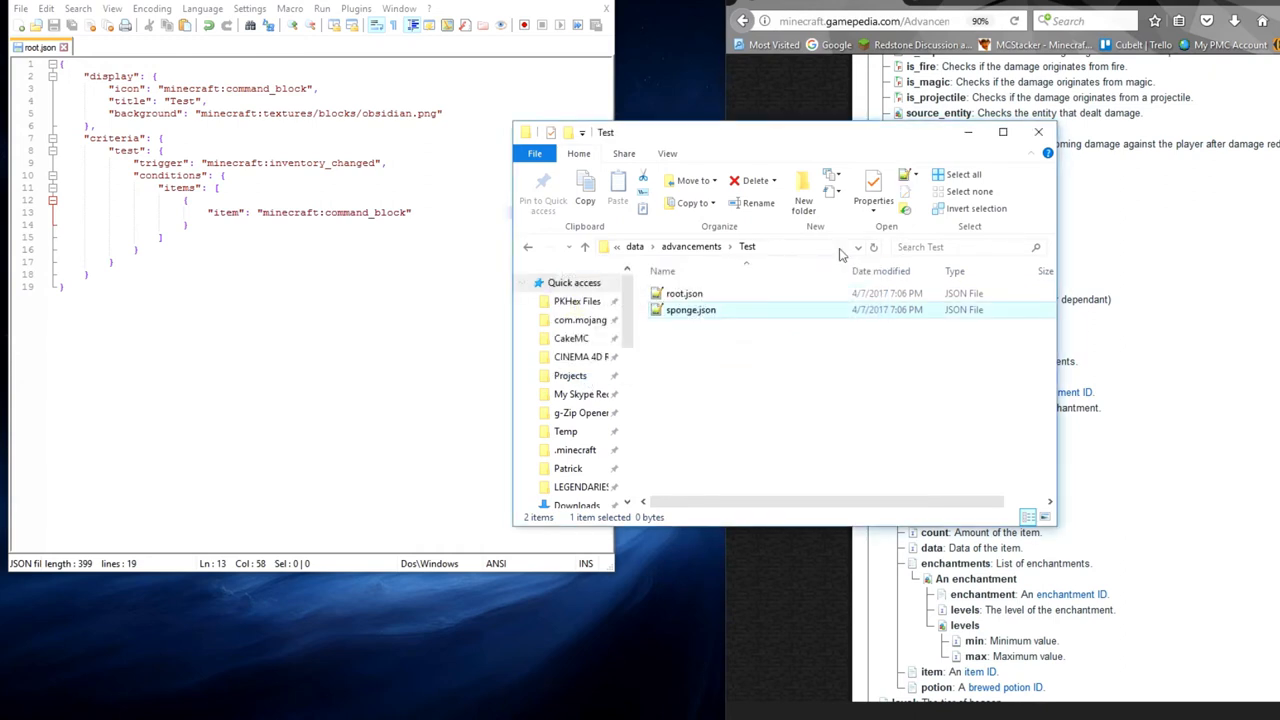
right_click(690, 308)
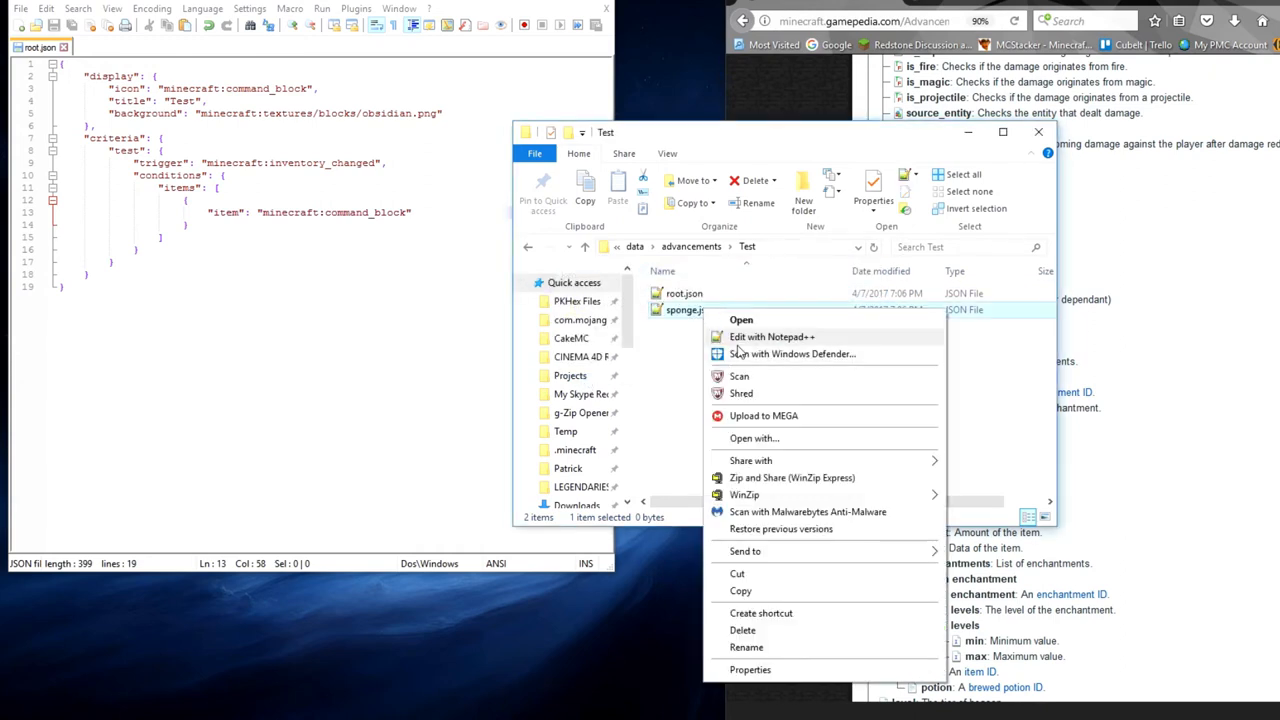
Edit sponge.json in Notepad++ and paste in the display and criteria content
left_click(772, 336)
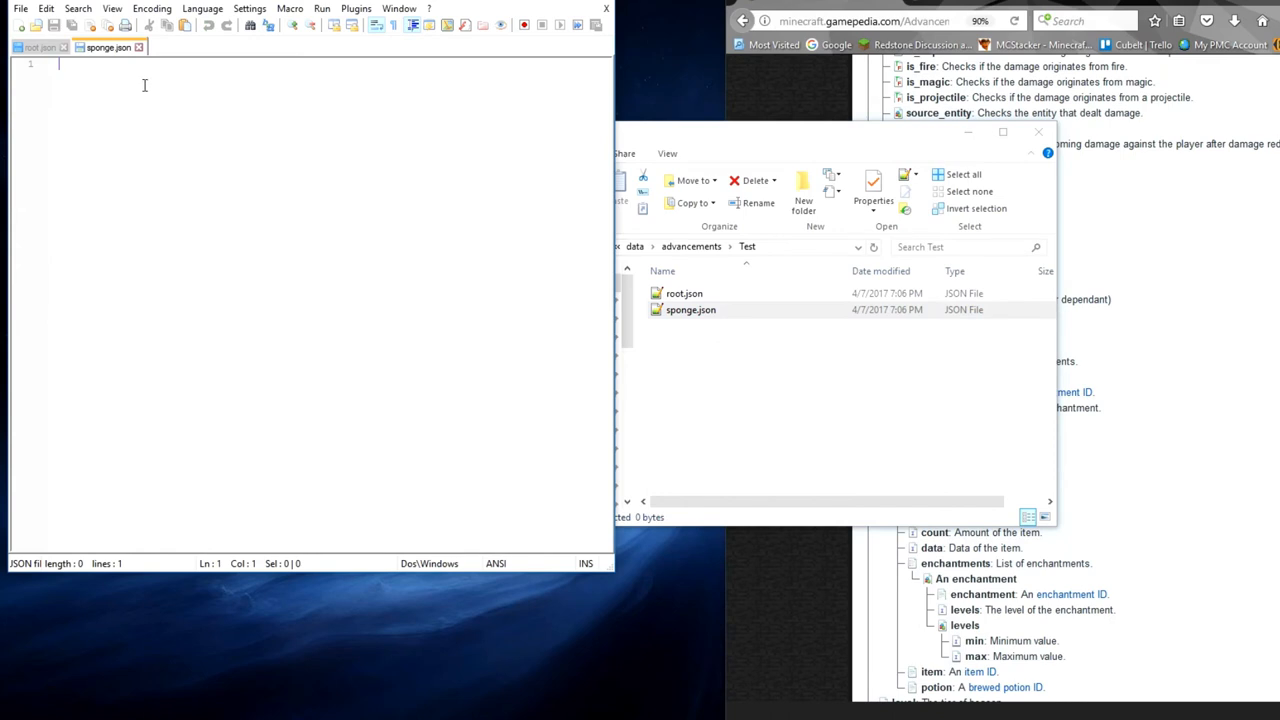
left_click(38, 48)
type("minecraft:inventory_changed")
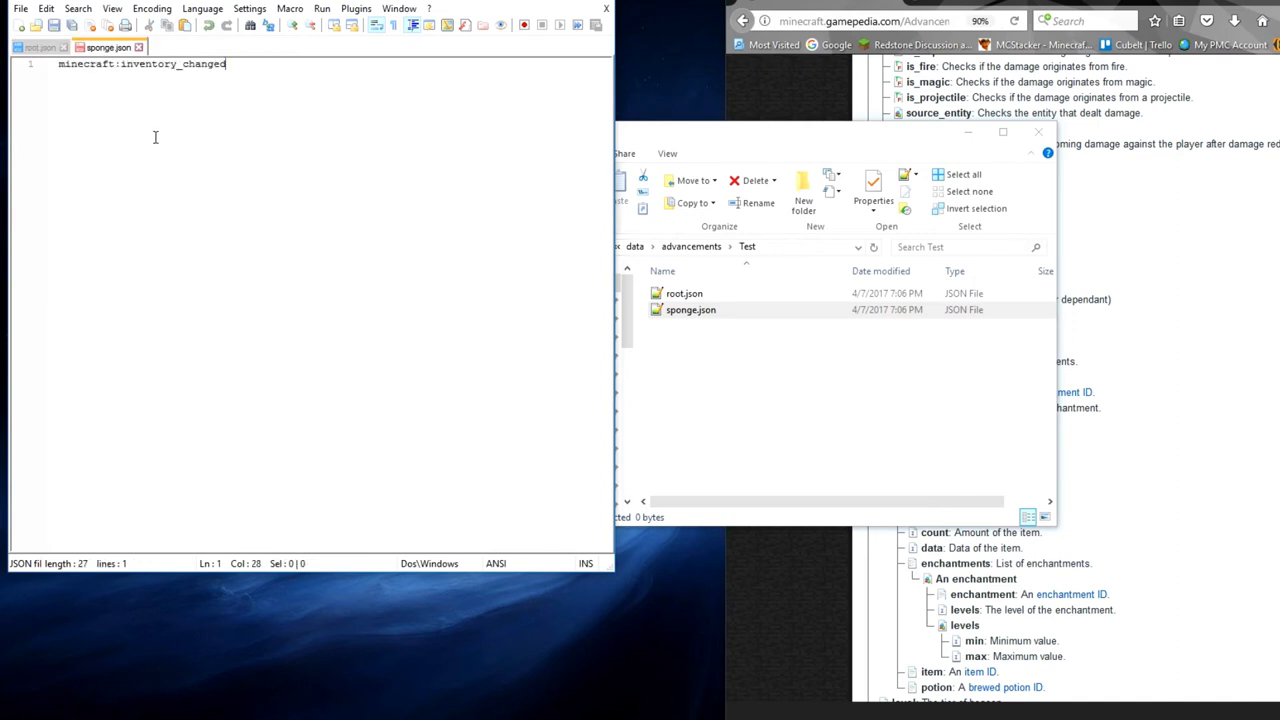
left_click(40, 48)
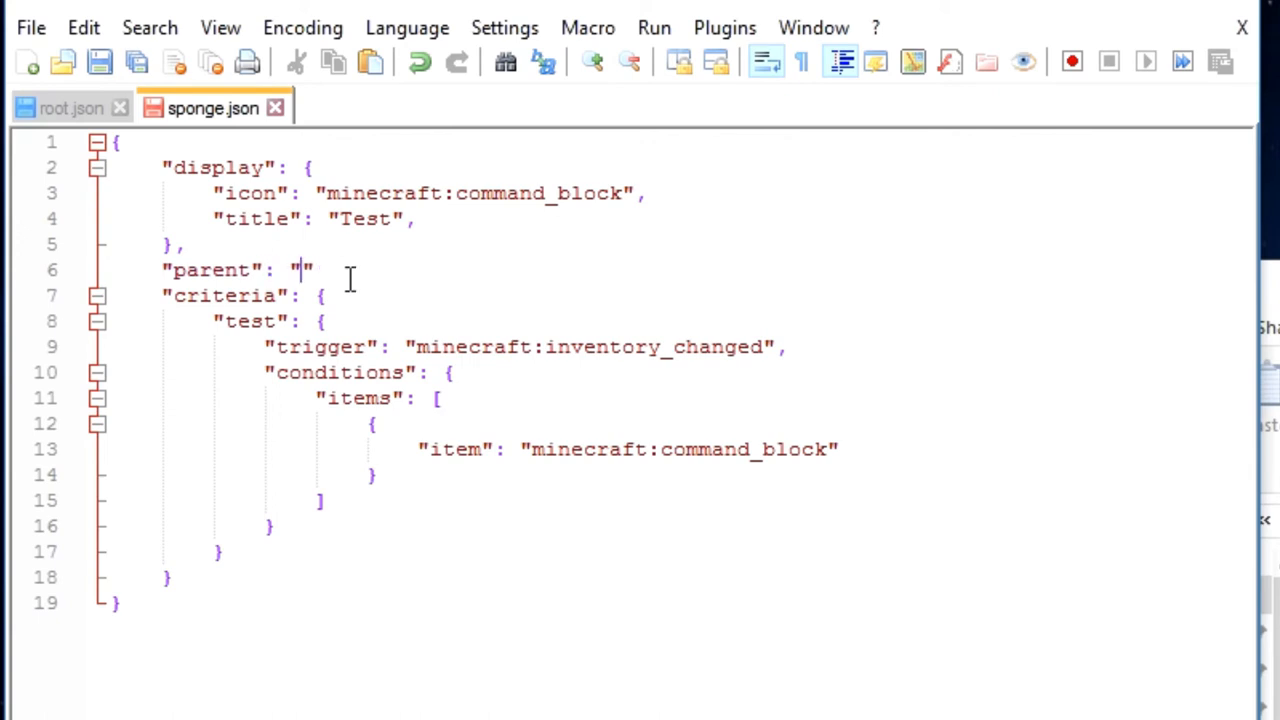
mouse_move(40, 178)
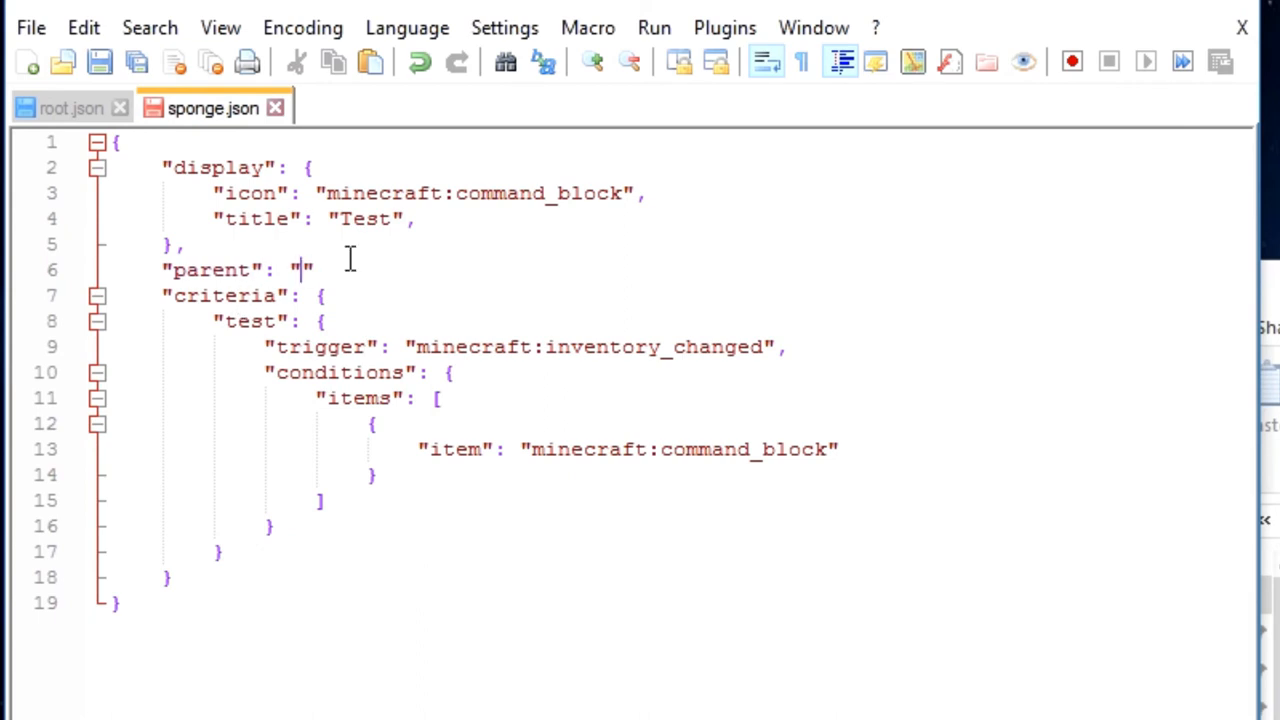
Fill sponge.json's parent field with minecraft:Test/root
type("minecraft:")
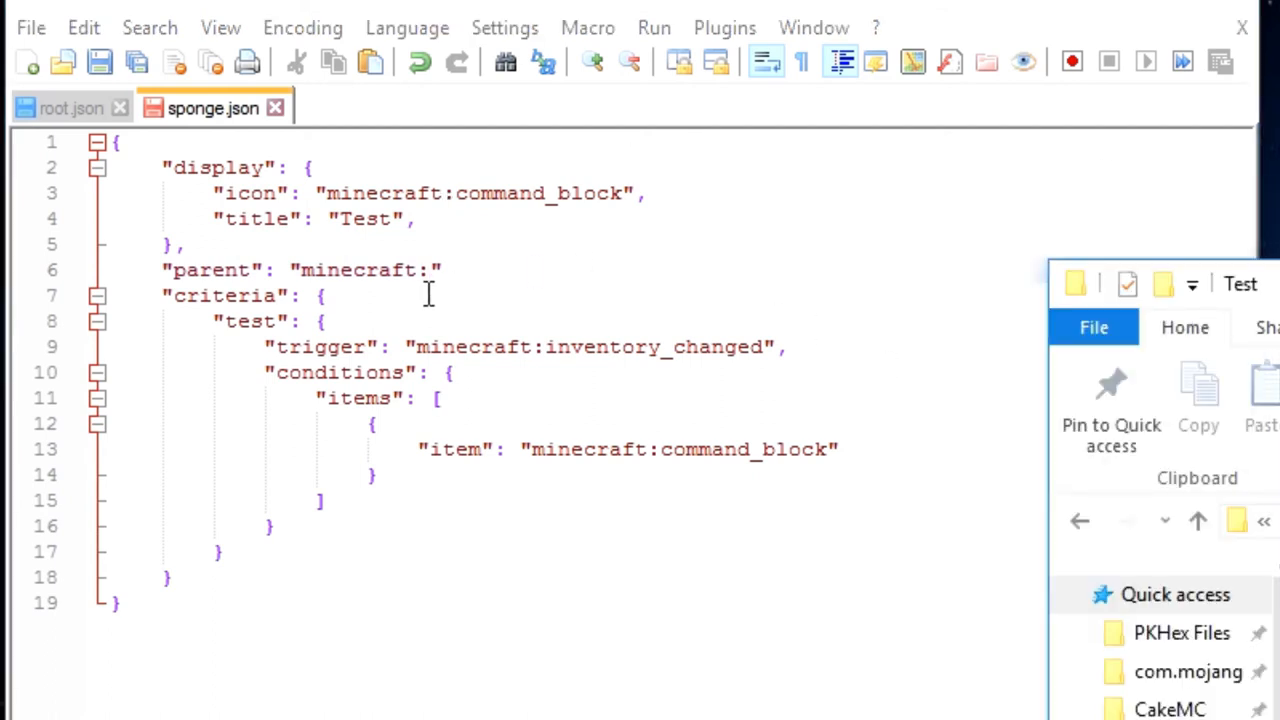
type("Test")
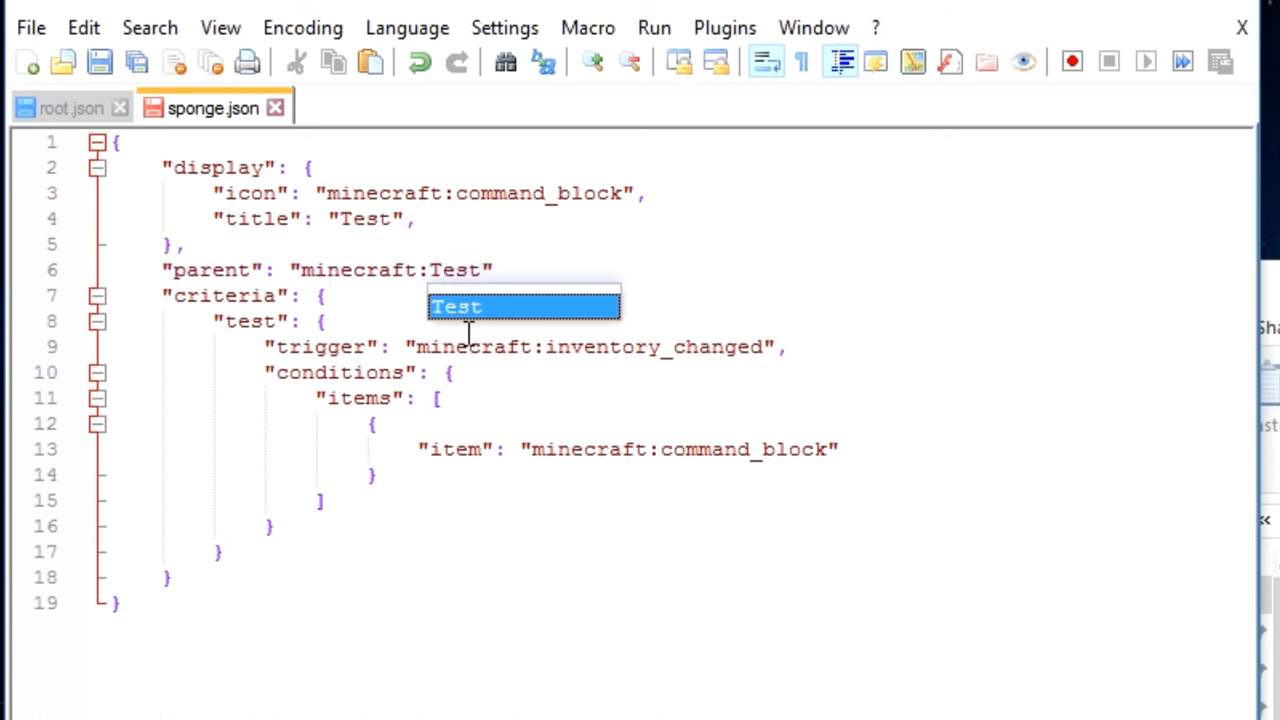
type("/")
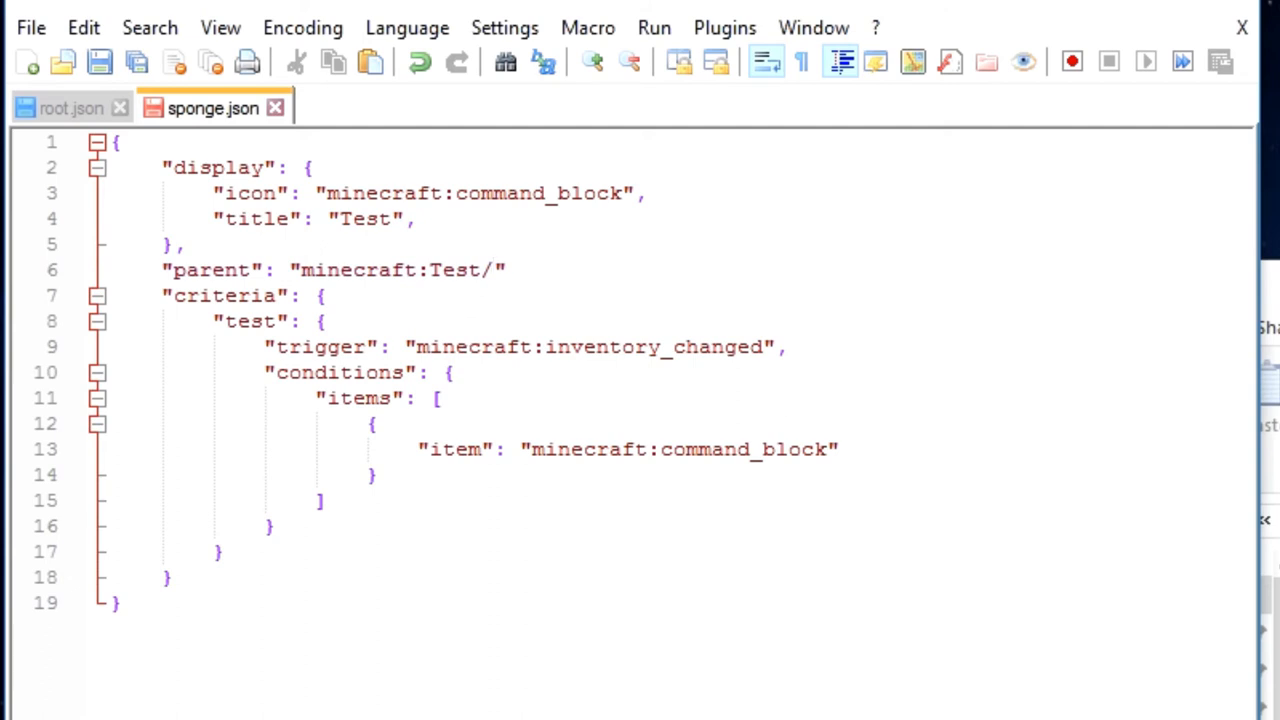
type("root")
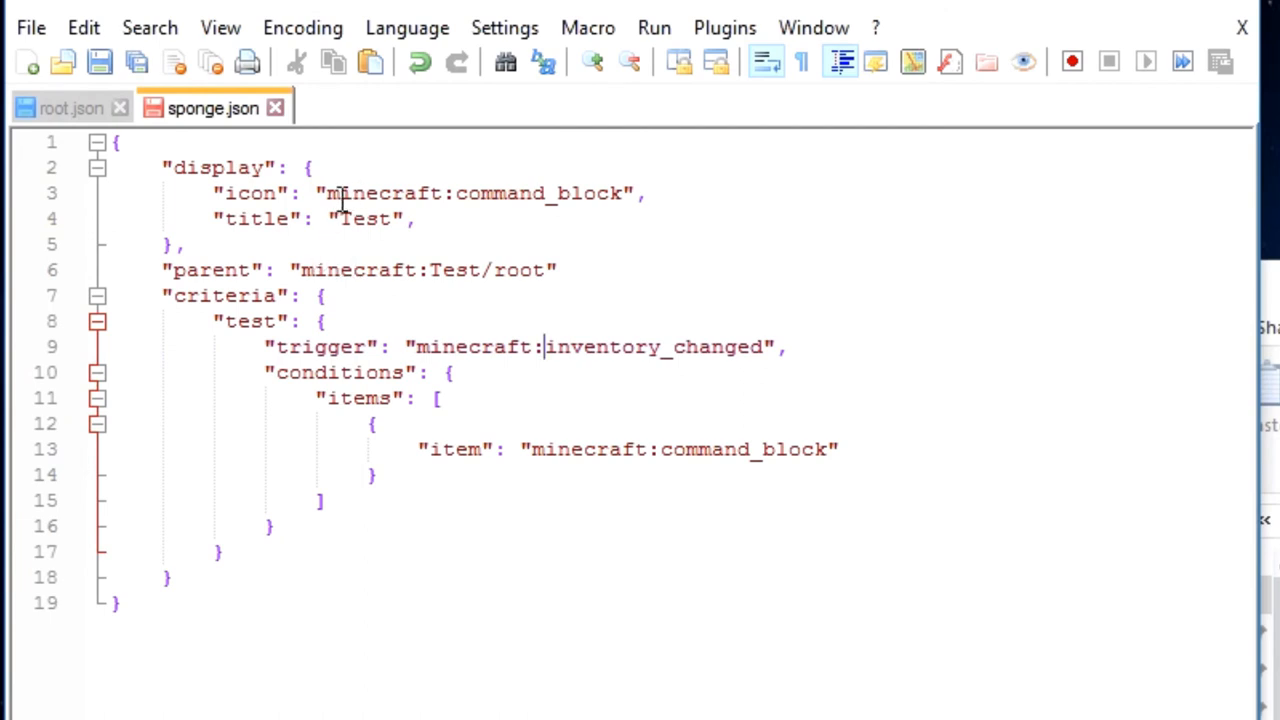
mouse_move(458, 194)
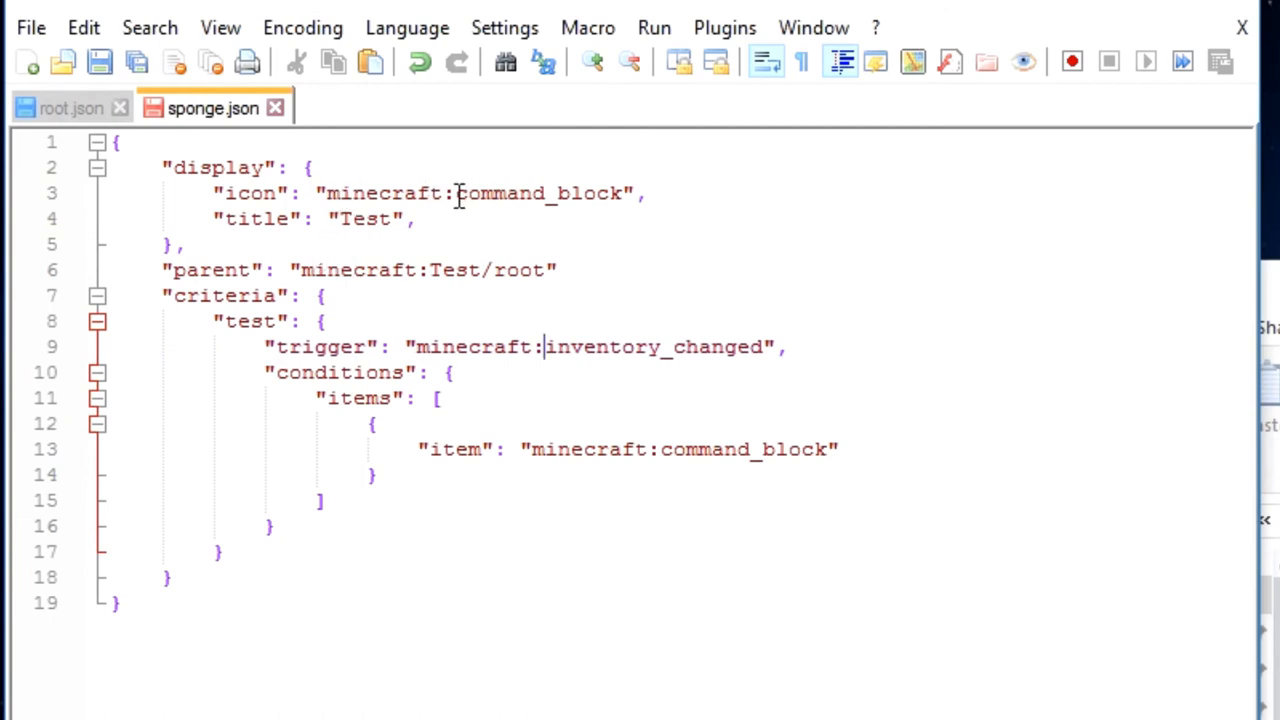
Change the icon to minecraft:sponge and the title to Collect Sponge
double_click(540, 192)
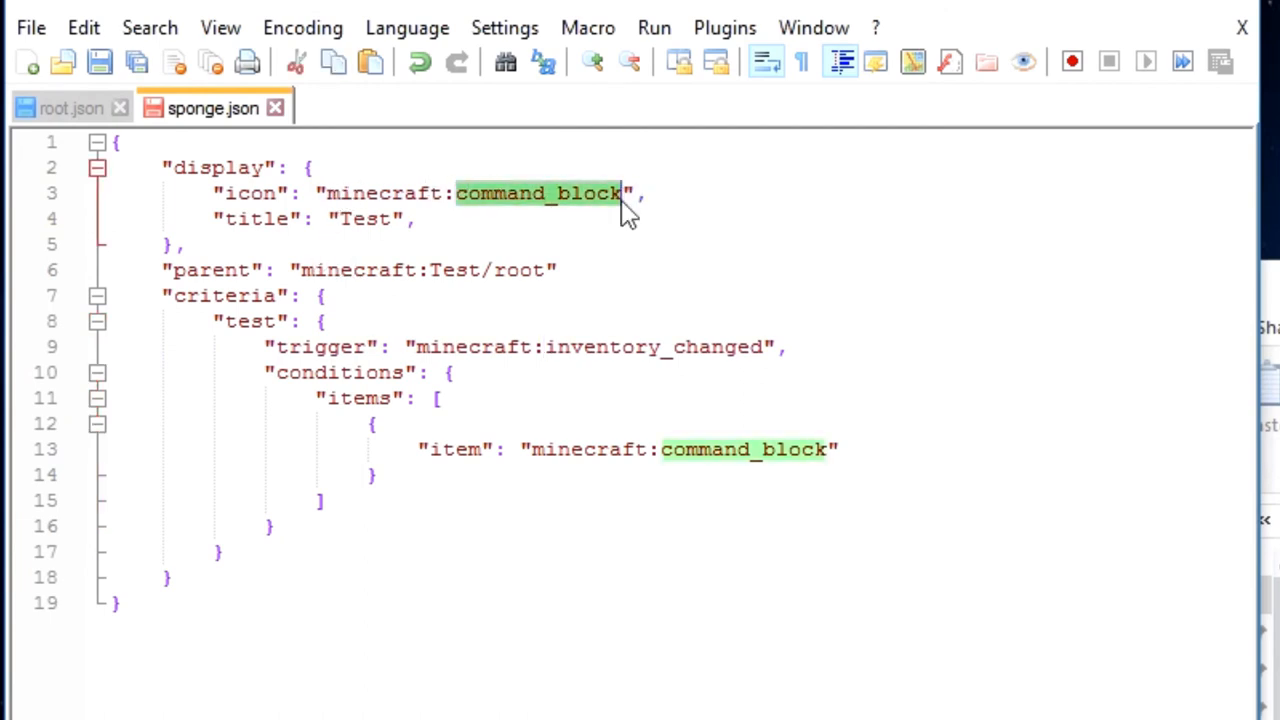
type("sponge")
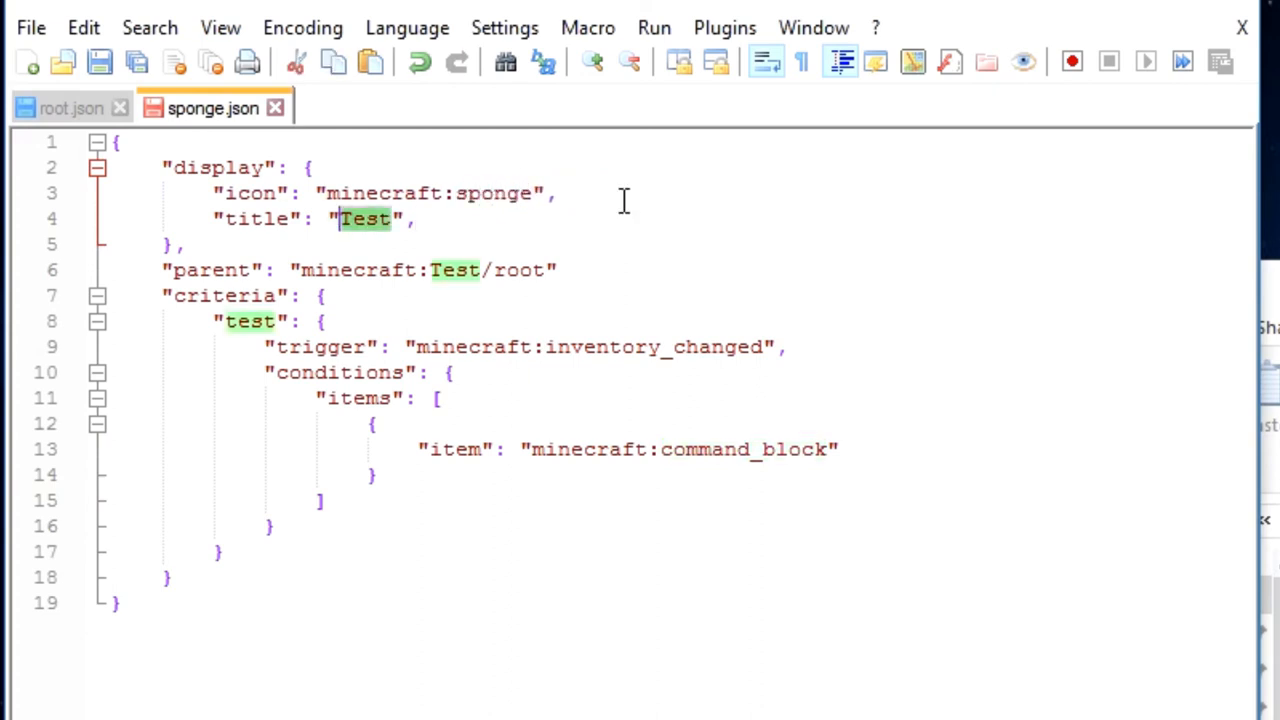
type("Collect")
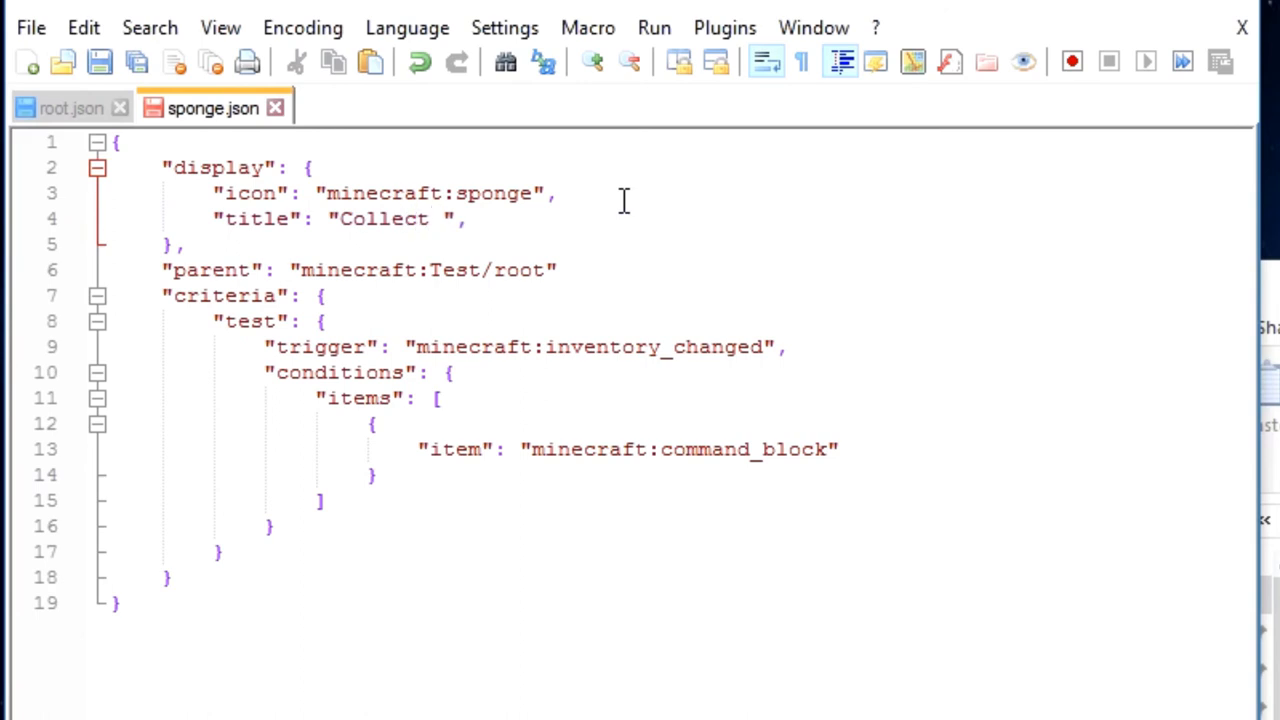
type("Sponge")
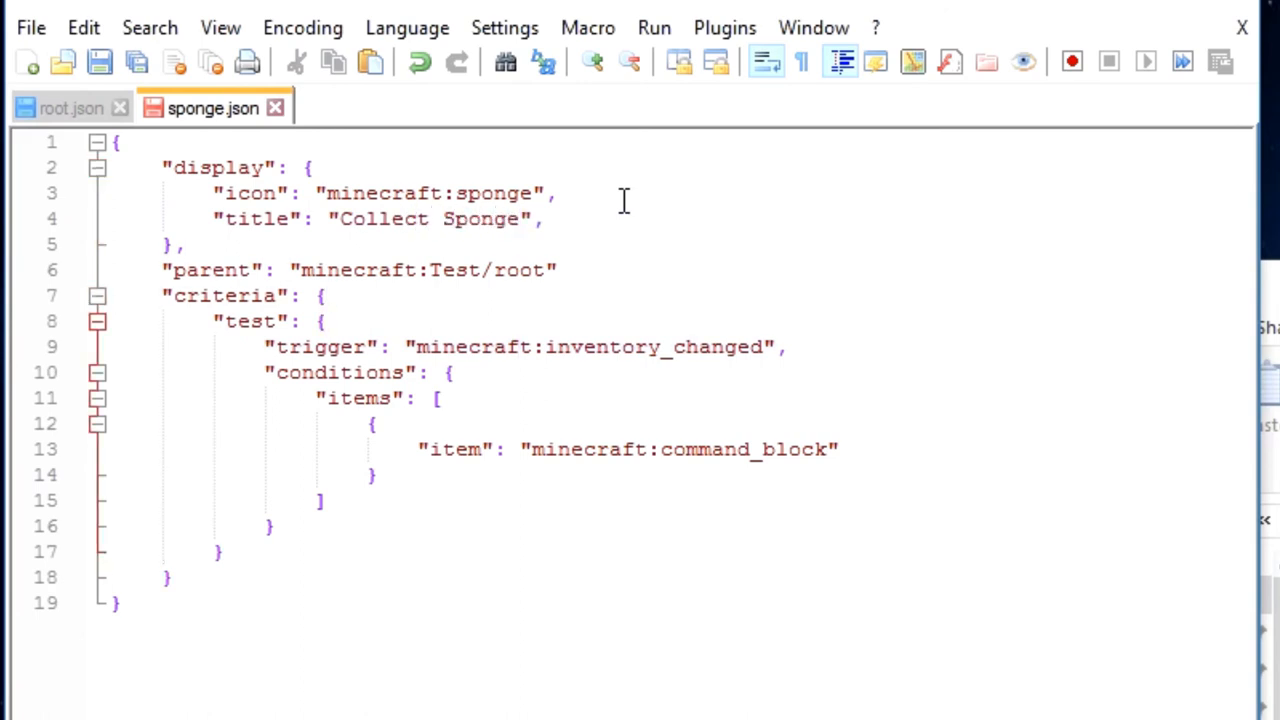
left_click(710, 348)
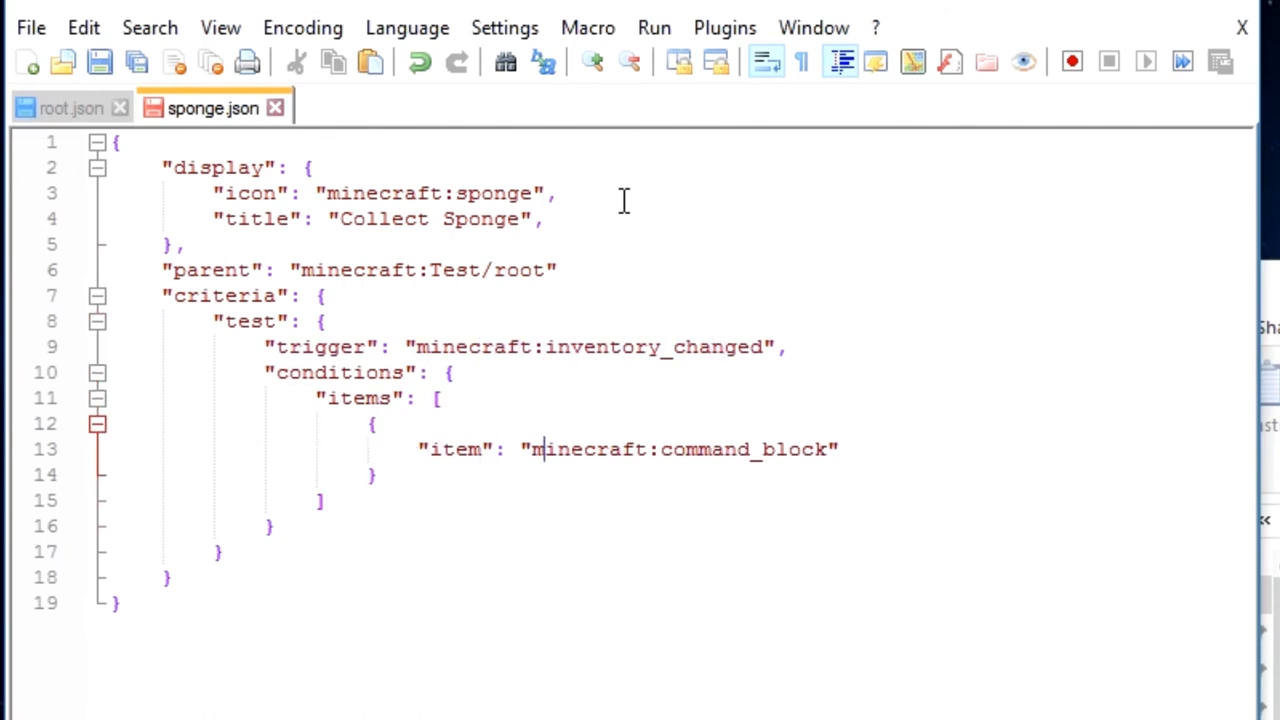
Change the required item from command_block to minecraft:sponge
double_click(744, 448)
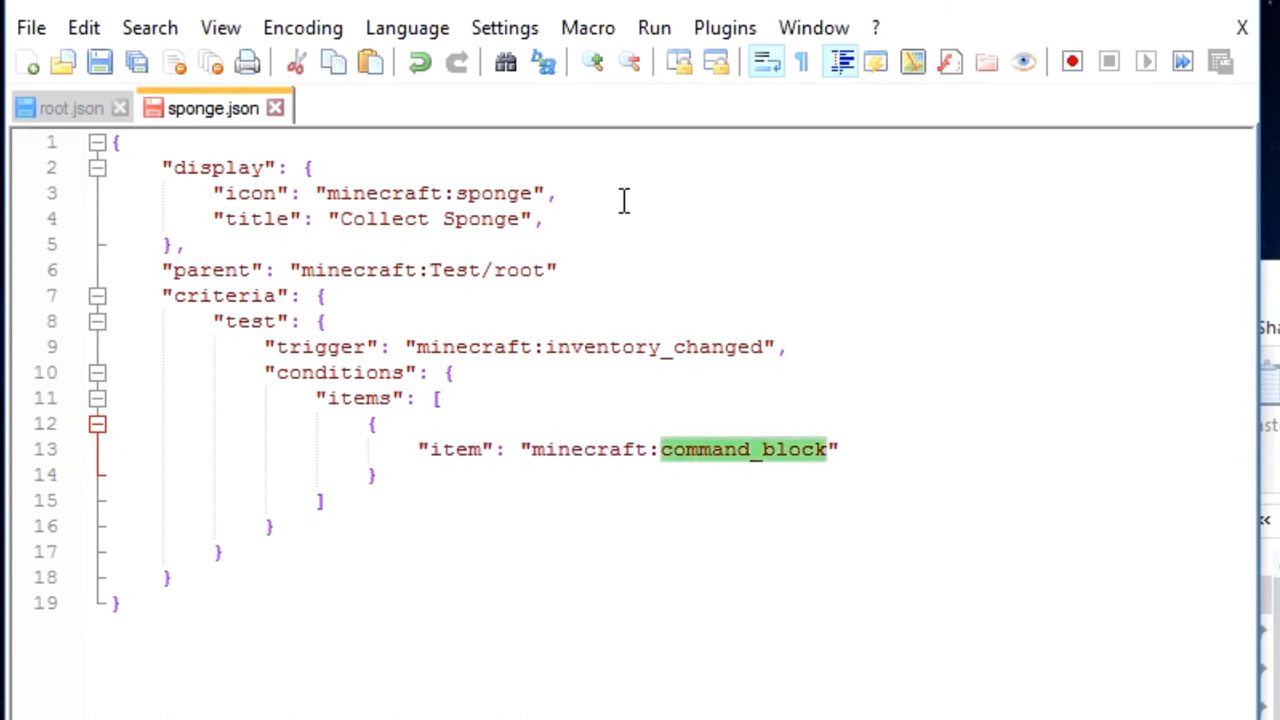
type("sponge")
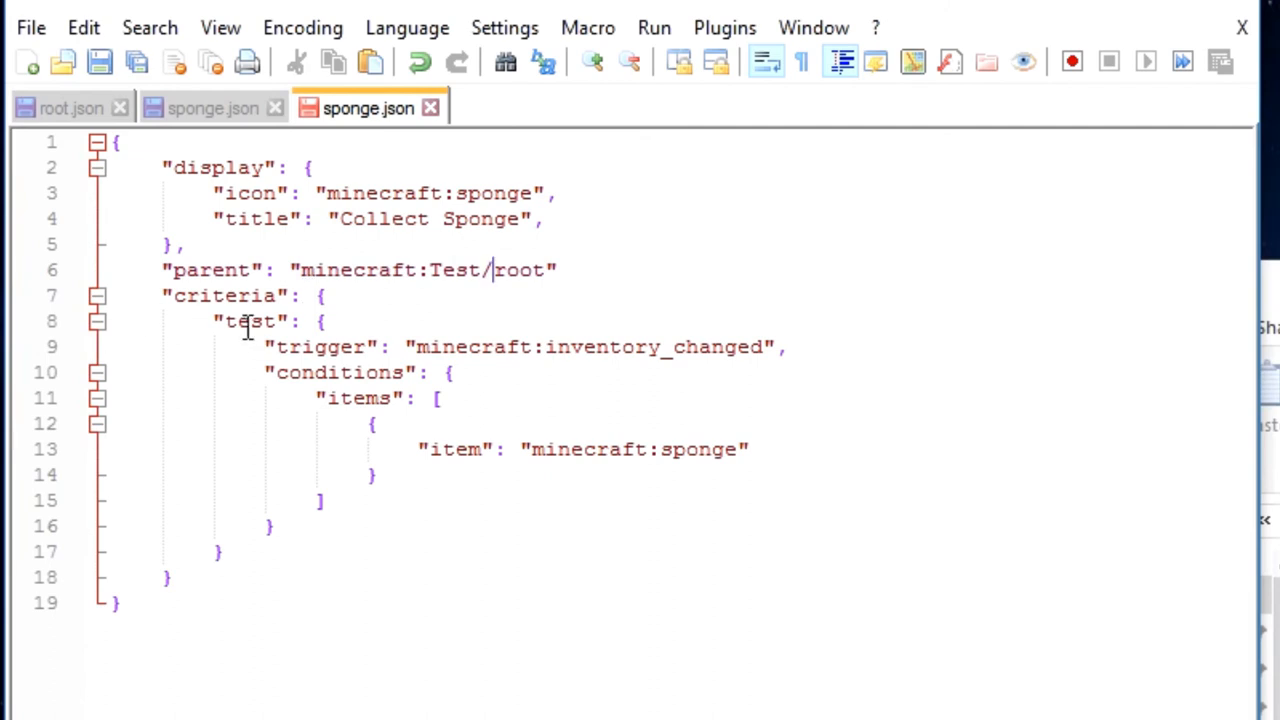
Rename the criterion test to sponge and save sponge.json
double_click(248, 320)
type("spong")
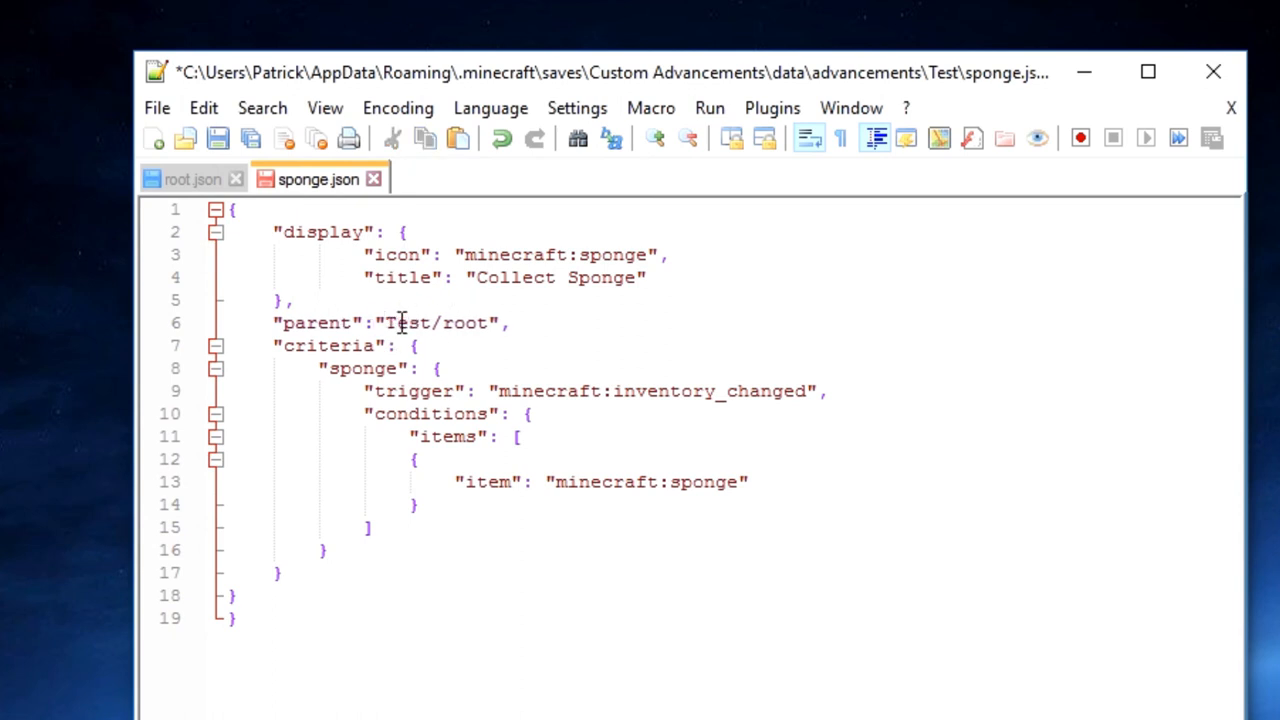
left_click(216, 138)
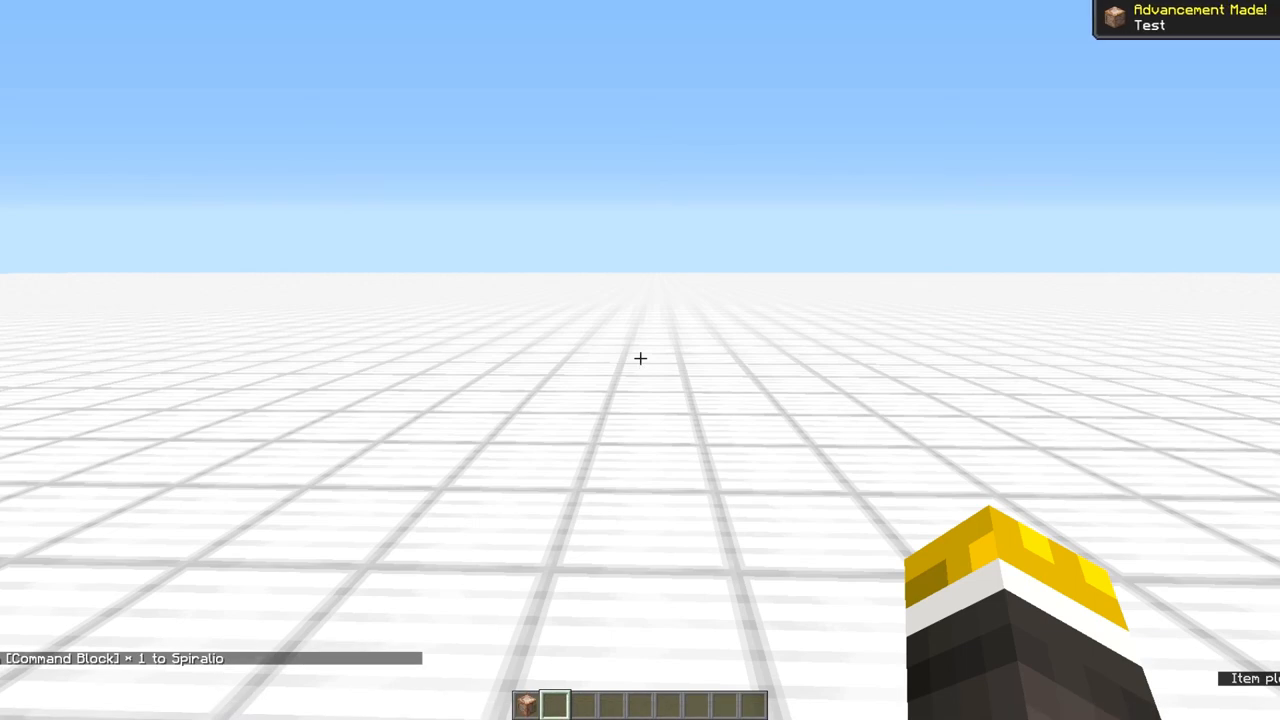
View the completed Collect Sponge advancement under the Test tab, then resume playing
key("Escape")
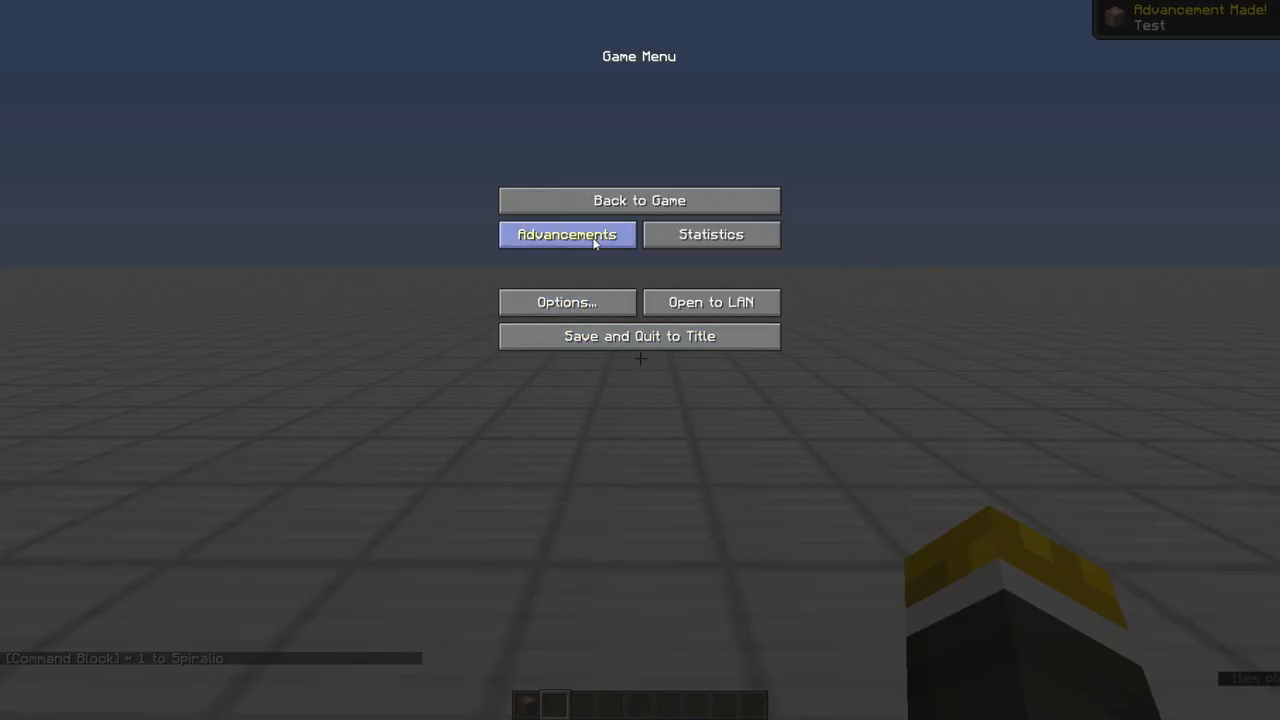
left_click(568, 234)
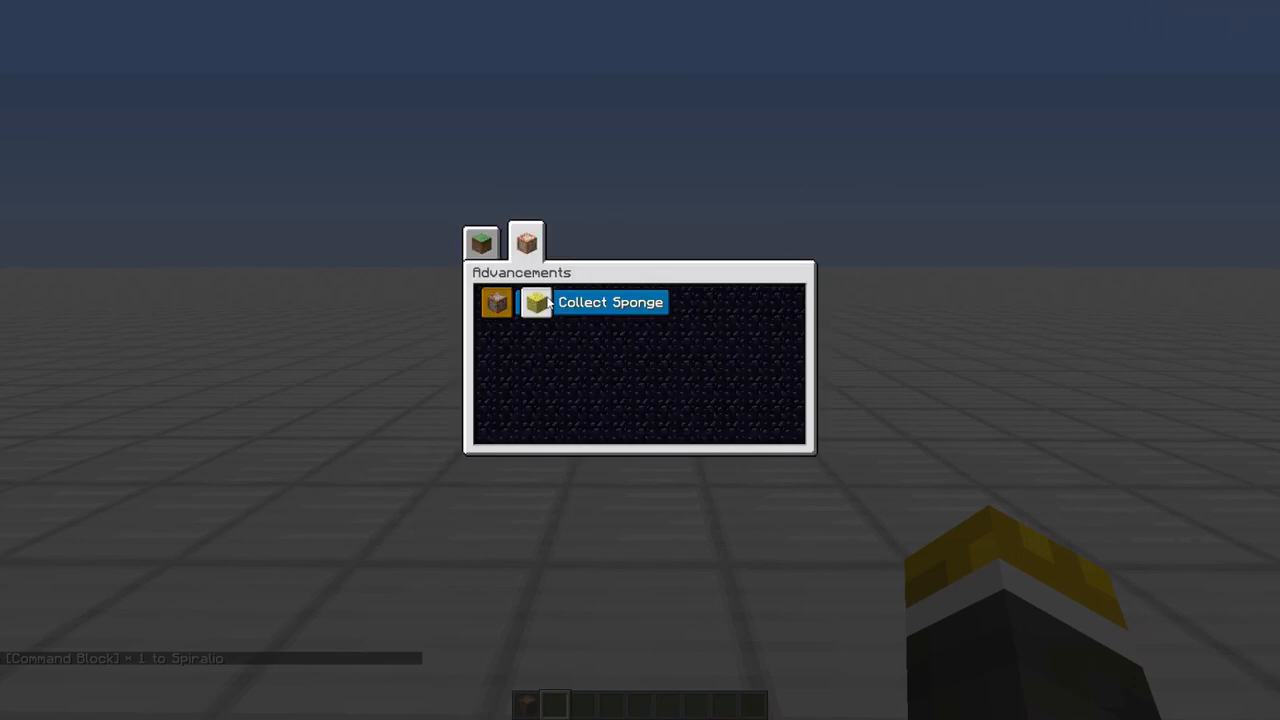
left_click(520, 244)
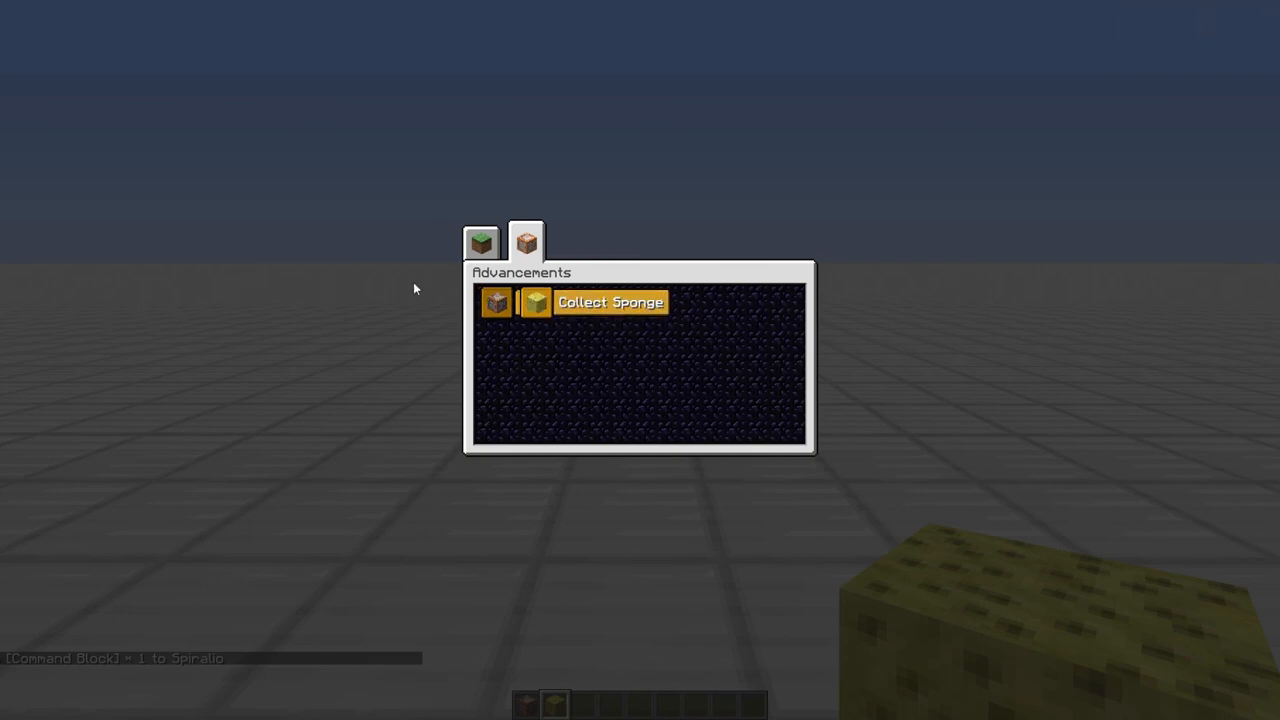
key("Escape")
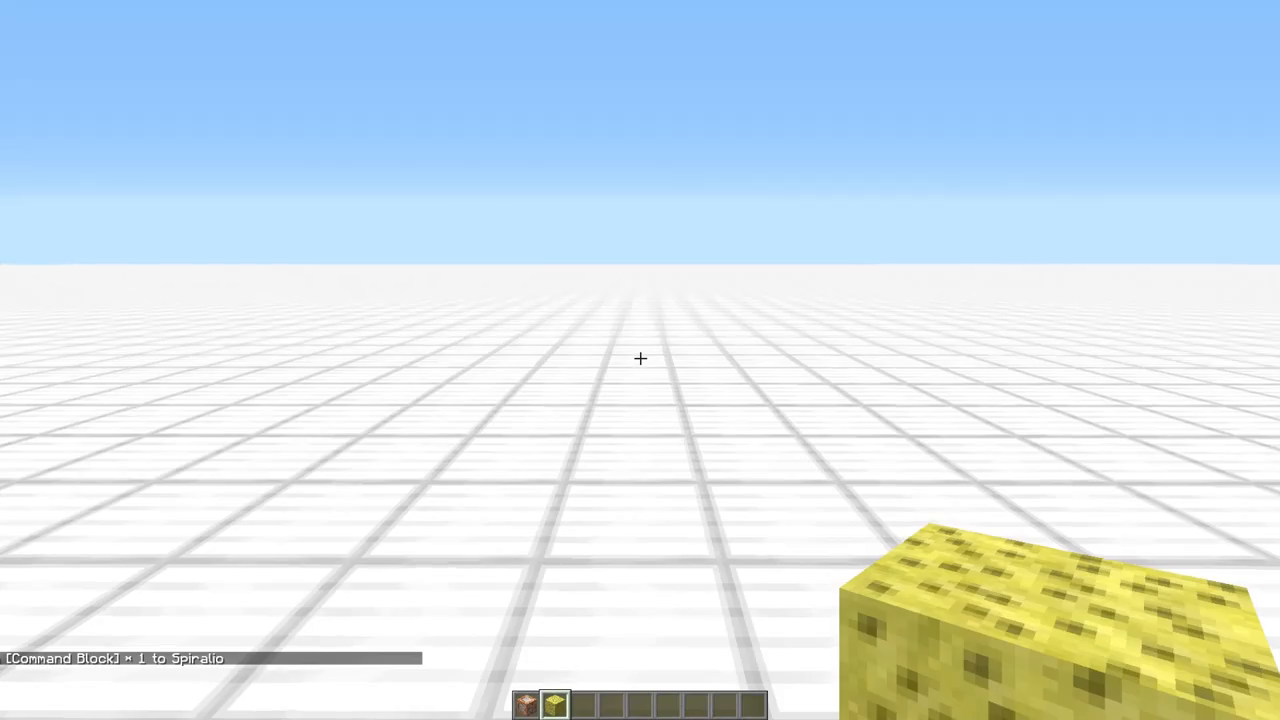